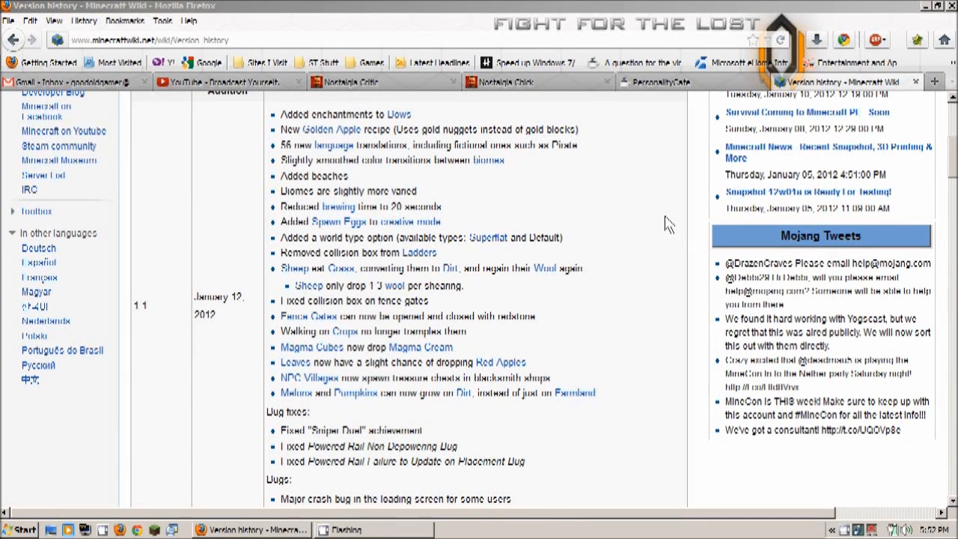
mouse_move(413, 271)
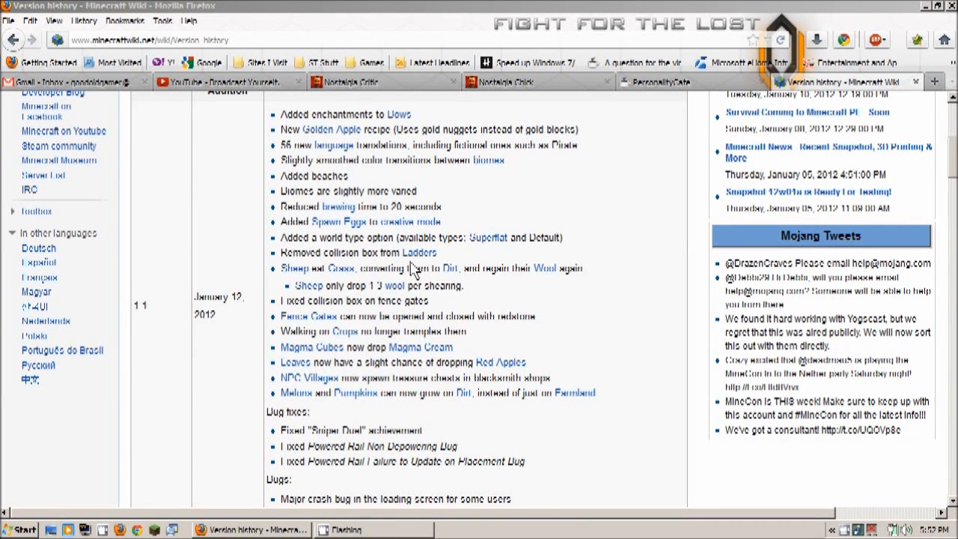
mouse_move(213, 248)
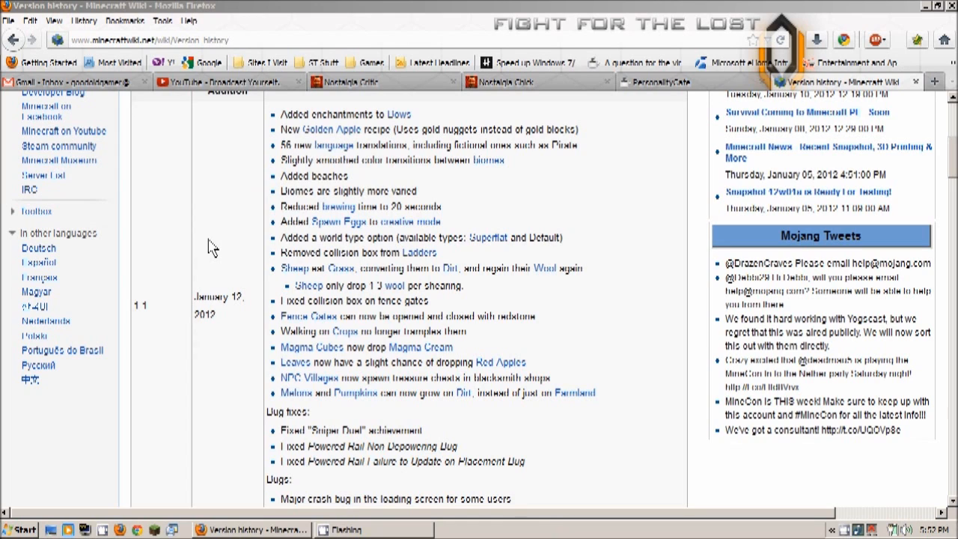
mouse_move(164, 310)
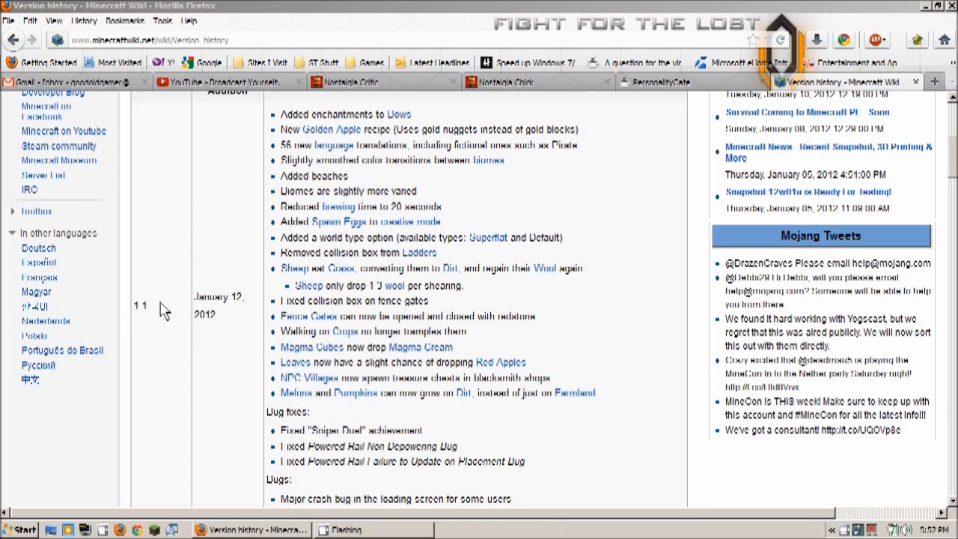
mouse_move(217, 251)
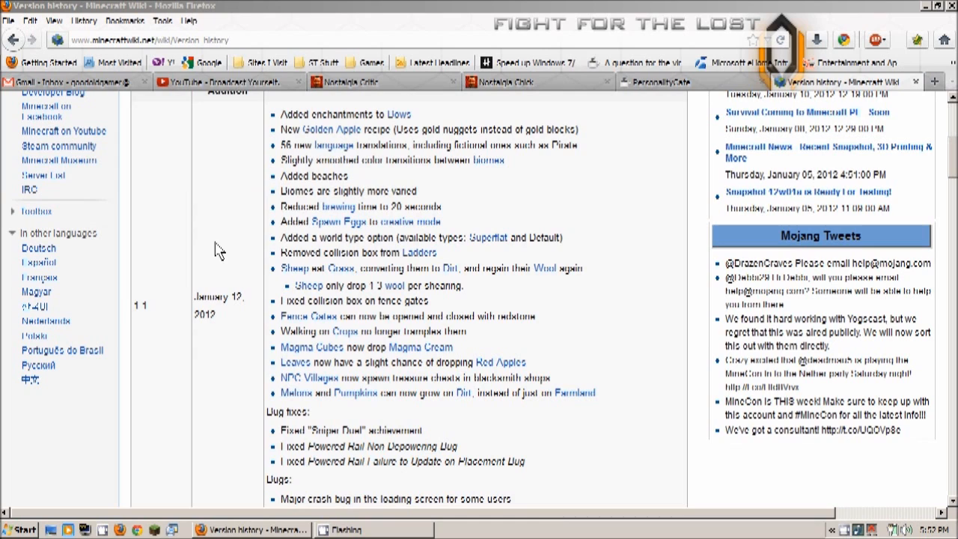
mouse_move(237, 227)
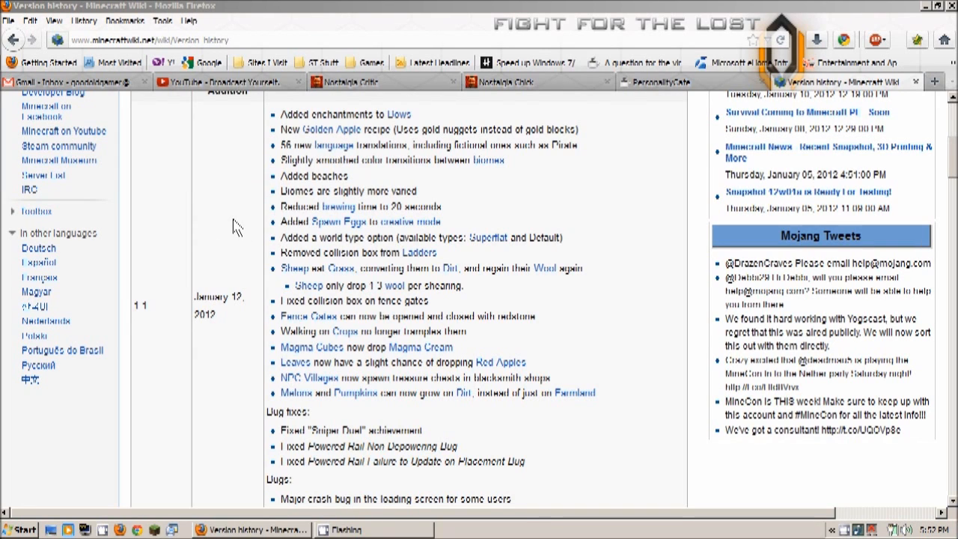
mouse_move(235, 264)
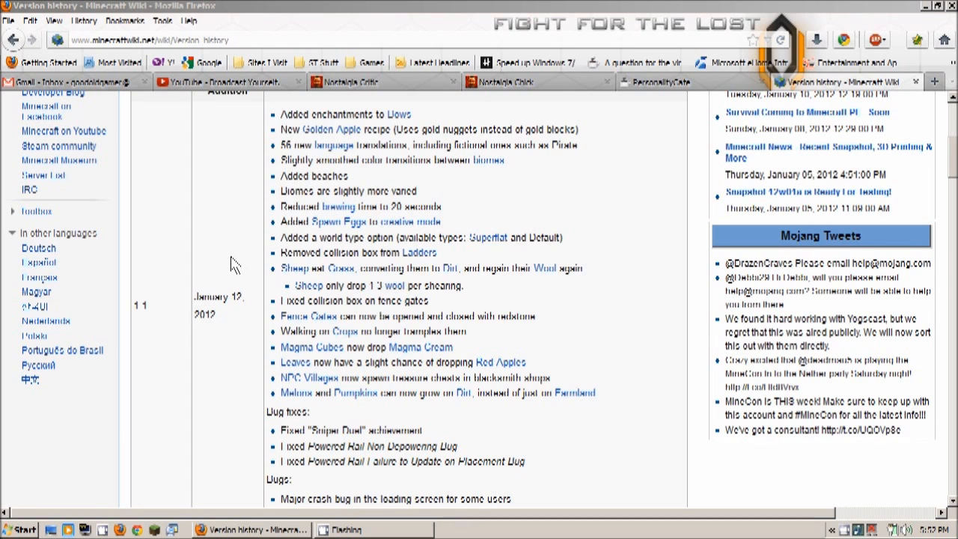
mouse_move(257, 338)
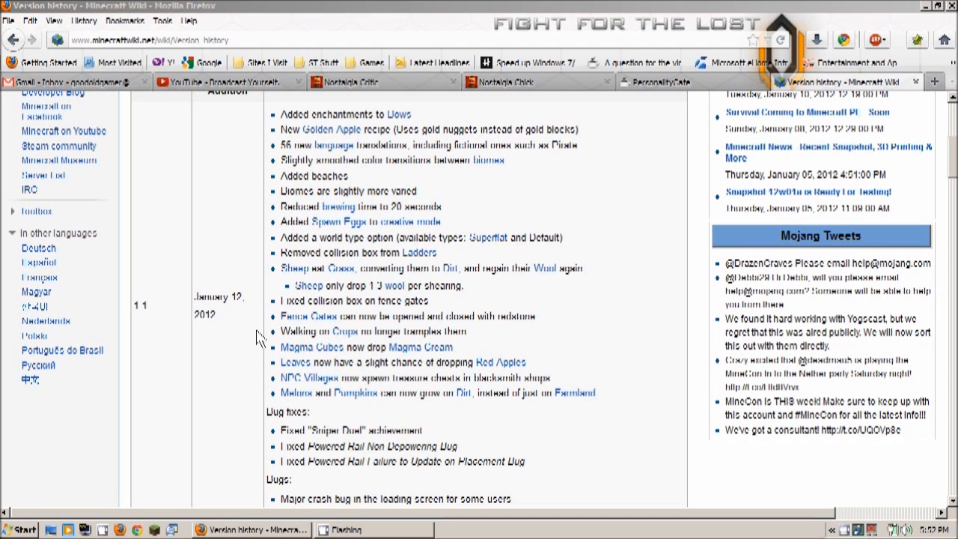
mouse_move(237, 210)
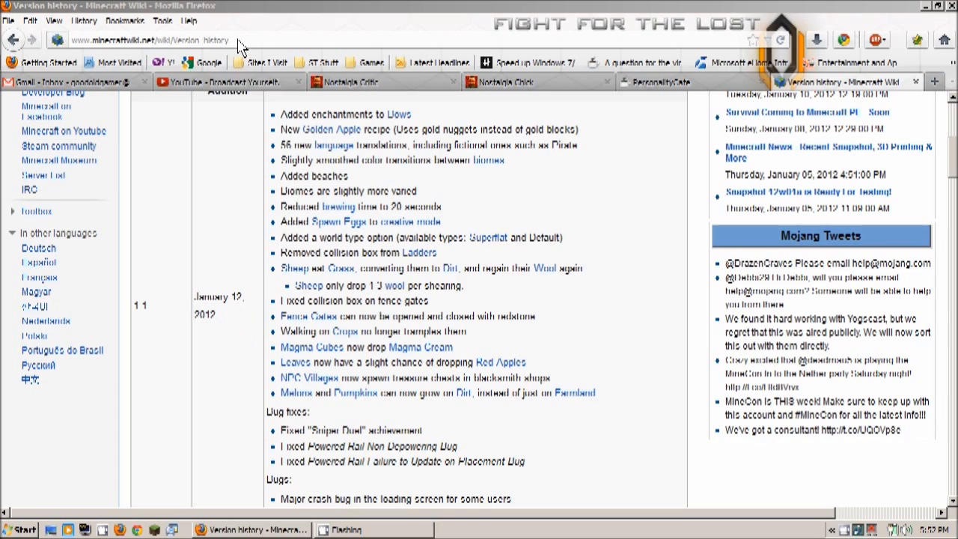
scroll("up", 3)
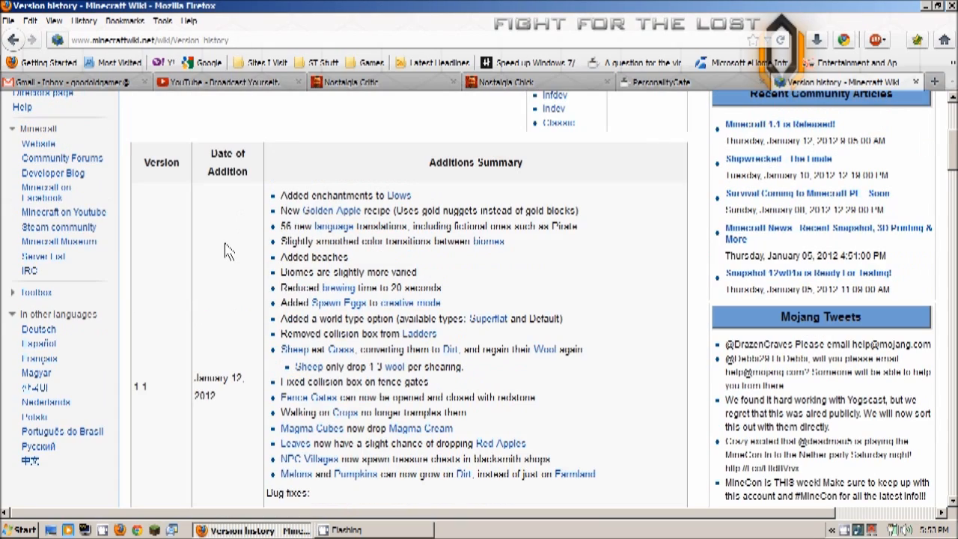
scroll("down", 3)
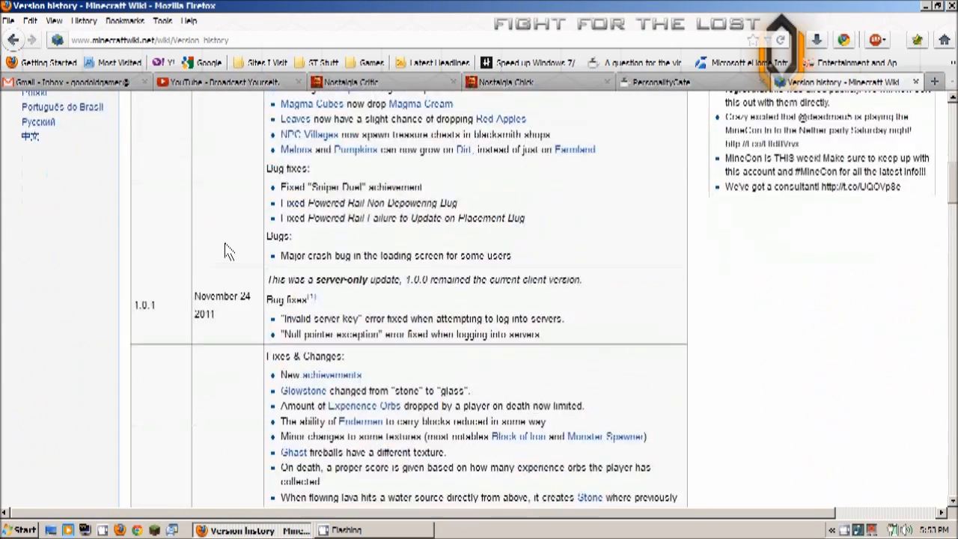
scroll("up", 3)
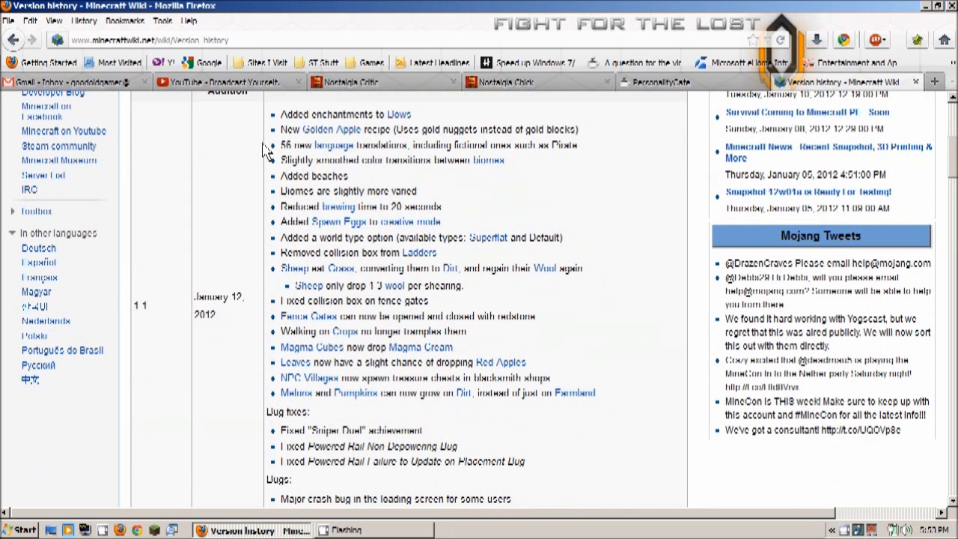
mouse_move(221, 215)
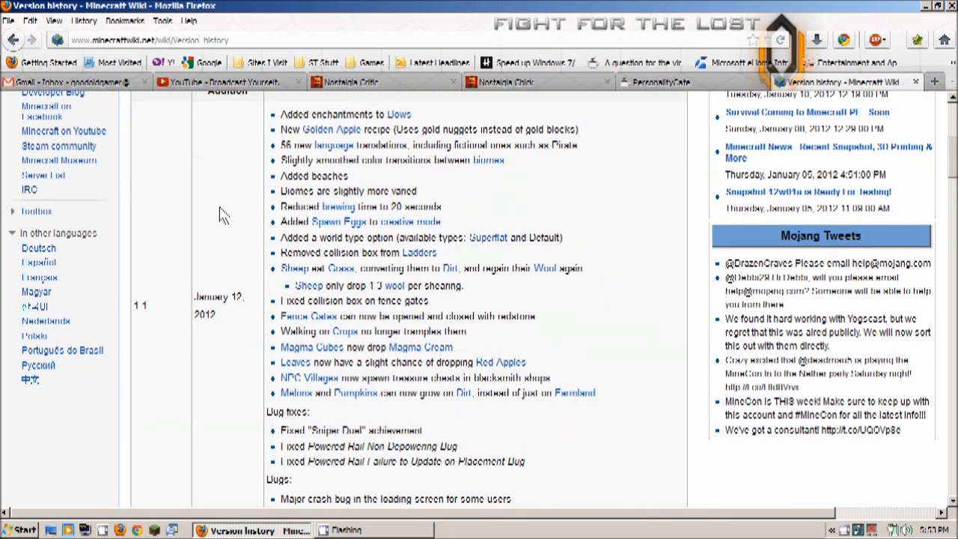
mouse_move(350, 118)
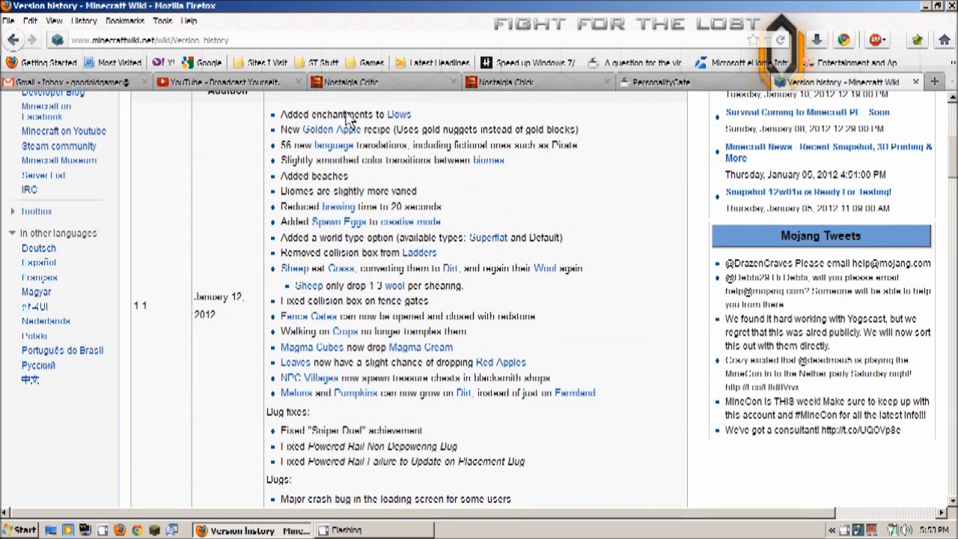
mouse_move(378, 137)
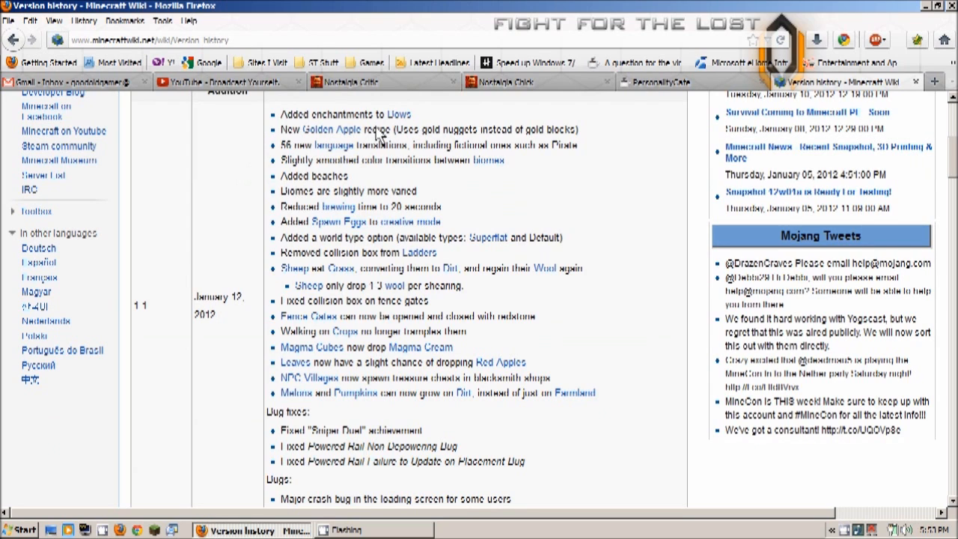
mouse_move(279, 144)
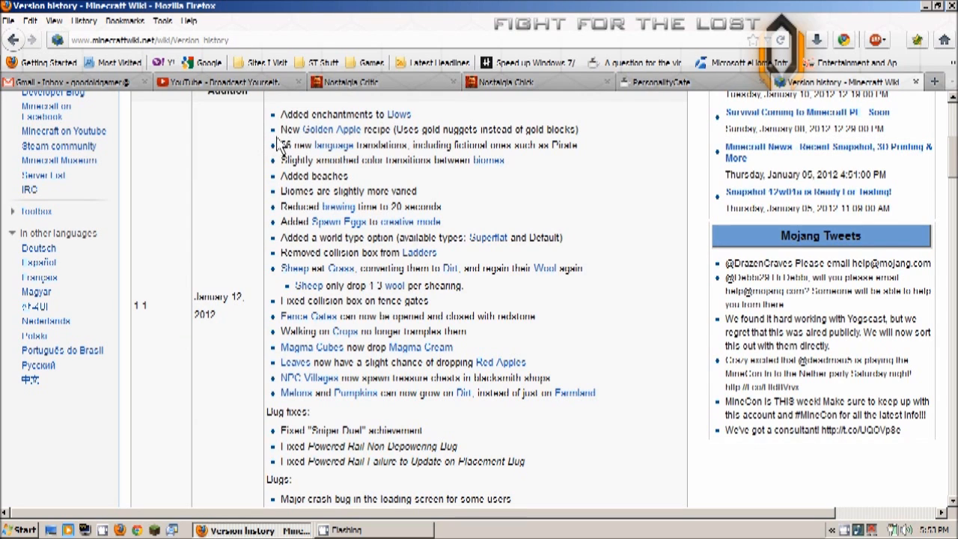
mouse_move(442, 138)
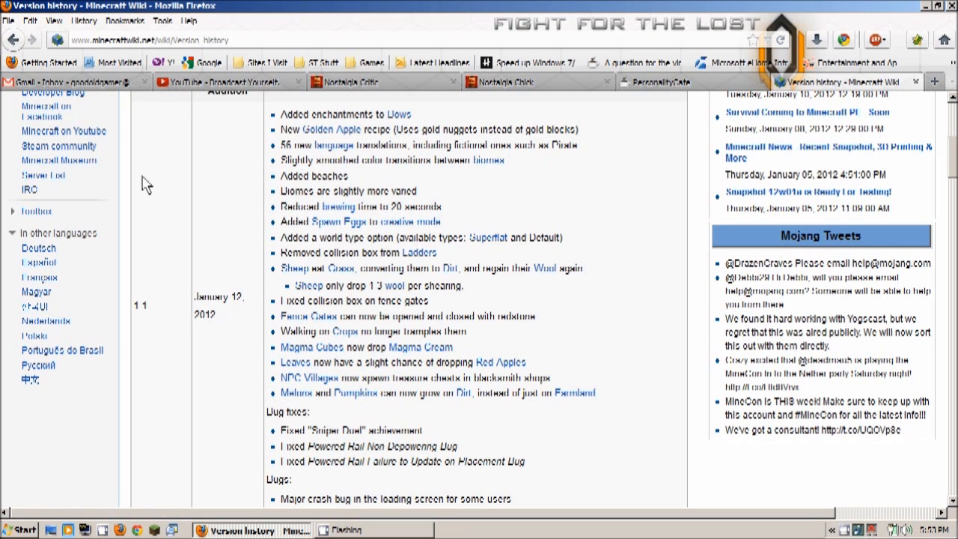
mouse_move(180, 199)
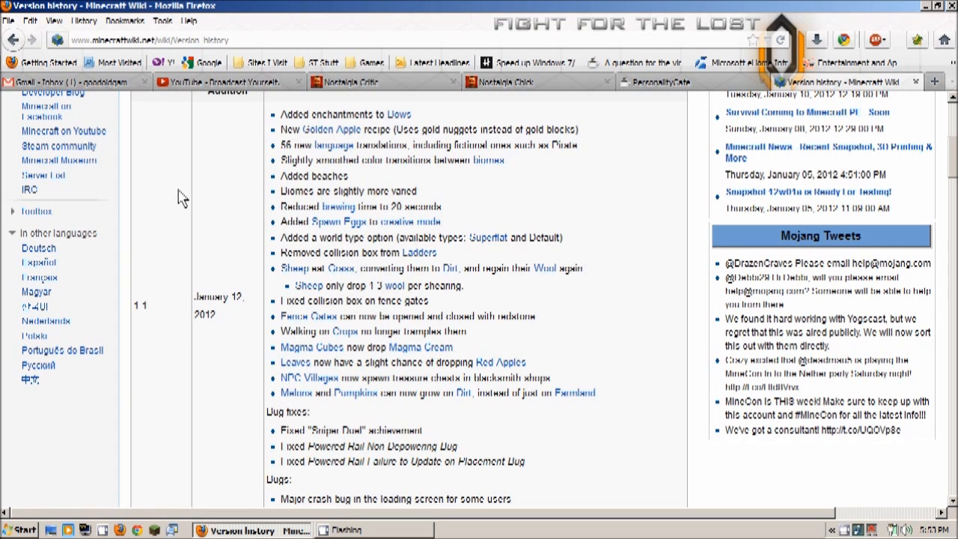
mouse_move(308, 156)
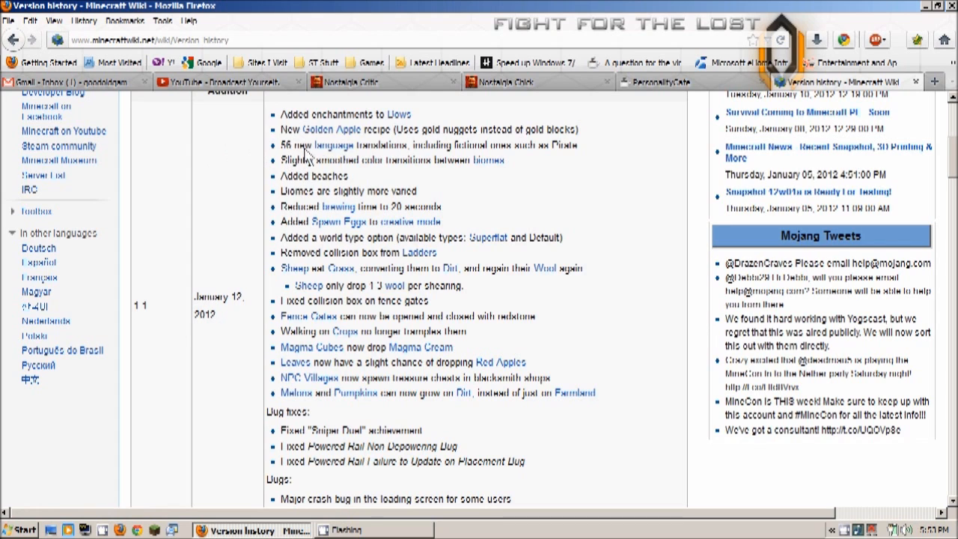
mouse_move(418, 155)
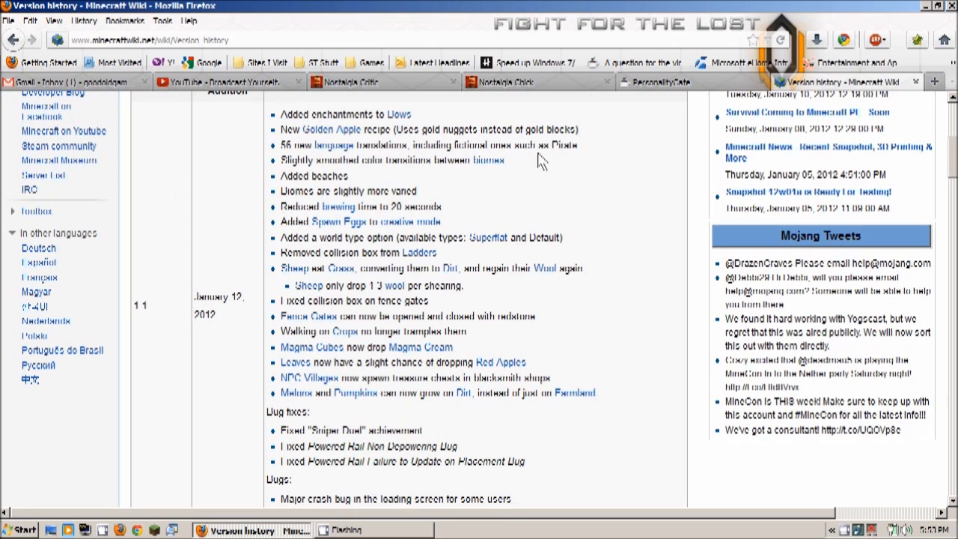
mouse_move(260, 150)
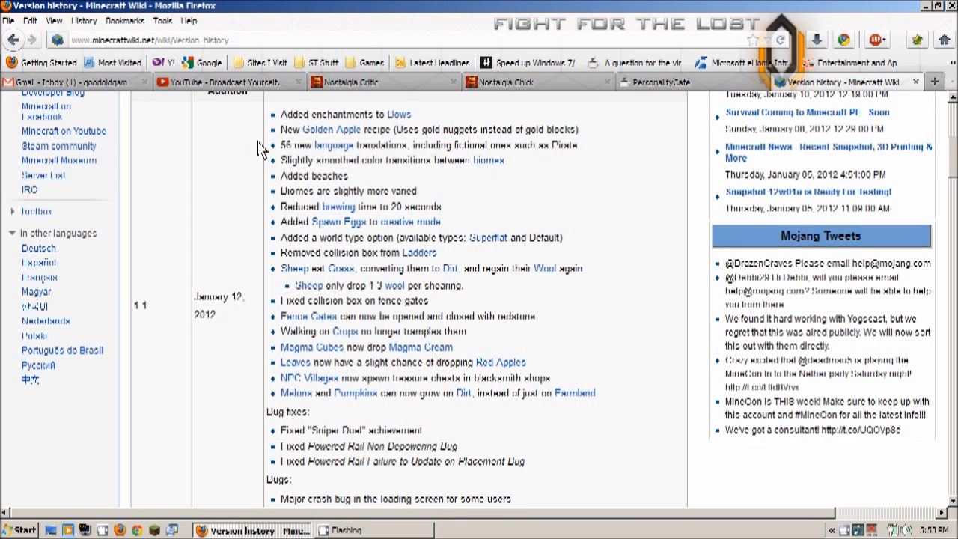
mouse_move(252, 153)
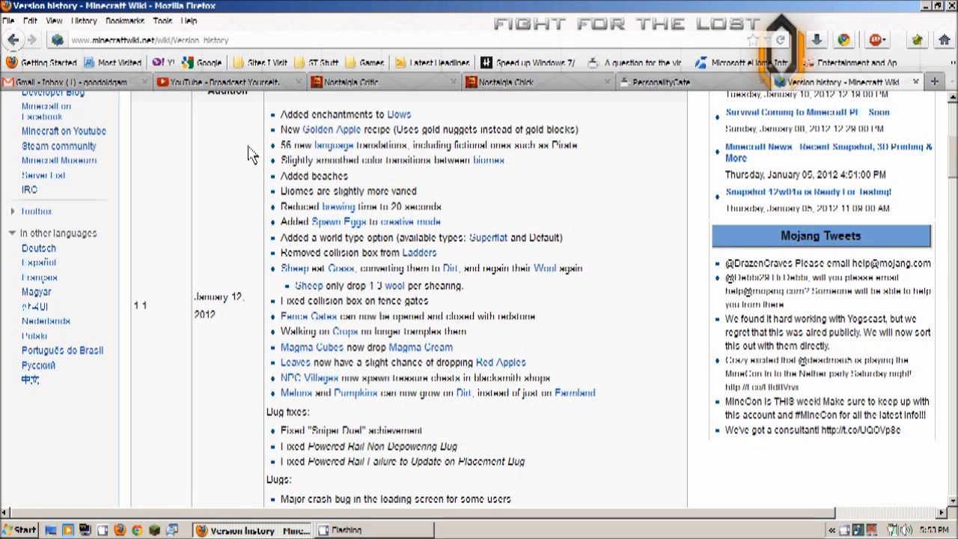
mouse_move(272, 183)
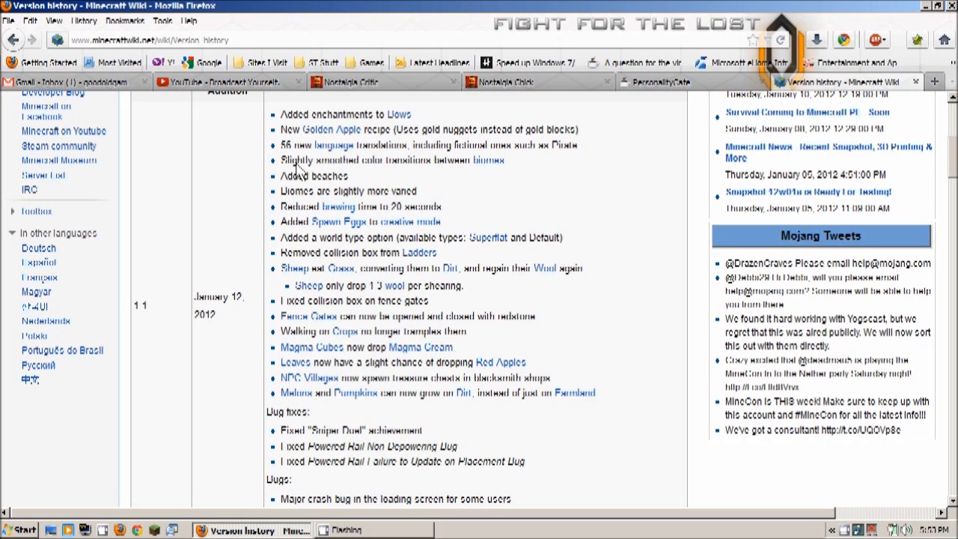
mouse_move(518, 177)
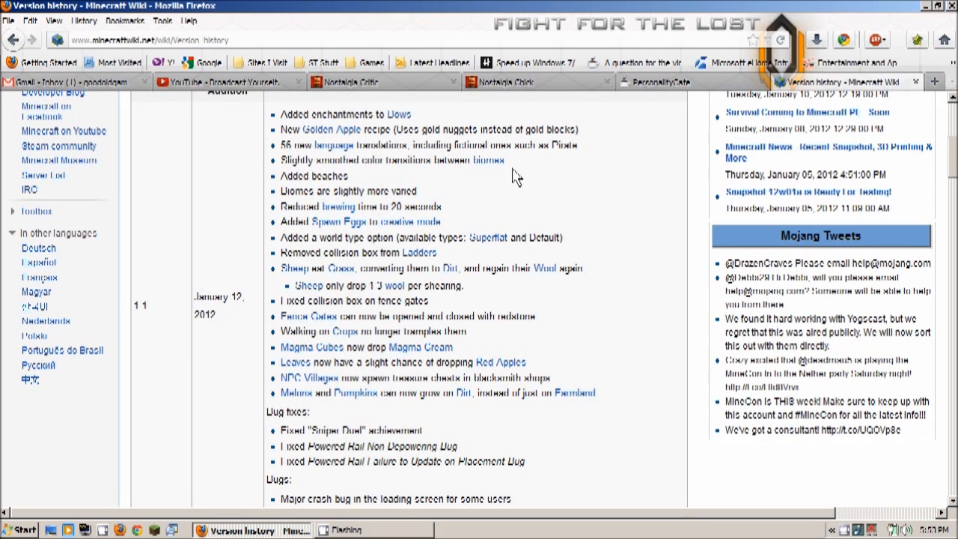
mouse_move(219, 185)
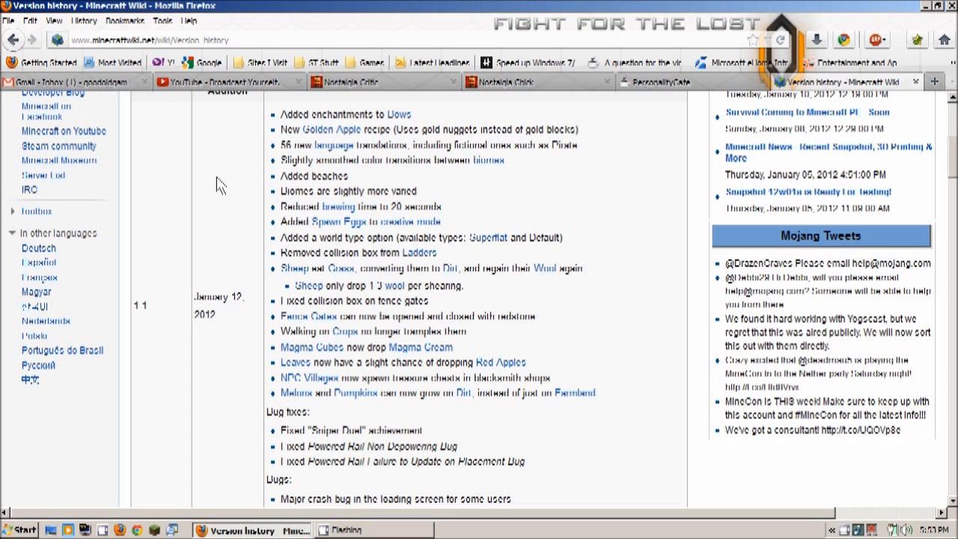
mouse_move(233, 191)
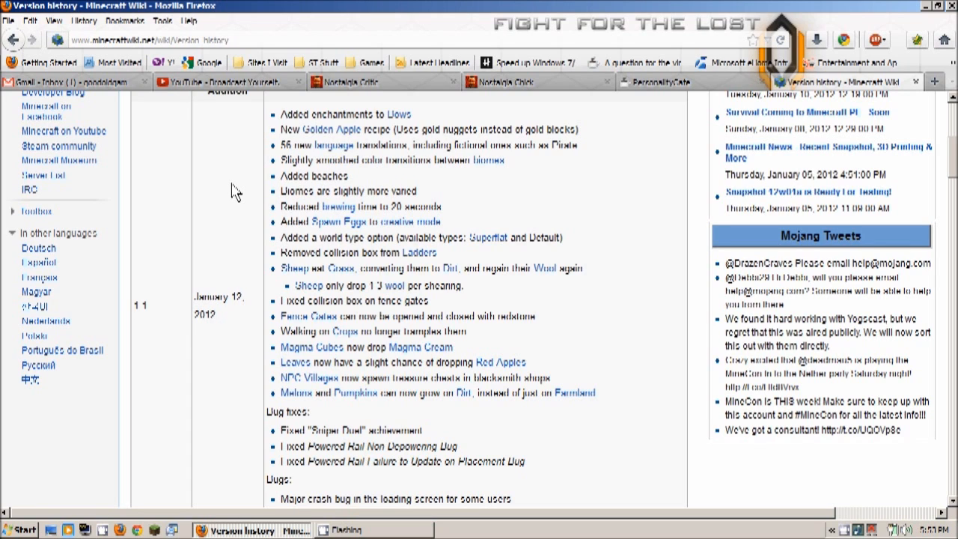
mouse_move(257, 201)
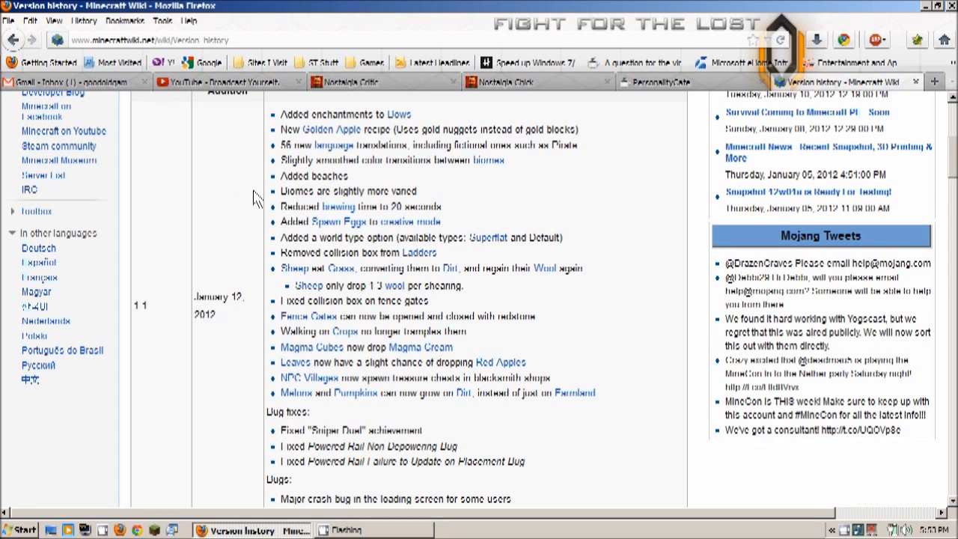
mouse_move(428, 200)
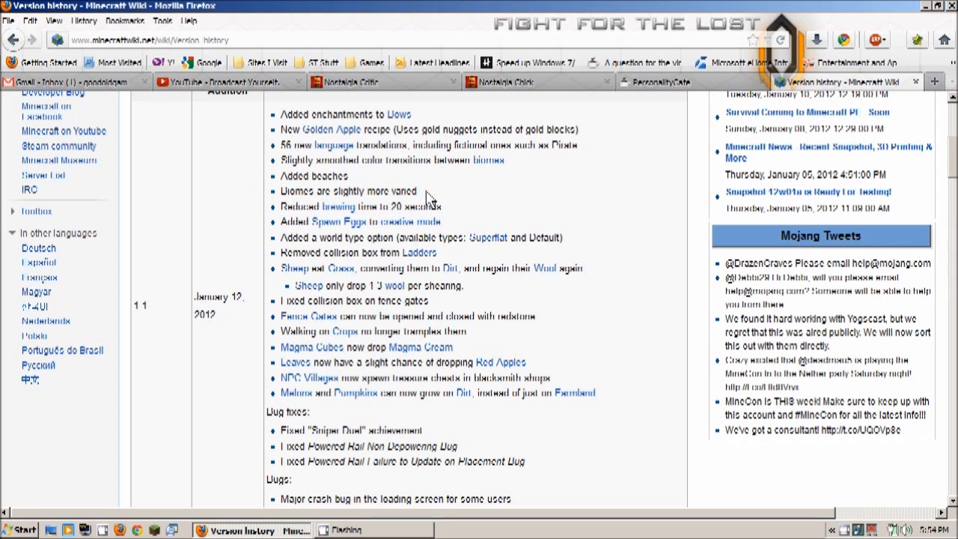
mouse_move(297, 216)
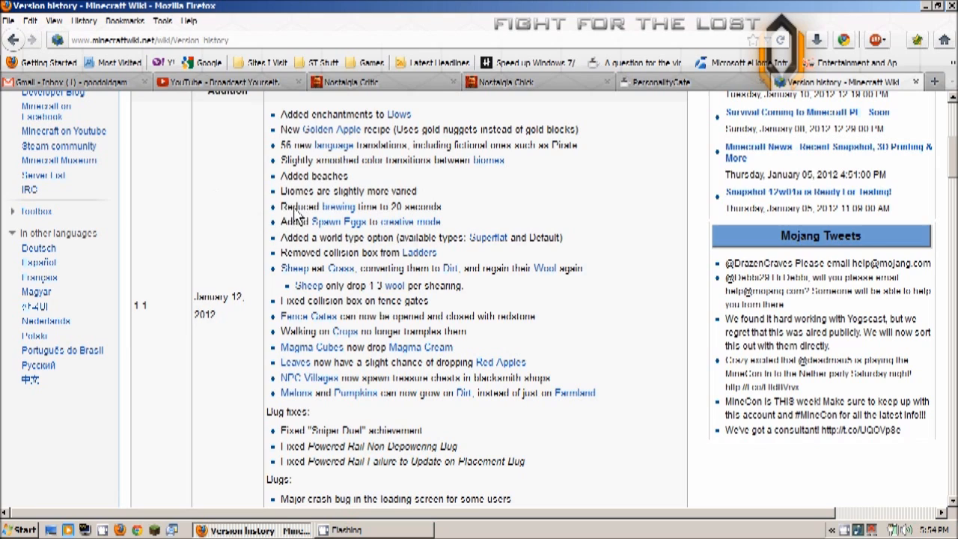
mouse_move(372, 211)
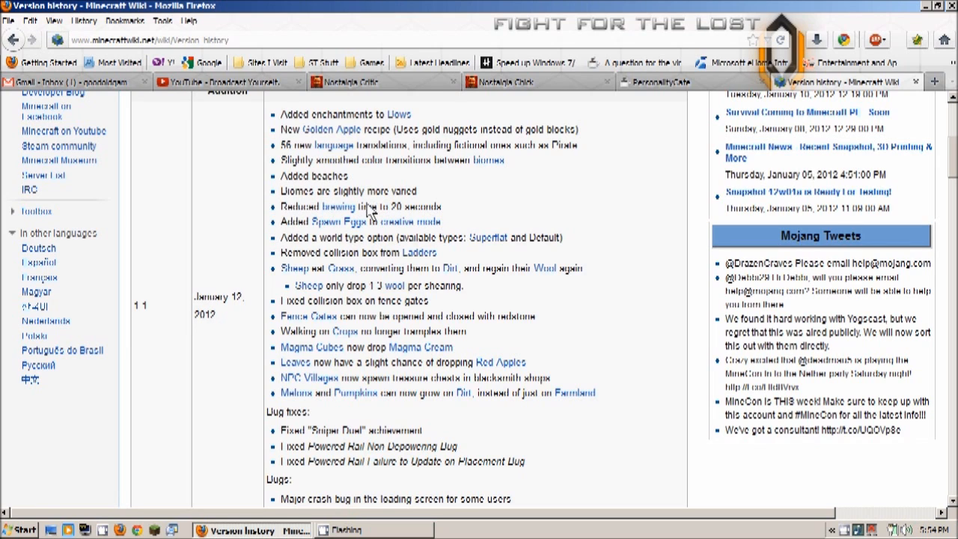
mouse_move(239, 237)
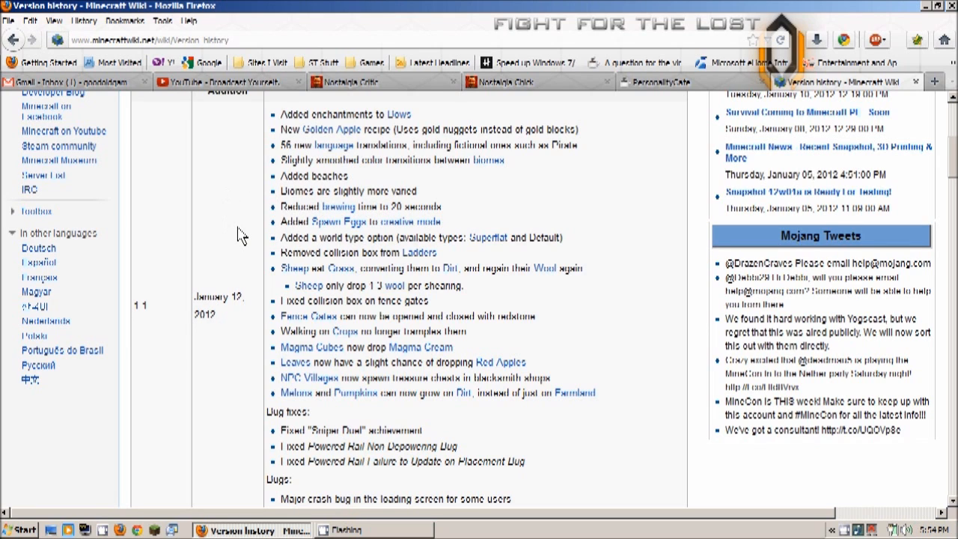
mouse_move(276, 223)
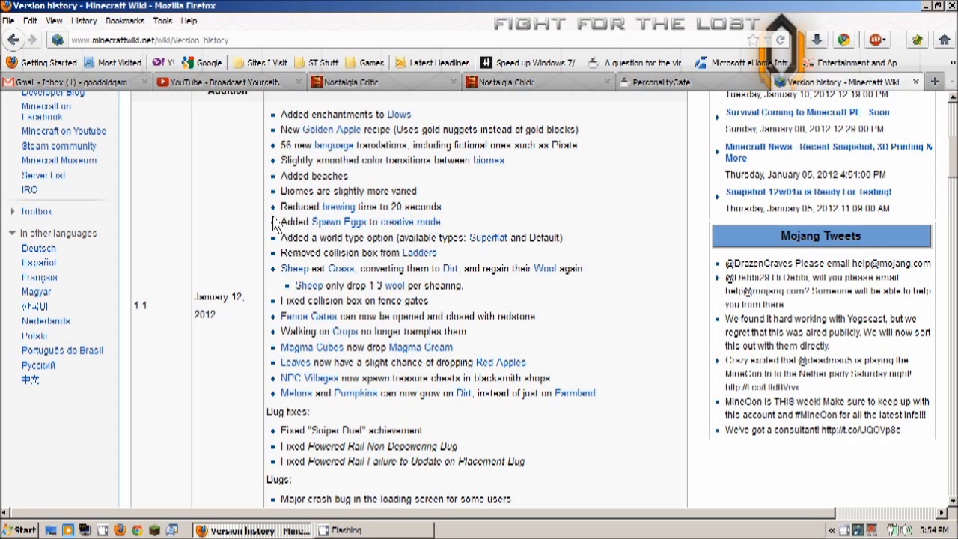
mouse_move(413, 247)
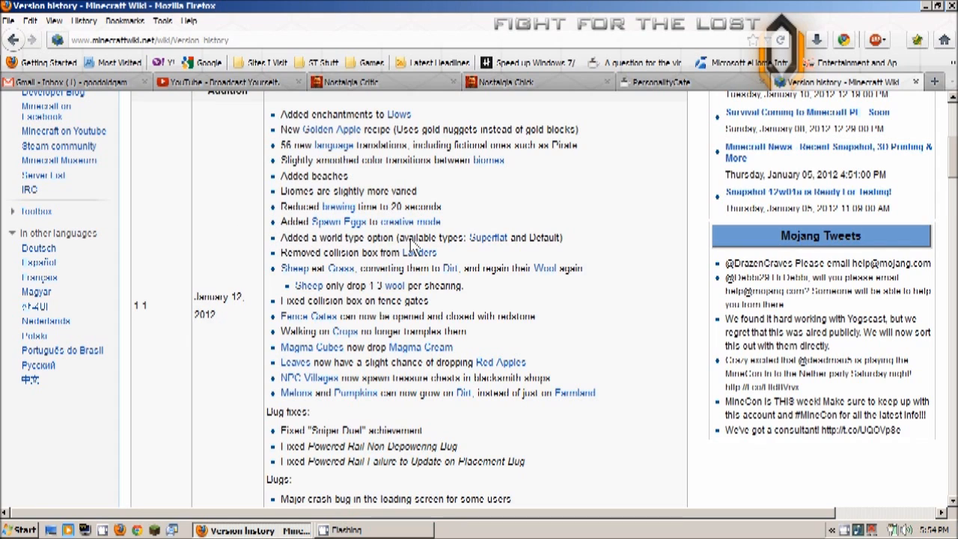
mouse_move(219, 221)
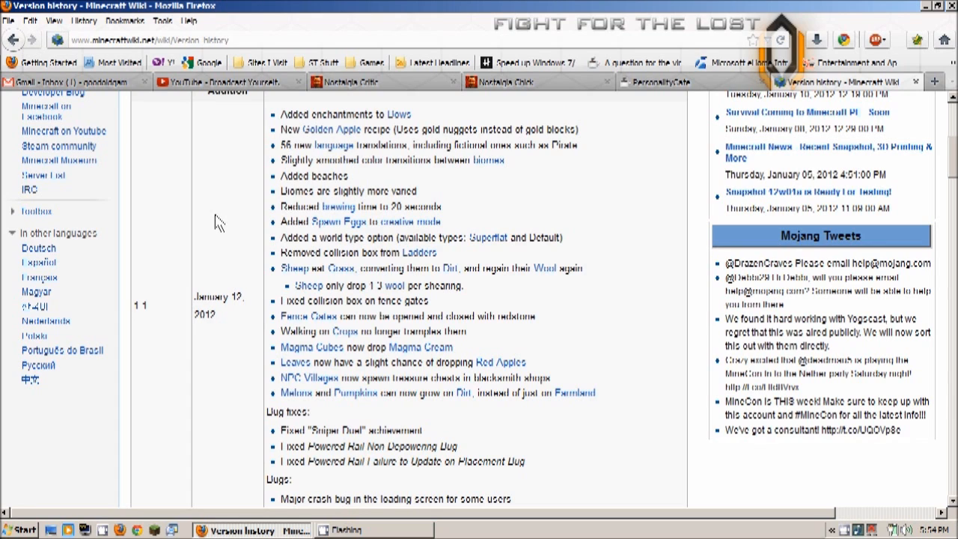
mouse_move(268, 263)
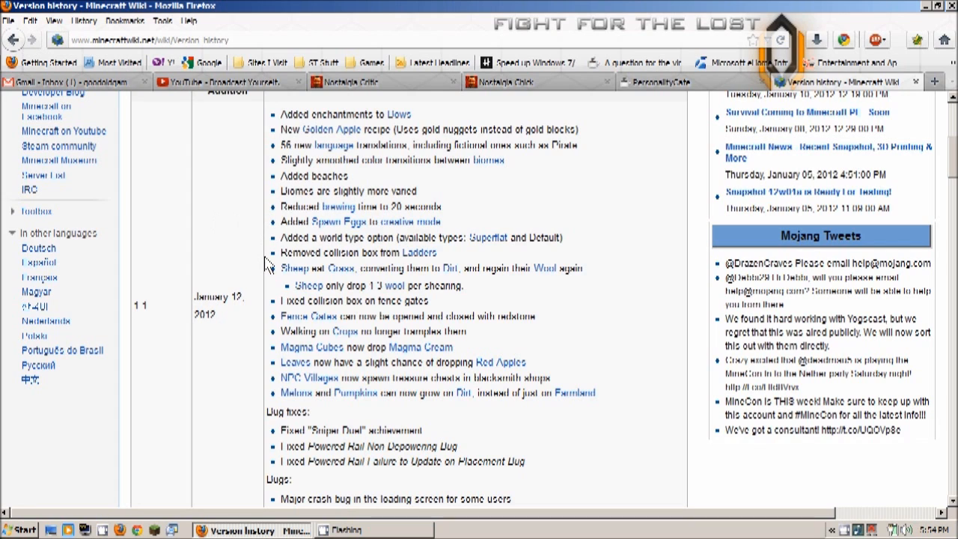
mouse_move(422, 251)
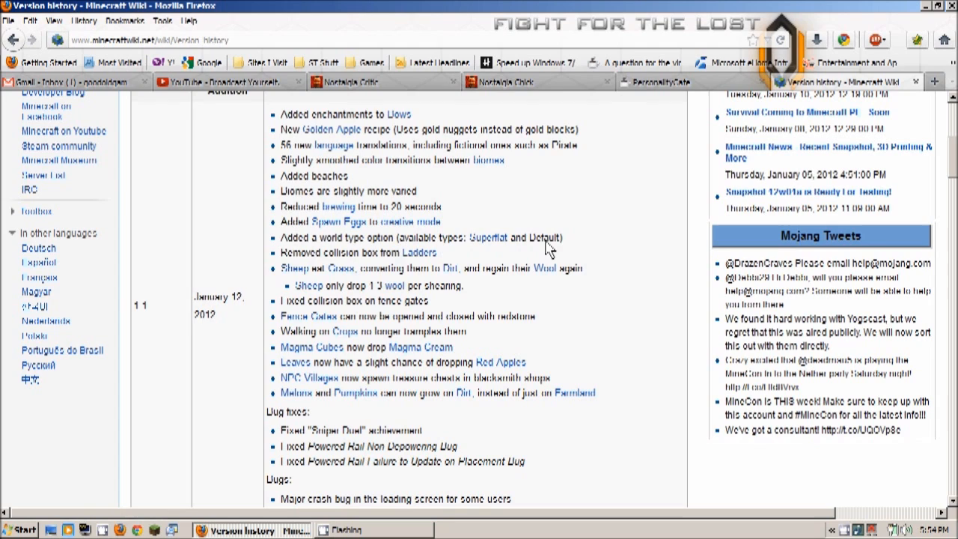
mouse_move(488, 236)
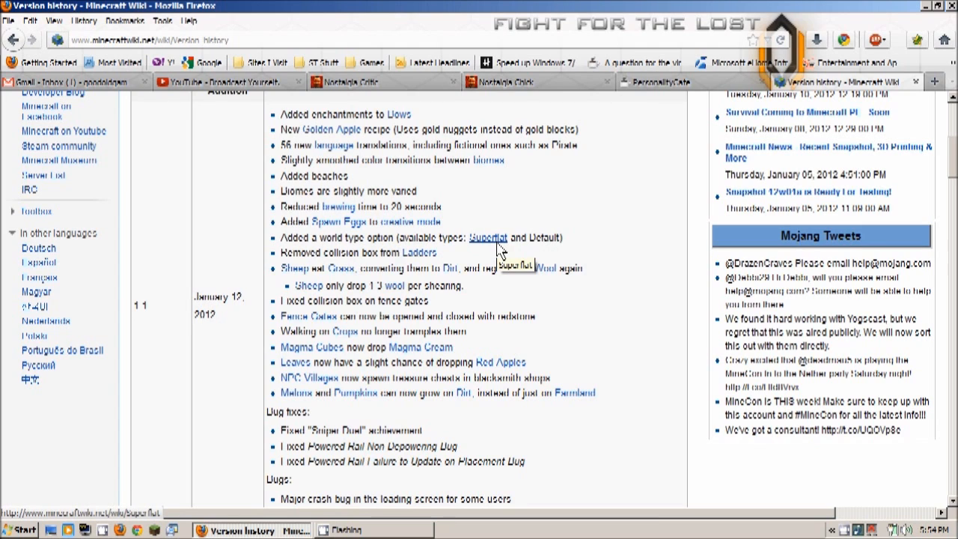
mouse_move(207, 225)
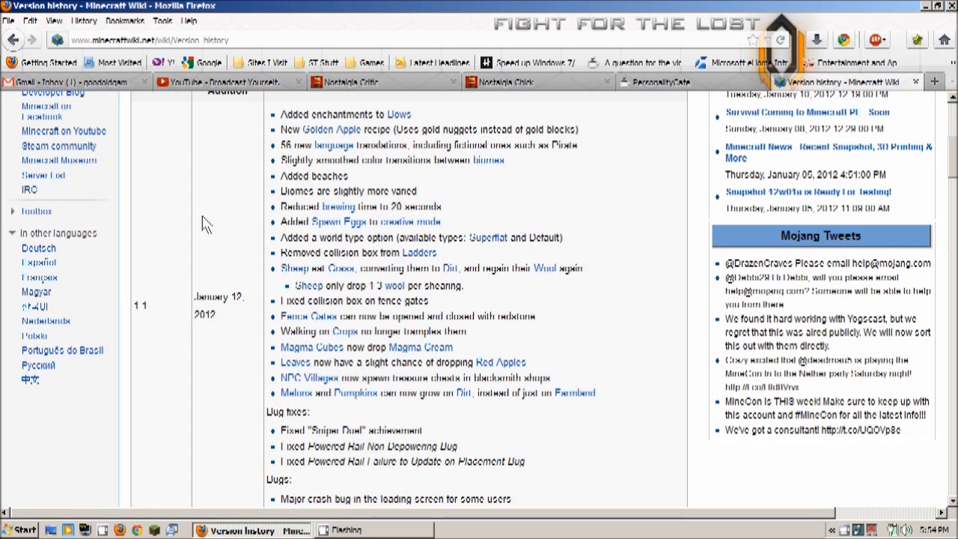
mouse_move(509, 257)
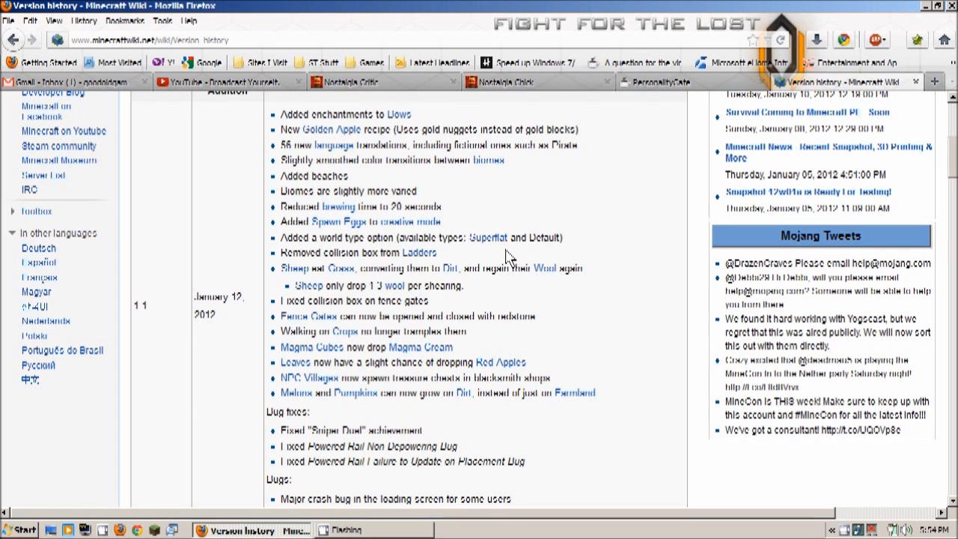
mouse_move(112, 260)
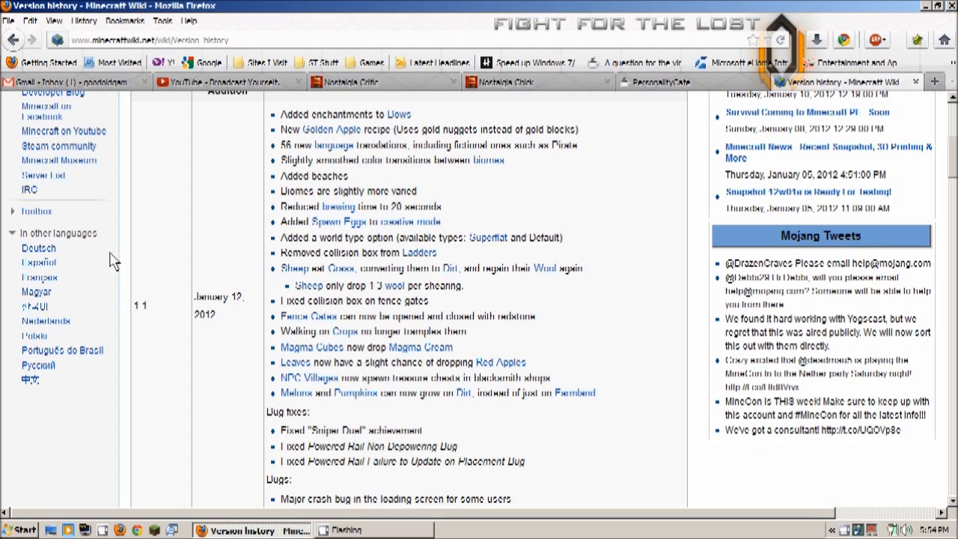
mouse_move(230, 247)
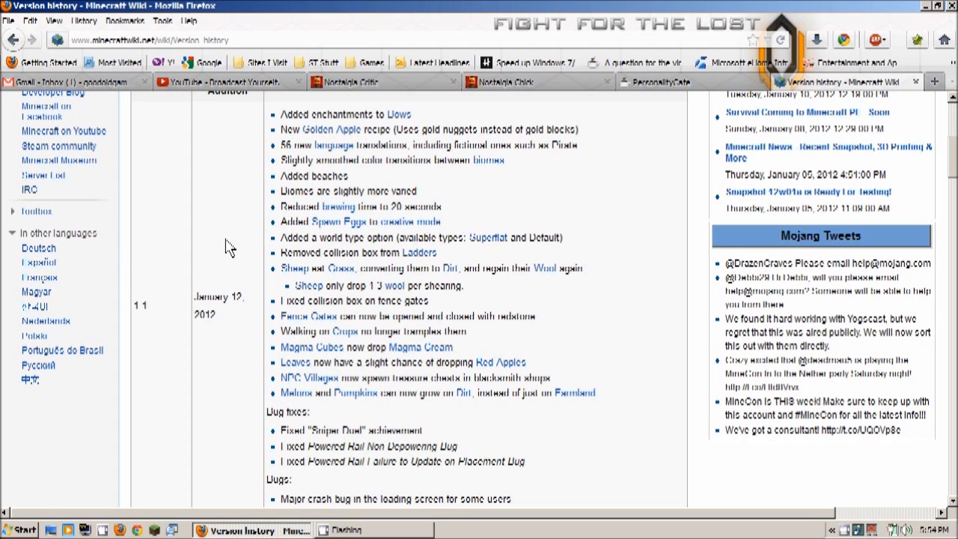
mouse_move(260, 264)
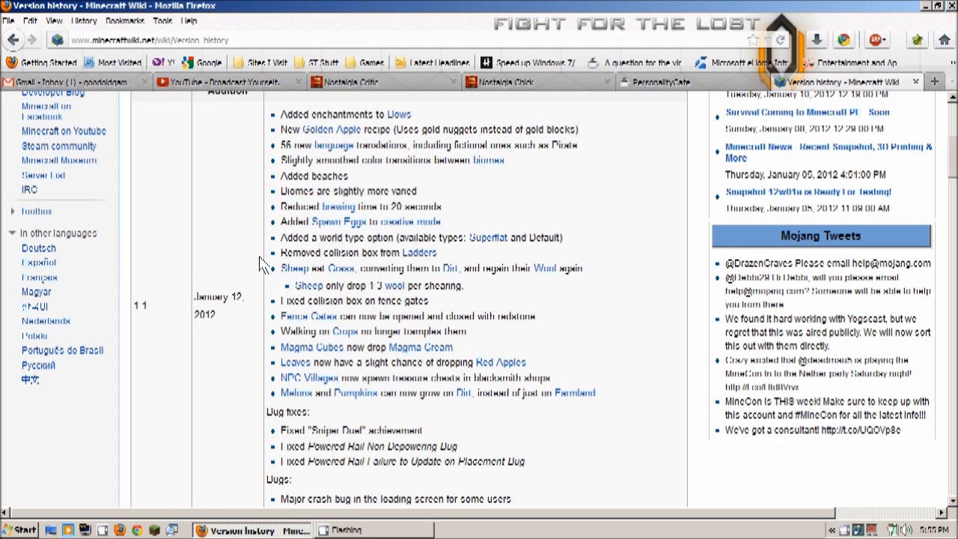
mouse_move(419, 253)
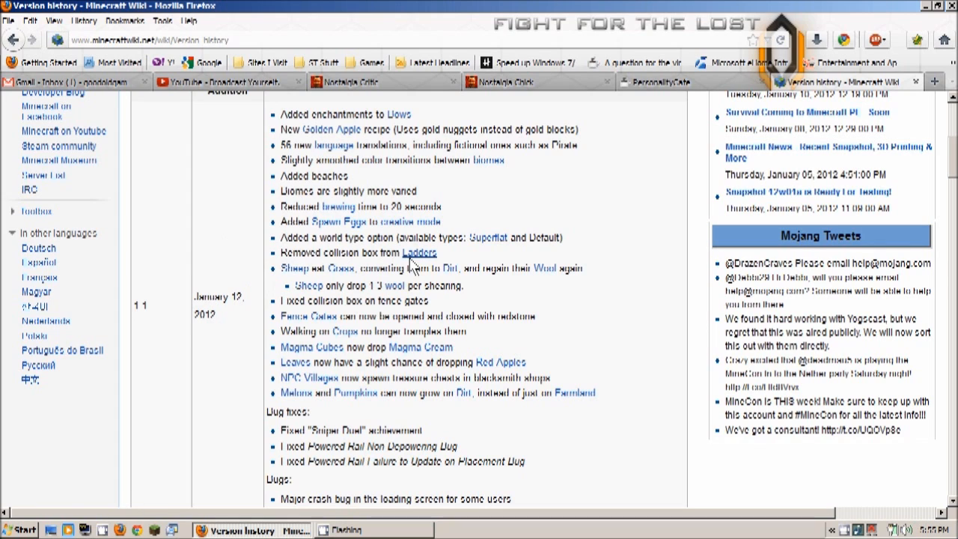
mouse_move(219, 252)
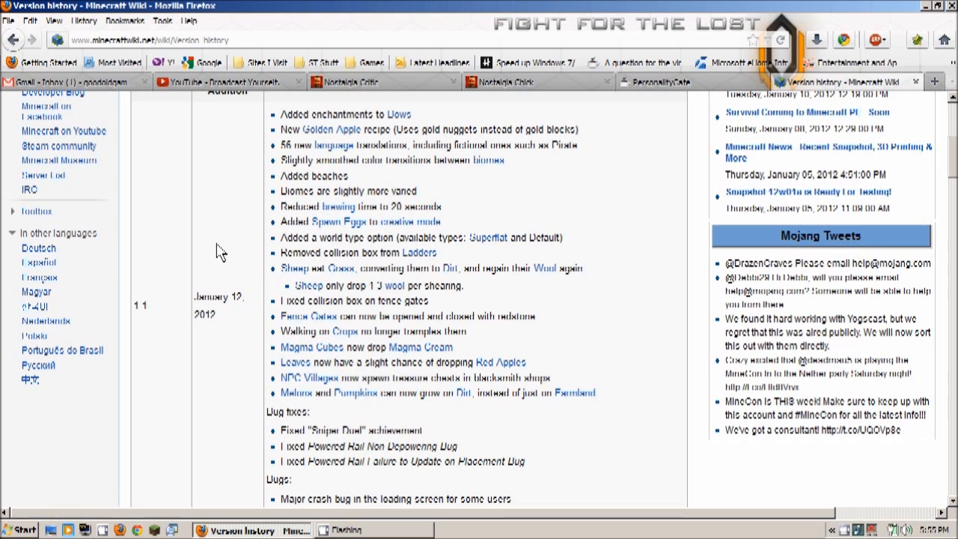
mouse_move(393, 258)
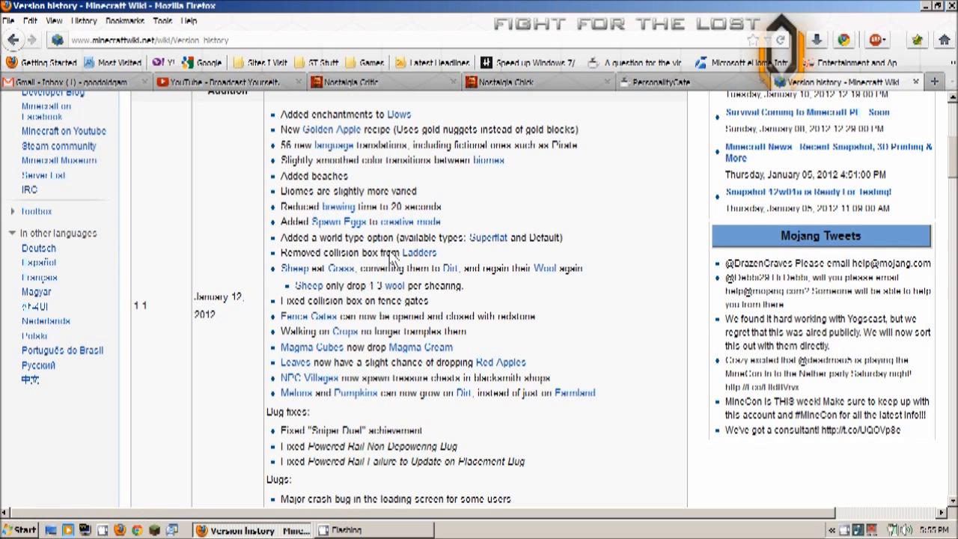
mouse_move(228, 231)
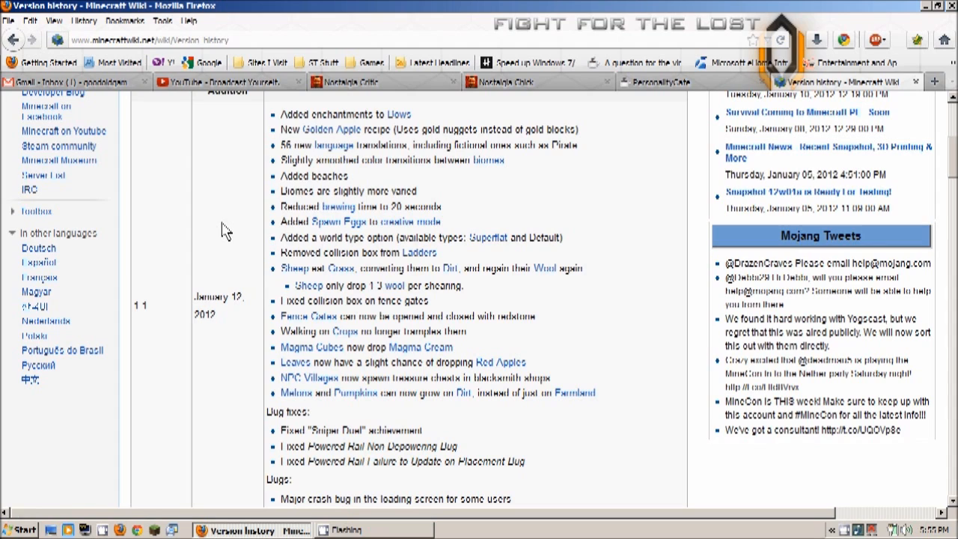
mouse_move(251, 266)
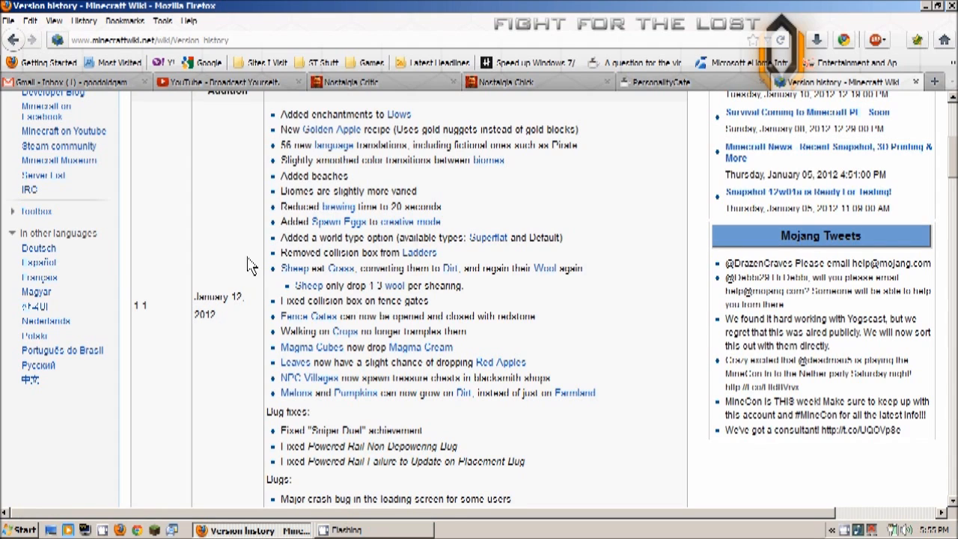
mouse_move(291, 284)
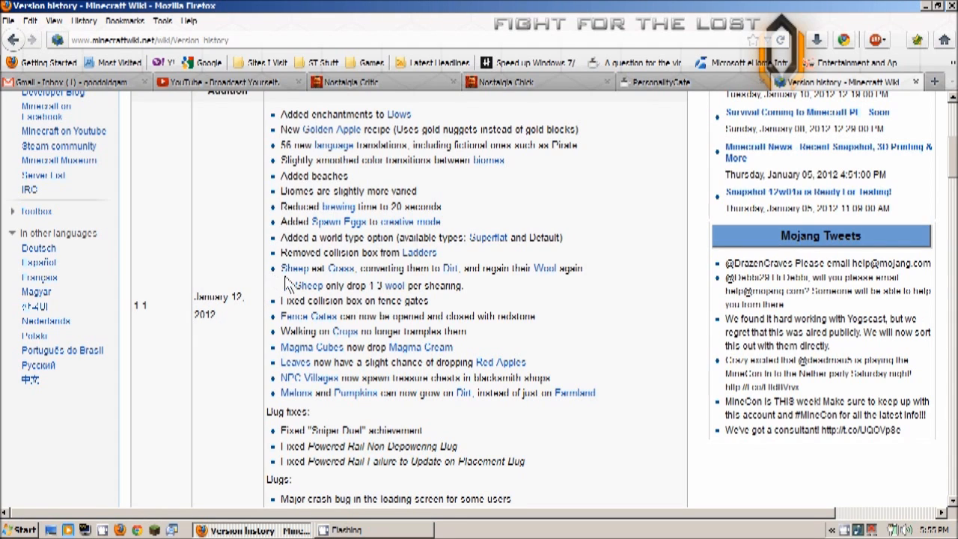
mouse_move(419, 291)
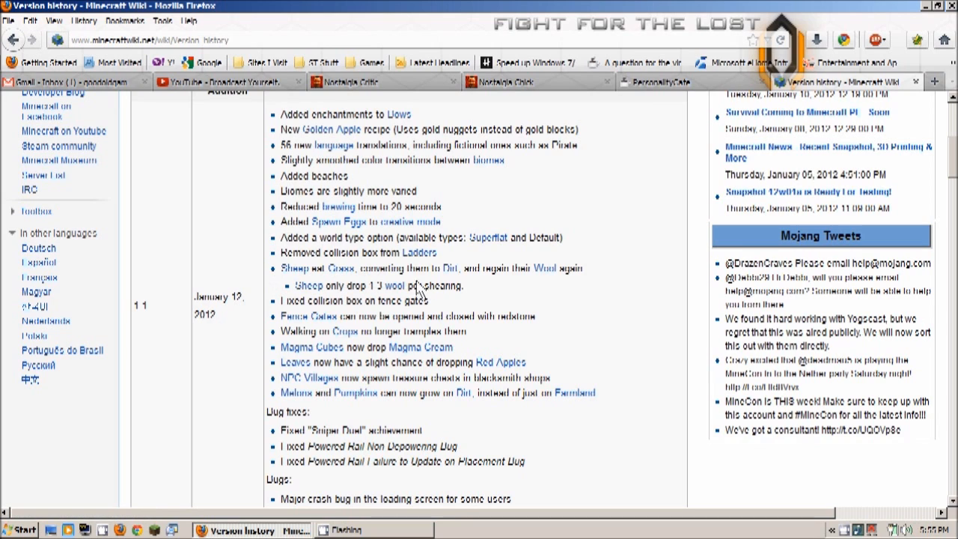
mouse_move(497, 283)
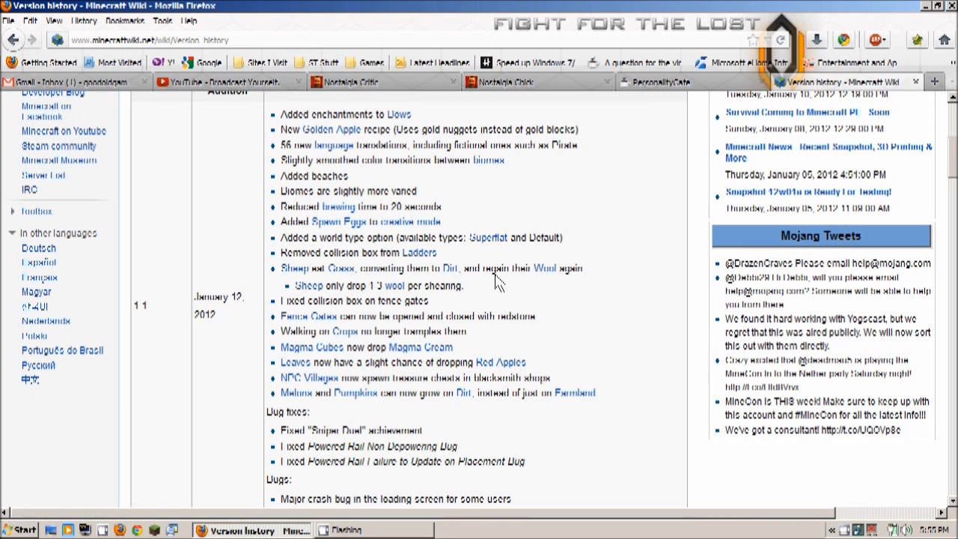
mouse_move(281, 268)
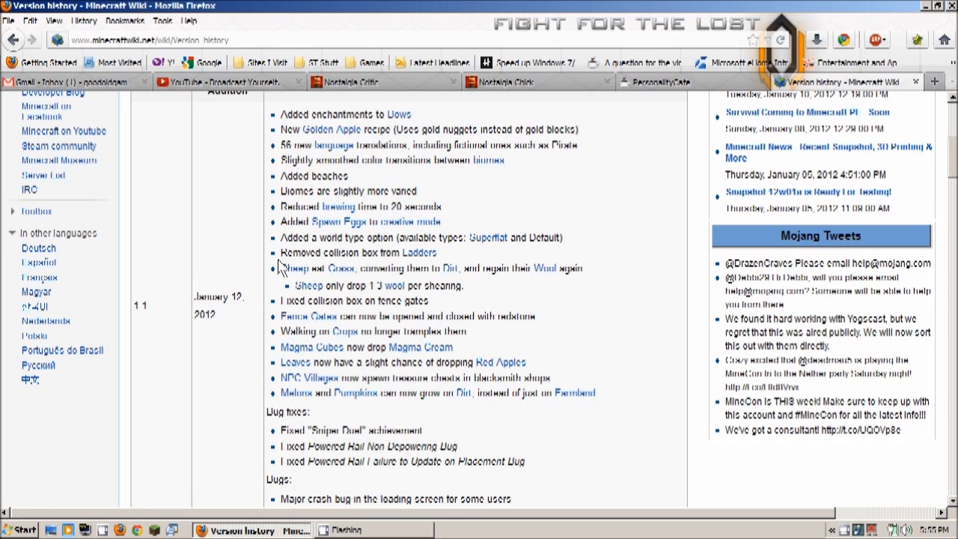
mouse_move(240, 272)
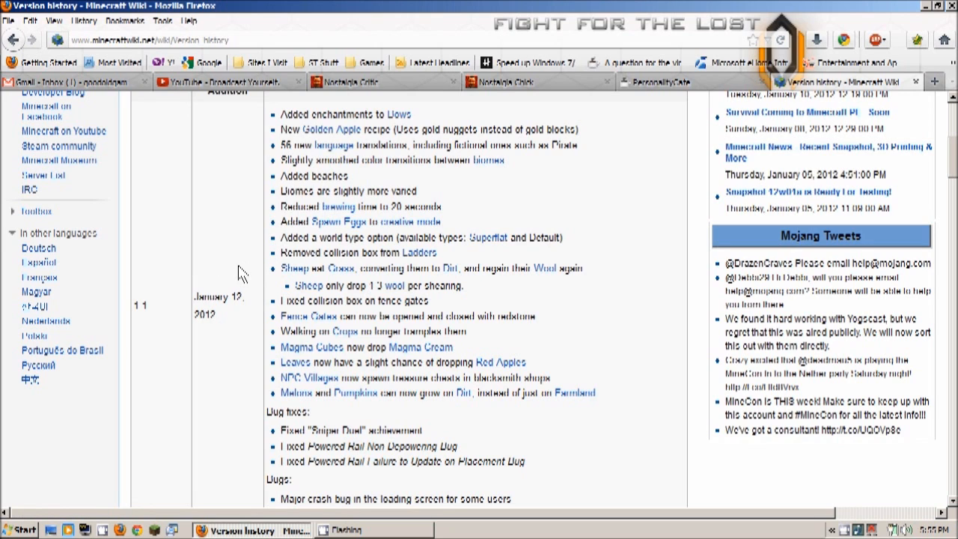
mouse_move(222, 267)
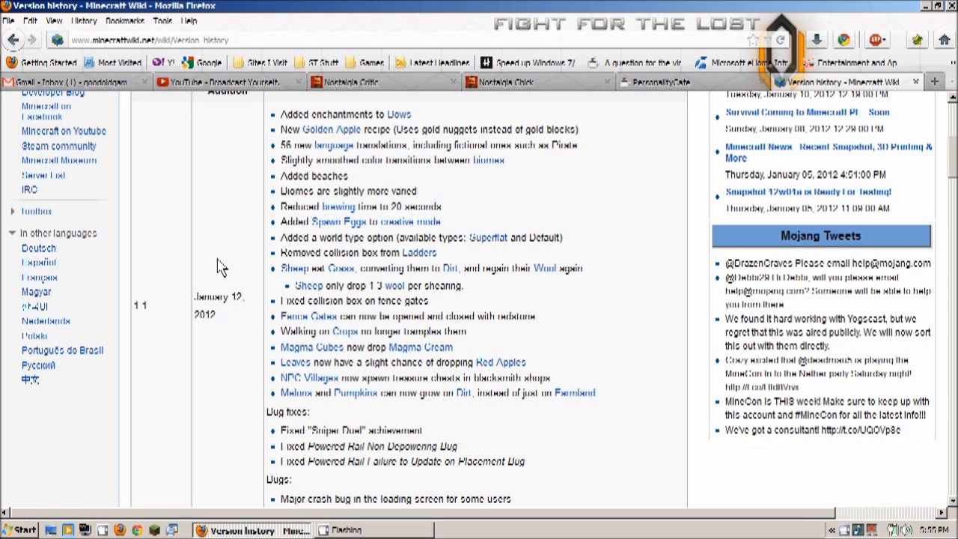
mouse_move(404, 302)
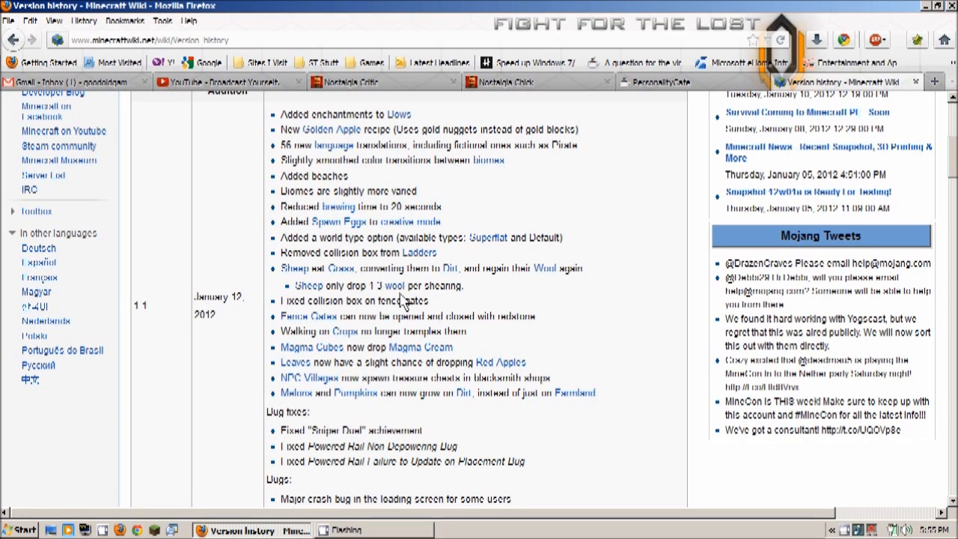
mouse_move(452, 298)
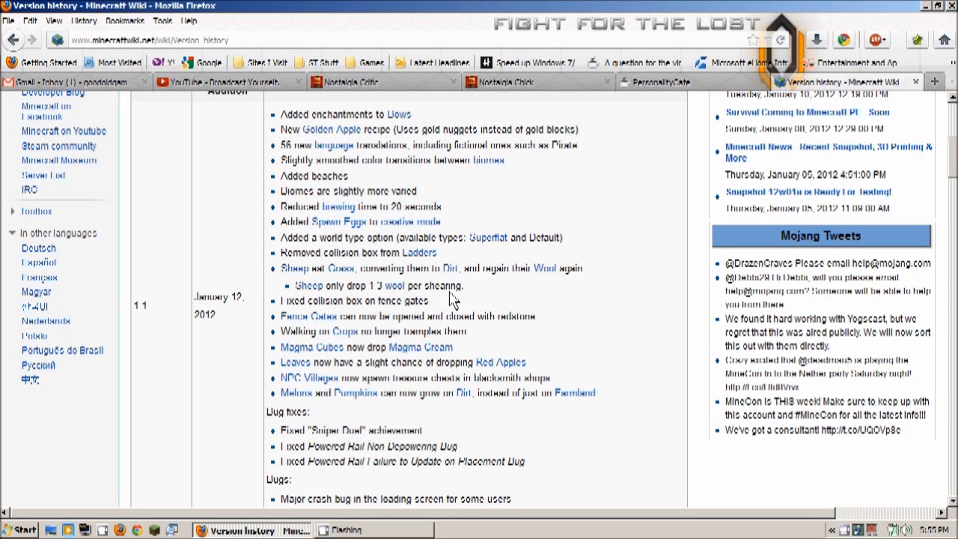
mouse_move(292, 282)
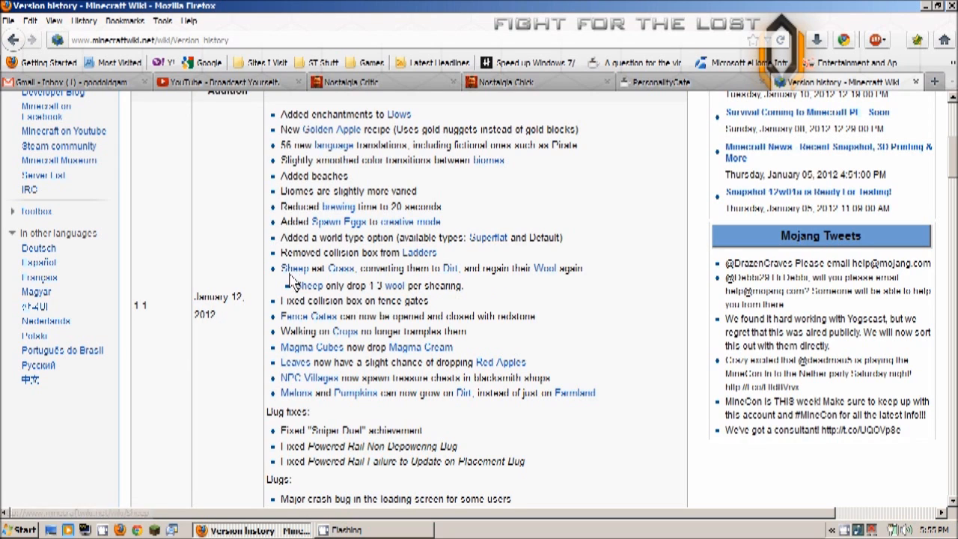
mouse_move(216, 276)
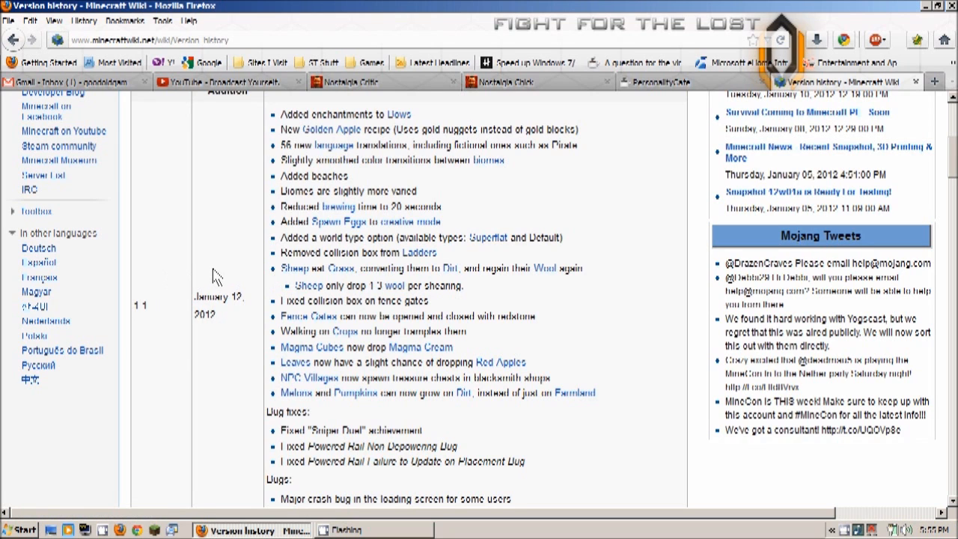
scroll("down", 3)
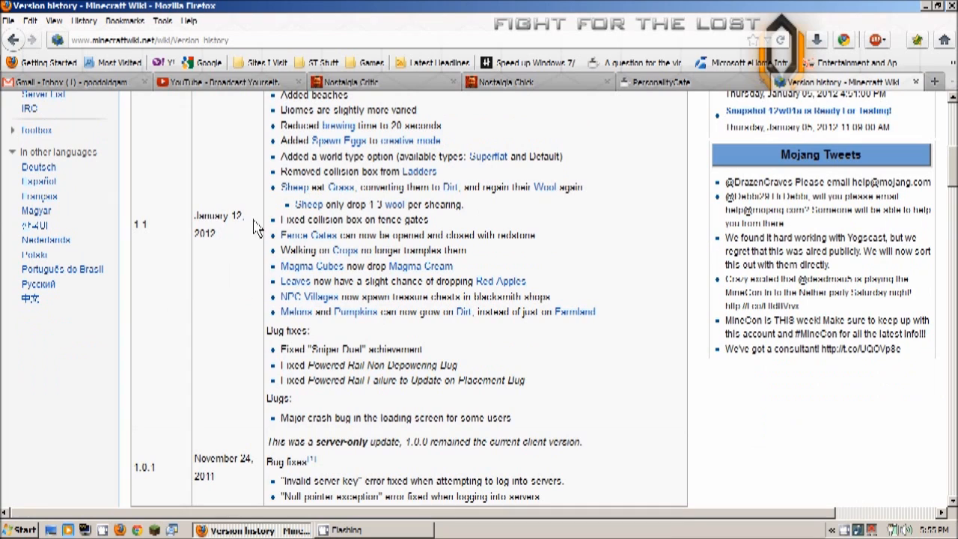
mouse_move(338, 237)
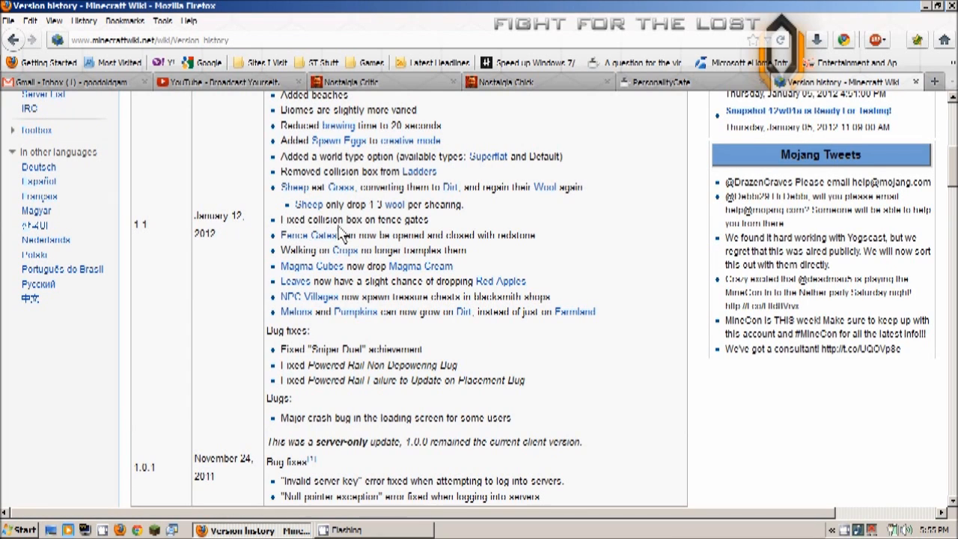
mouse_move(303, 247)
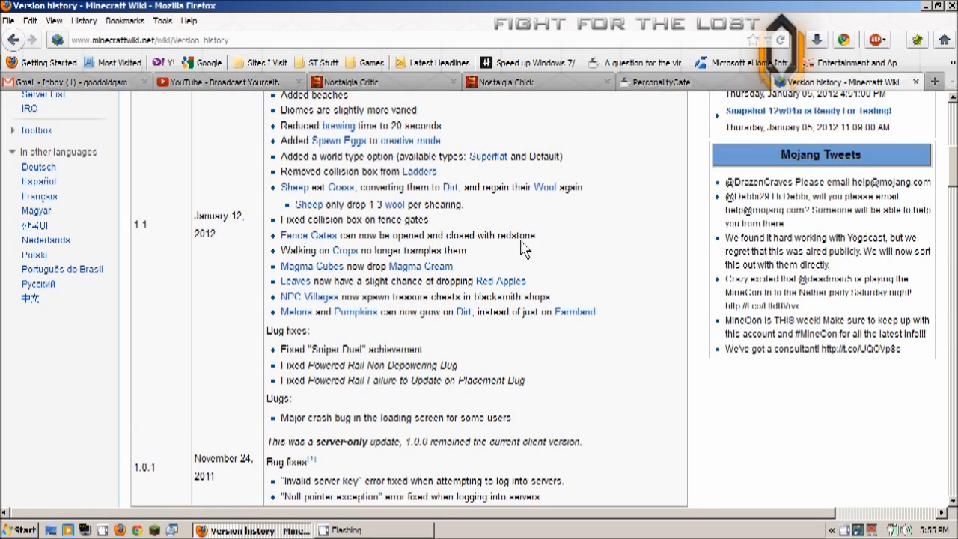
mouse_move(297, 236)
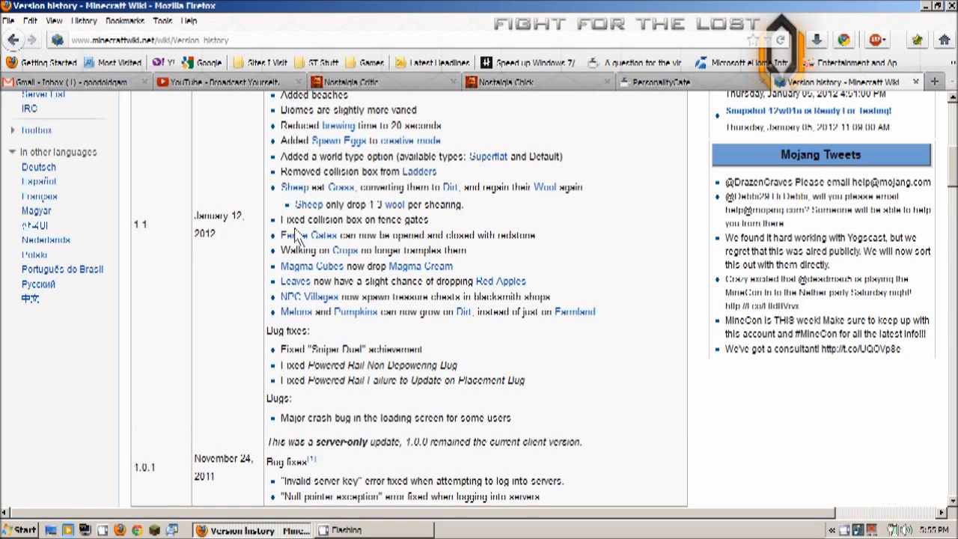
mouse_move(242, 271)
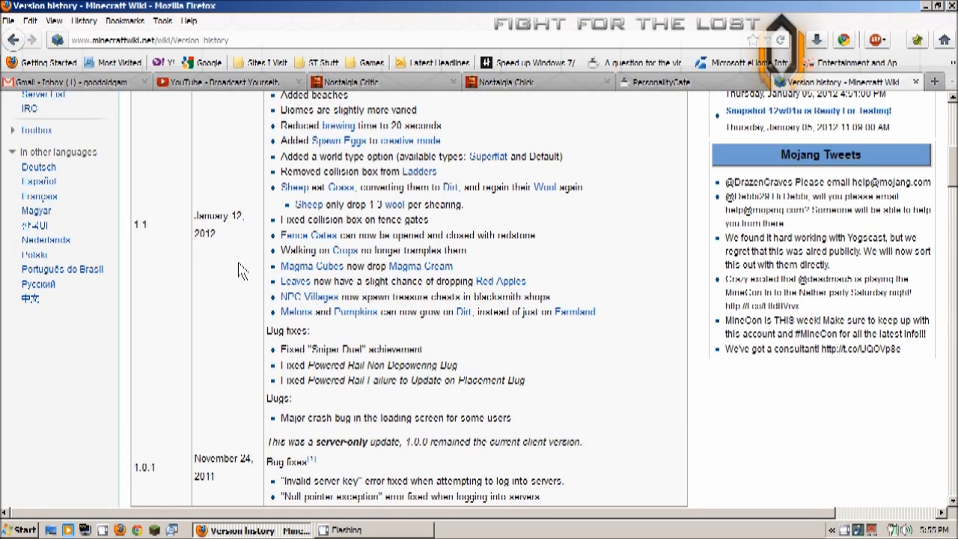
mouse_move(266, 261)
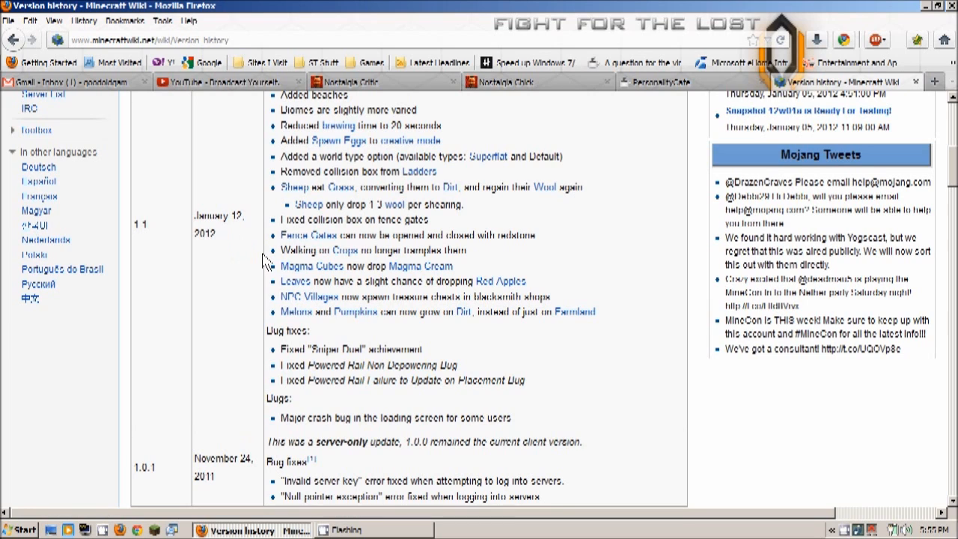
mouse_move(324, 257)
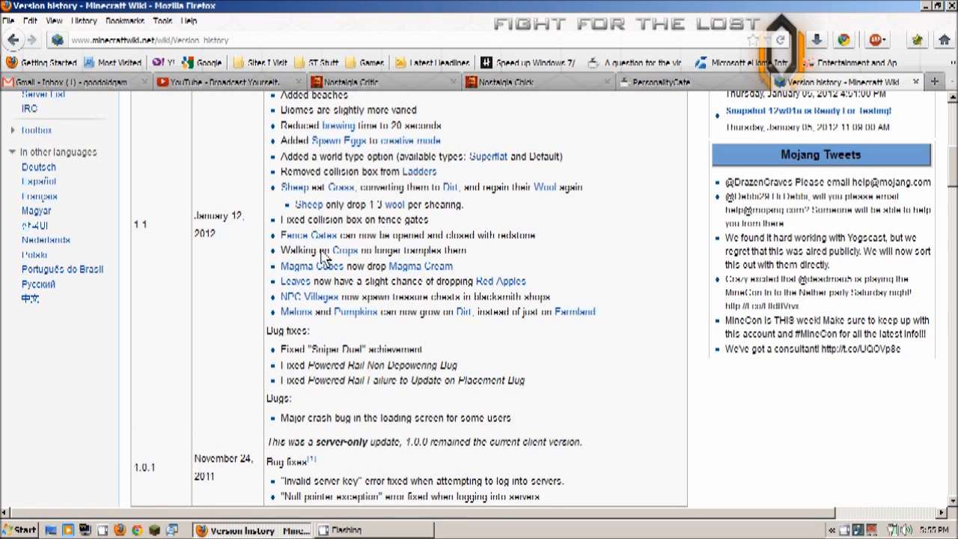
mouse_move(198, 266)
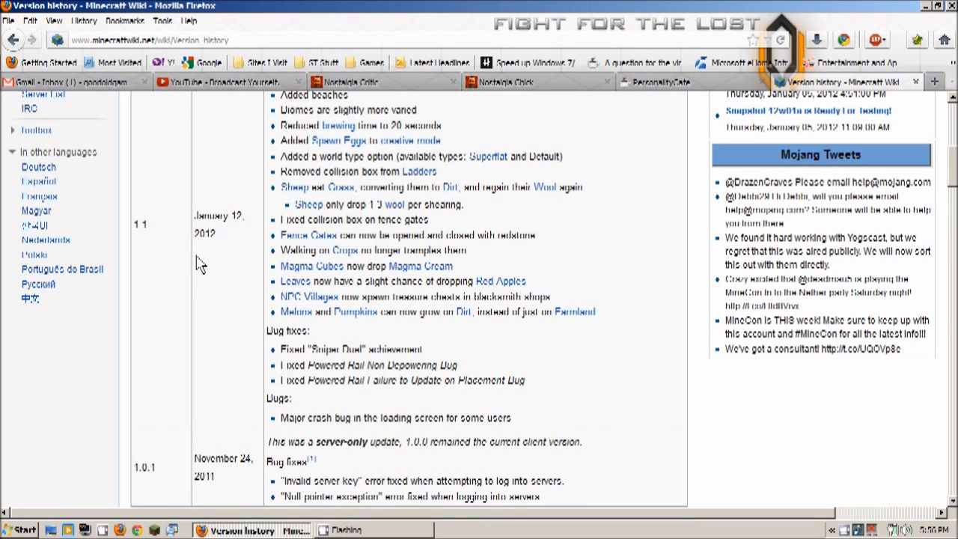
mouse_move(268, 271)
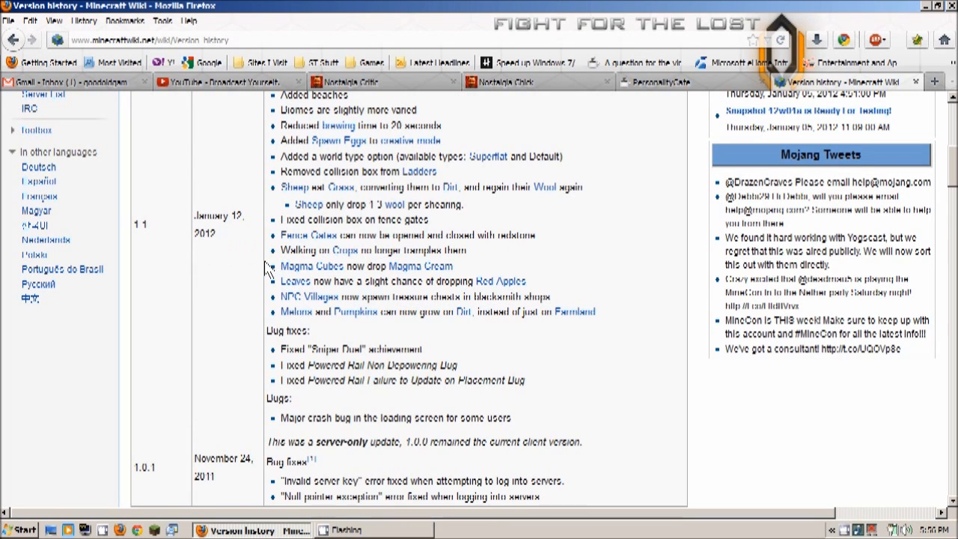
mouse_move(284, 254)
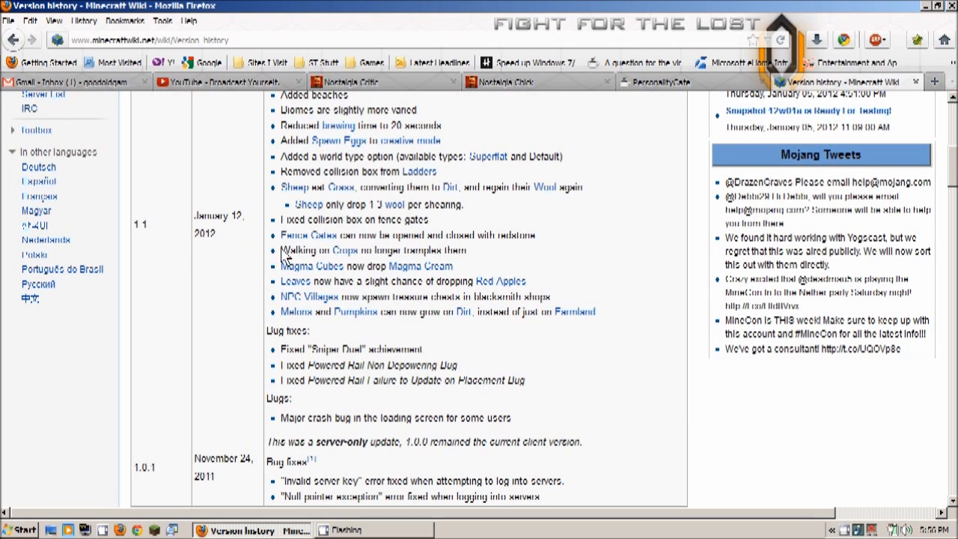
mouse_move(232, 288)
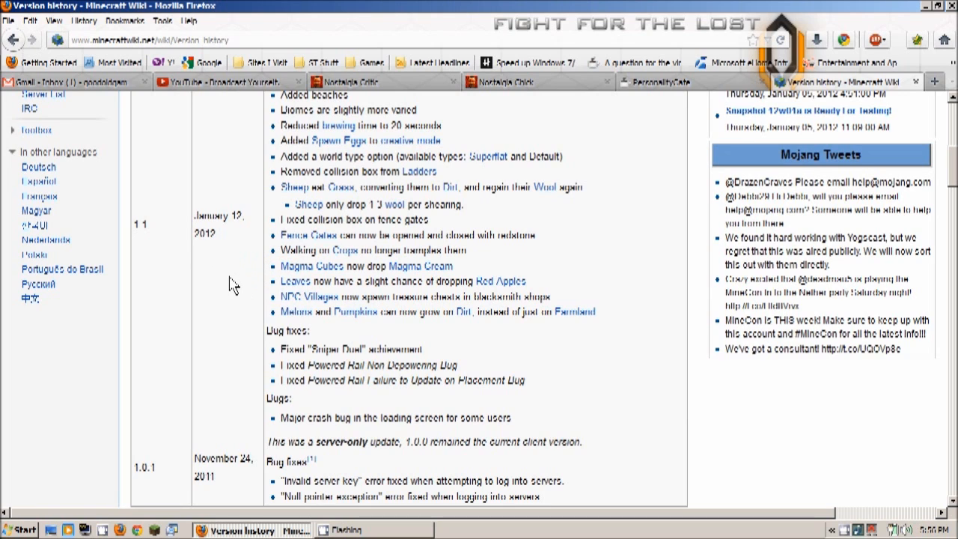
mouse_move(292, 282)
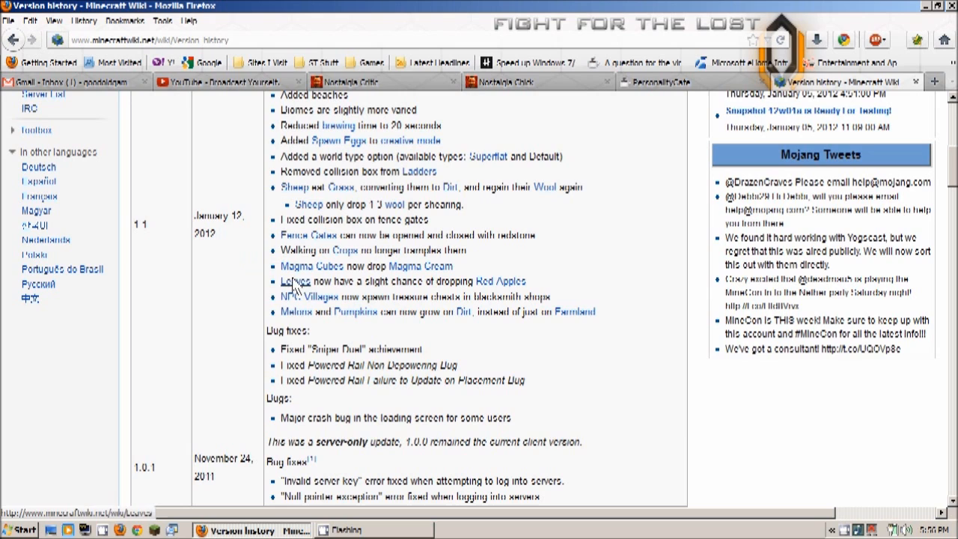
mouse_move(421, 267)
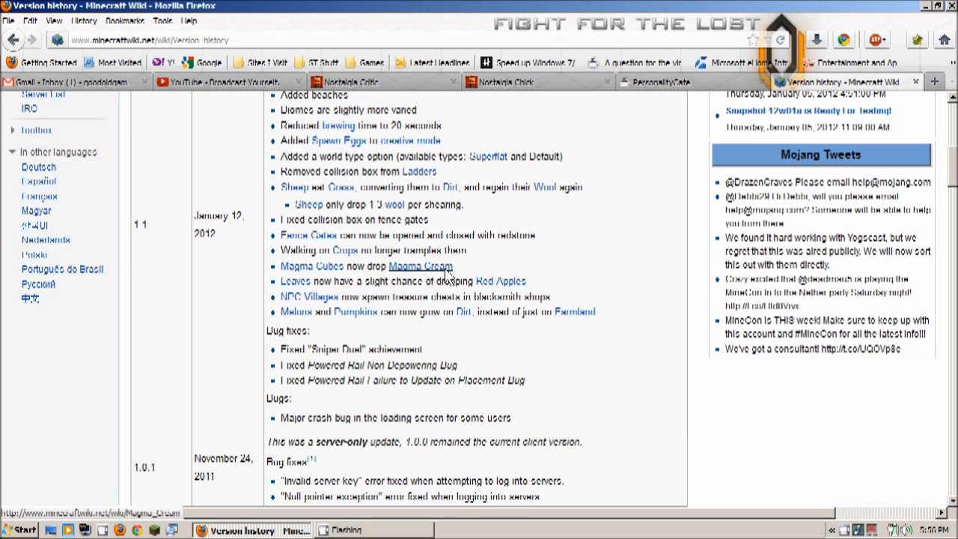
mouse_move(283, 292)
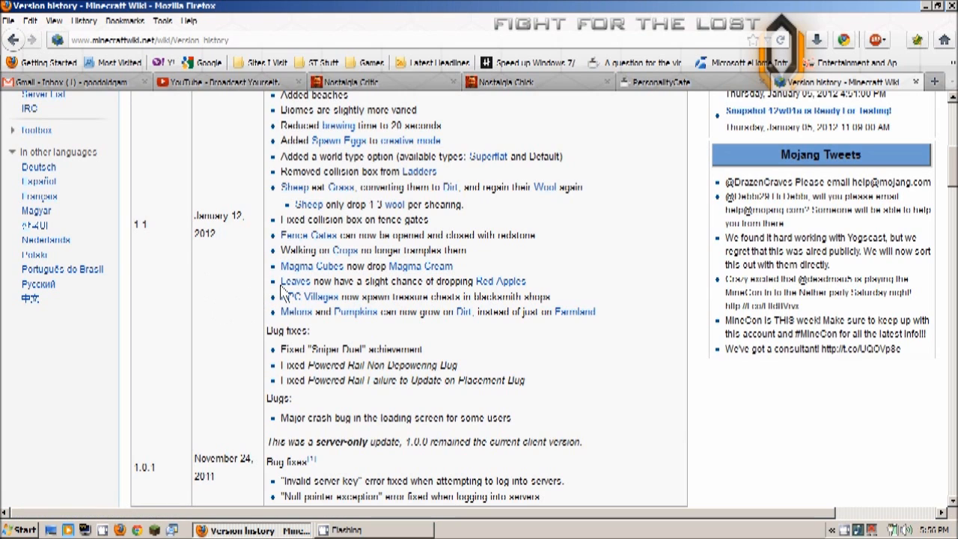
mouse_move(296, 282)
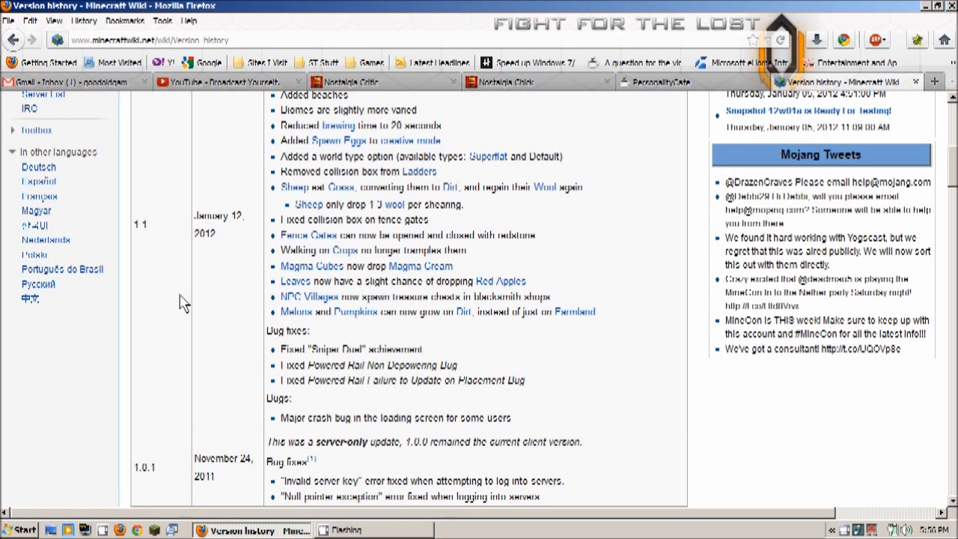
scroll("up", 3)
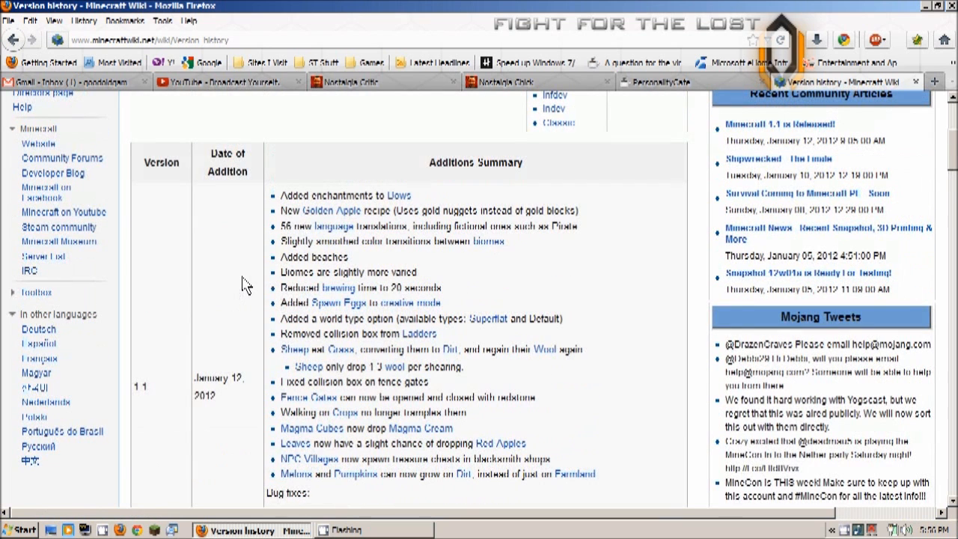
mouse_move(407, 225)
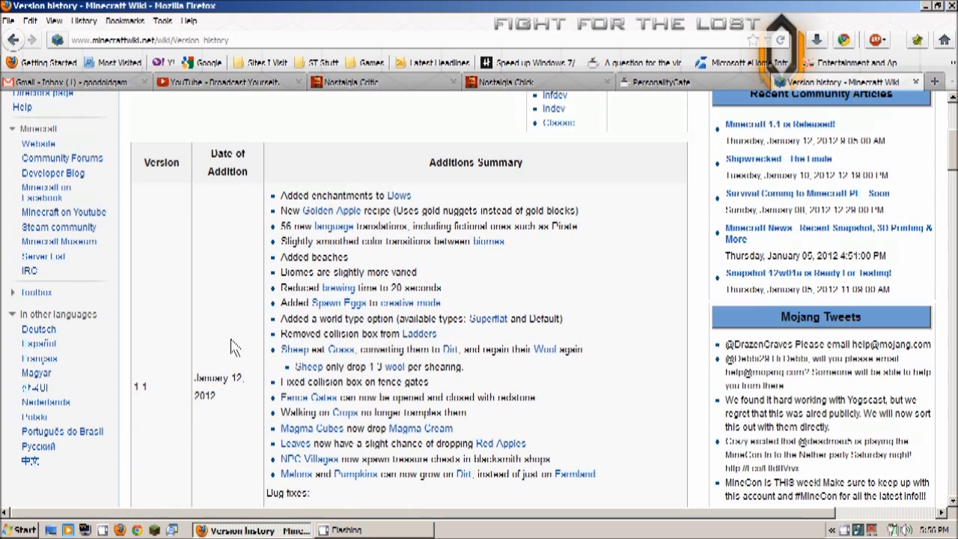
scroll("down", 3)
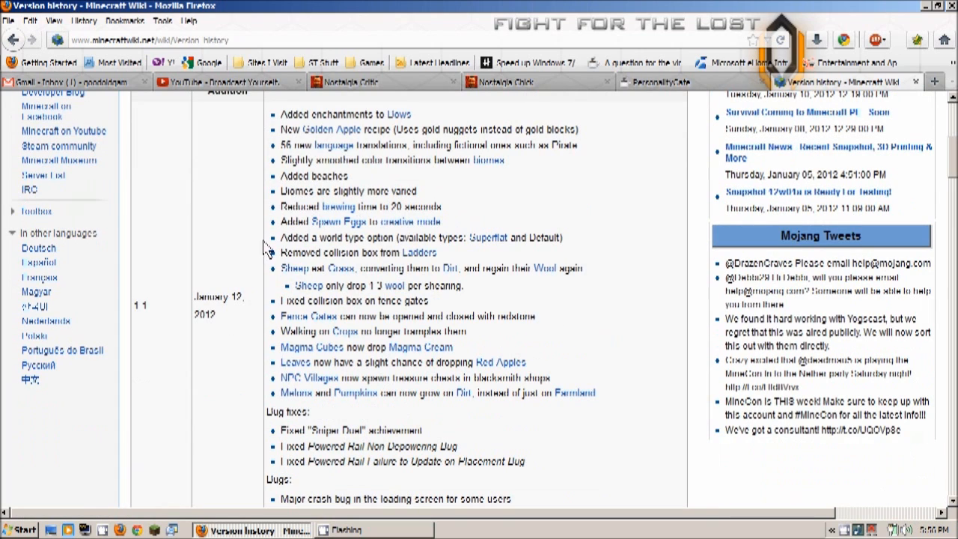
mouse_move(294, 368)
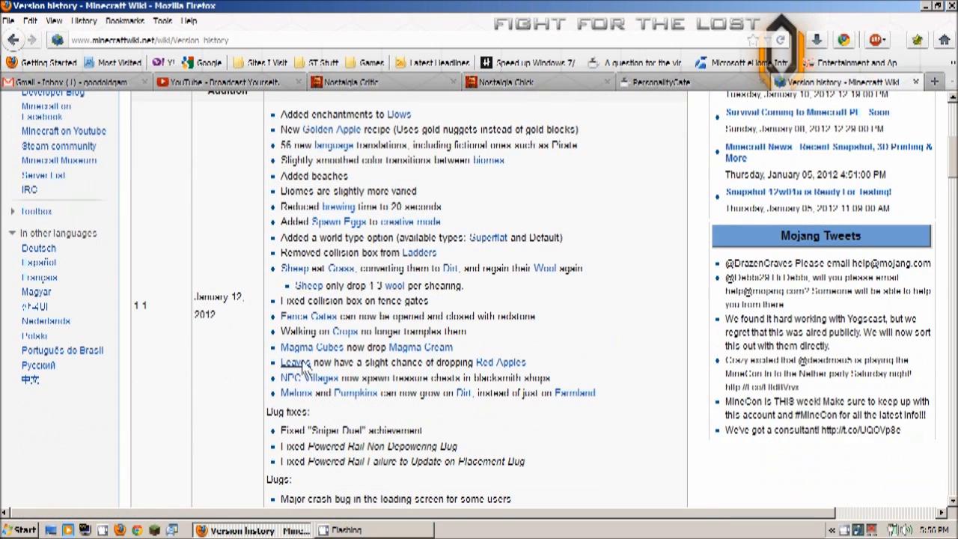
mouse_move(322, 377)
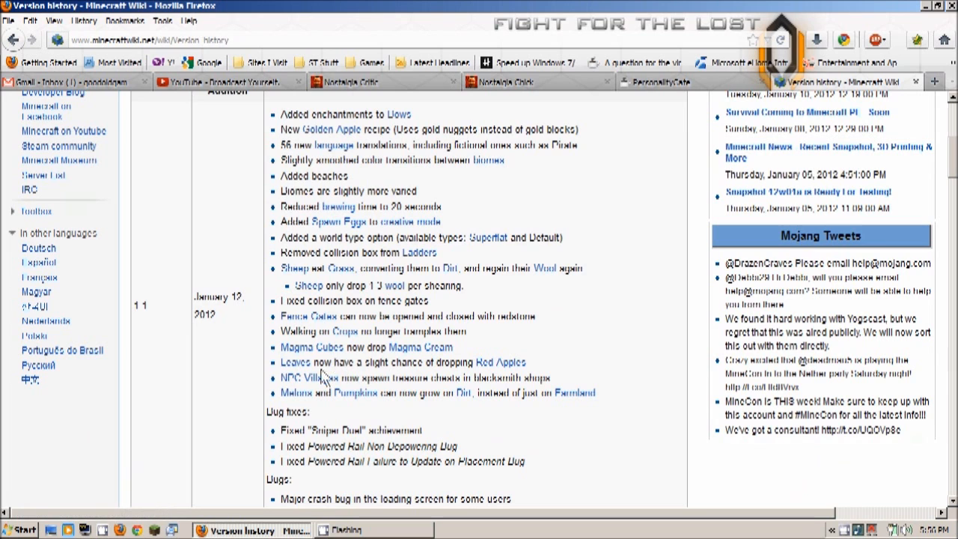
scroll("down", 3)
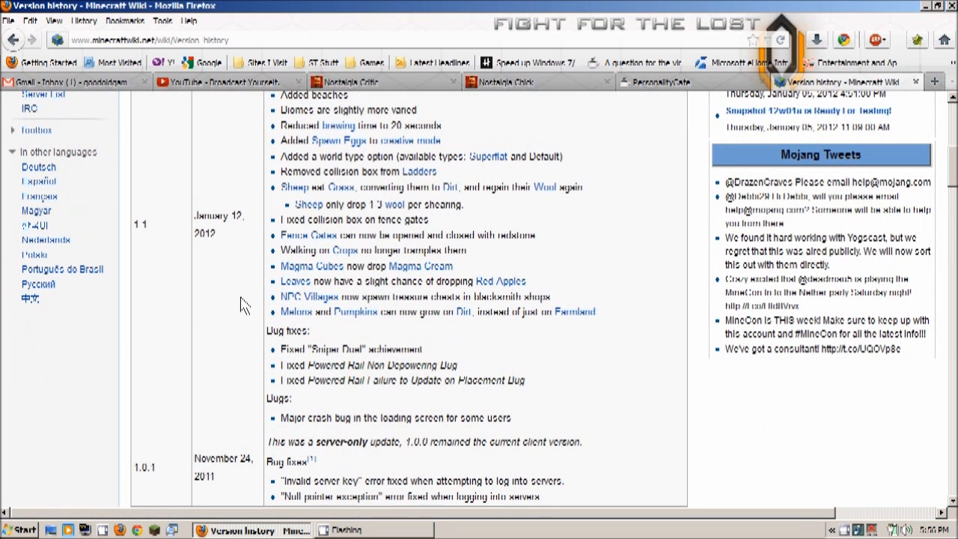
mouse_move(233, 296)
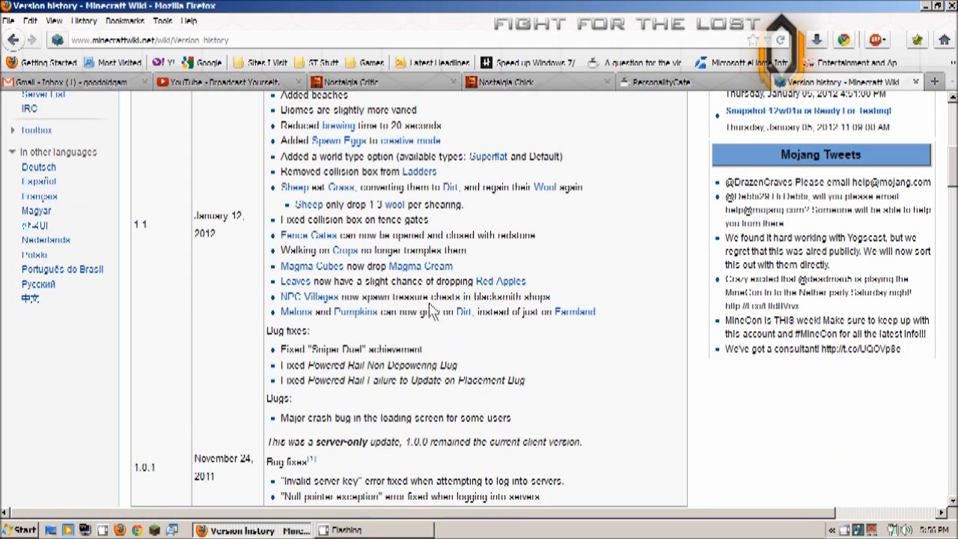
mouse_move(554, 307)
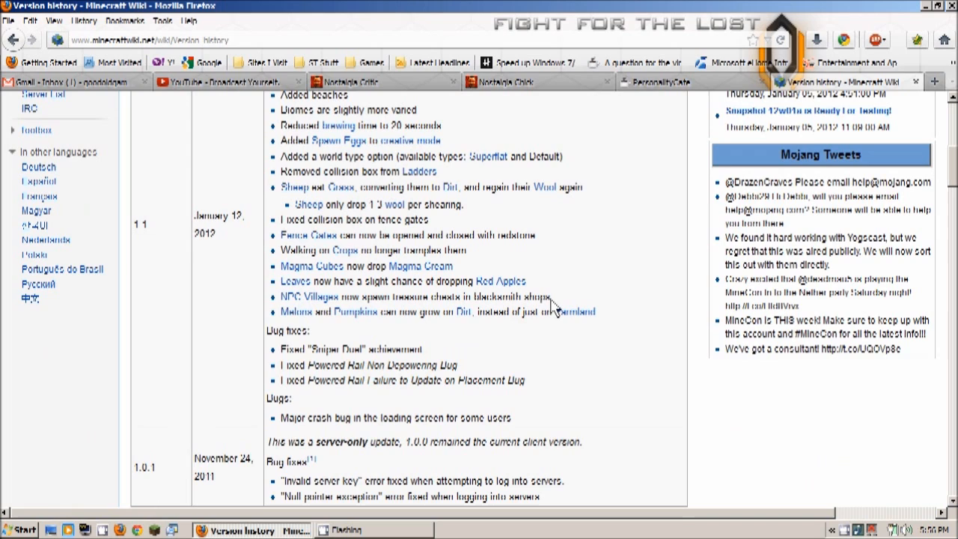
mouse_move(236, 302)
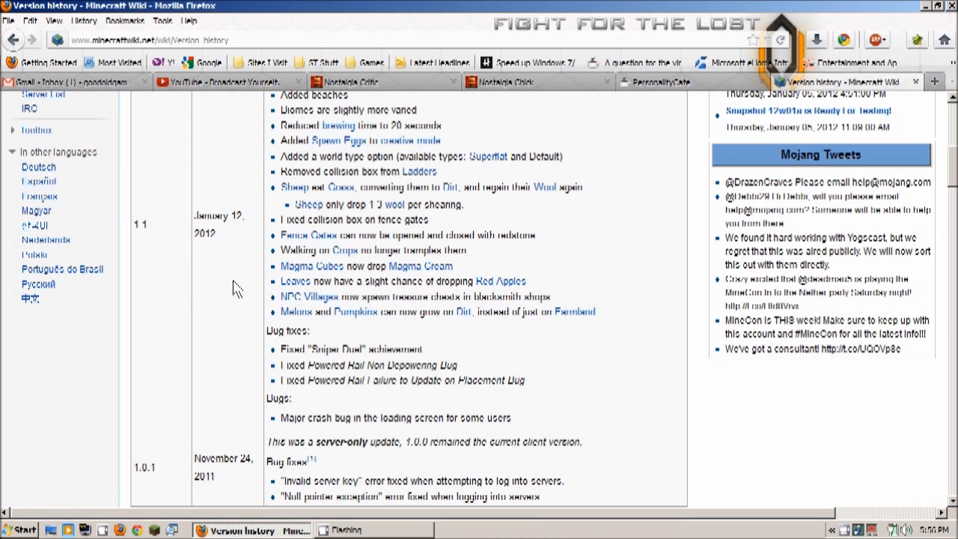
mouse_move(241, 313)
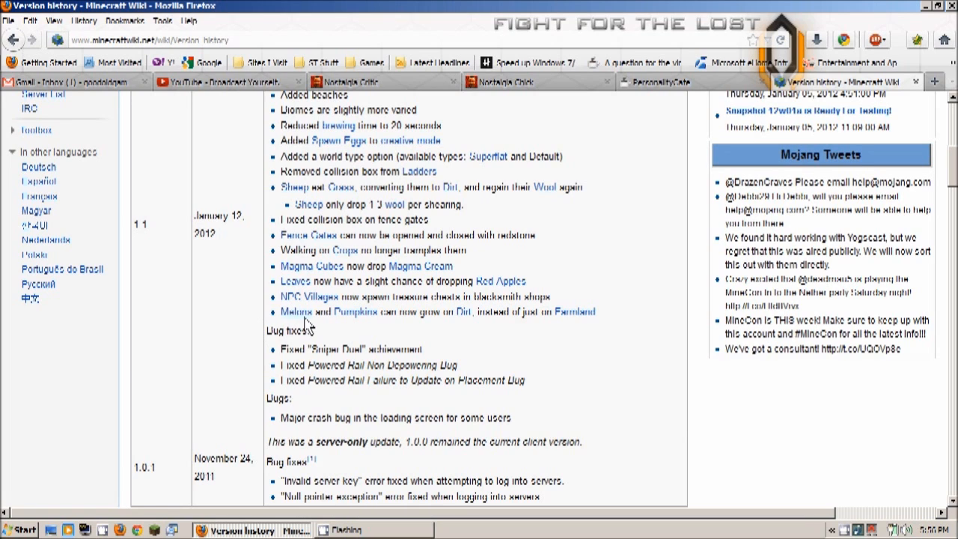
mouse_move(398, 324)
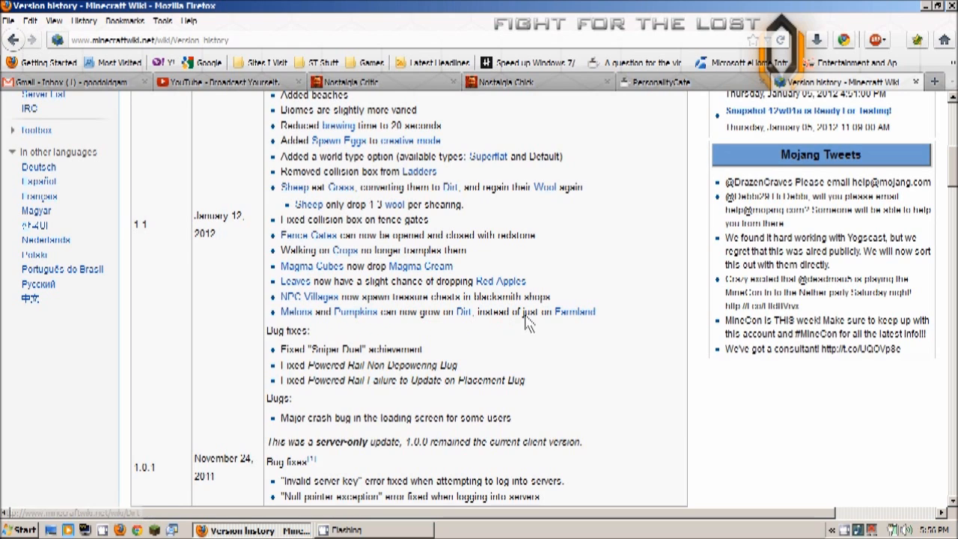
mouse_move(353, 322)
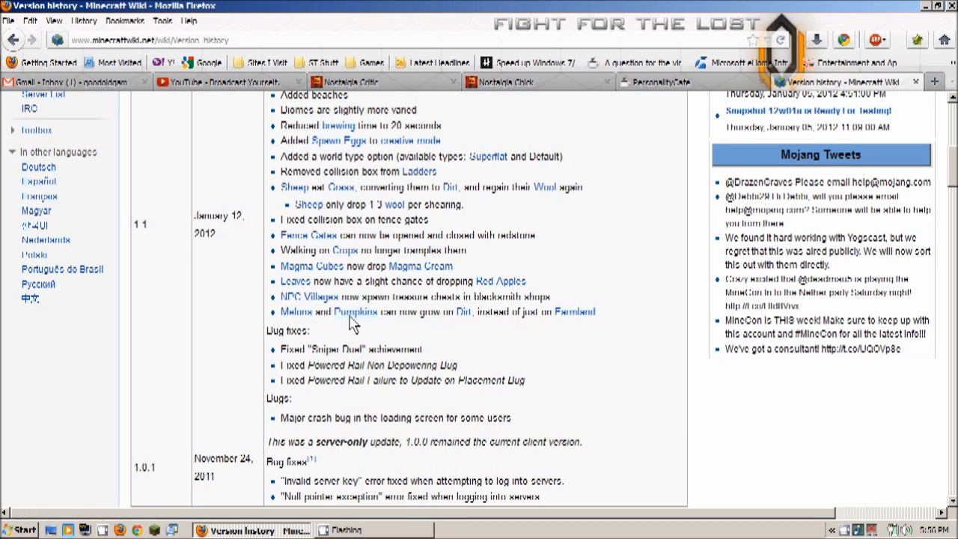
mouse_move(365, 333)
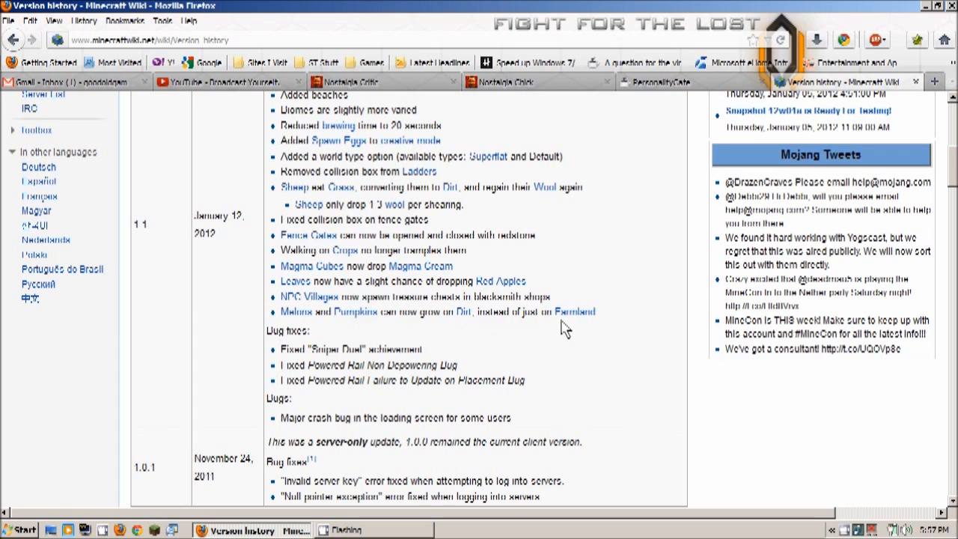
mouse_move(220, 300)
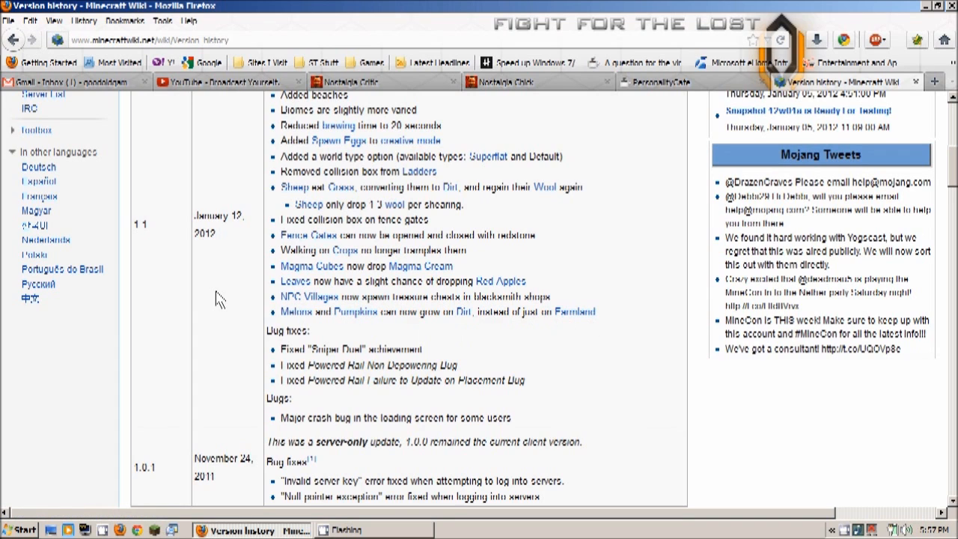
mouse_move(201, 287)
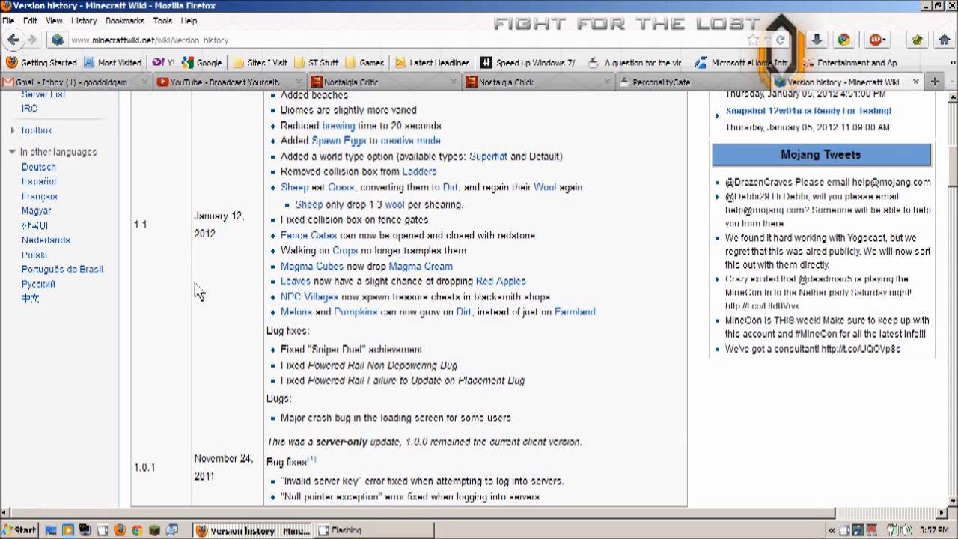
mouse_move(238, 322)
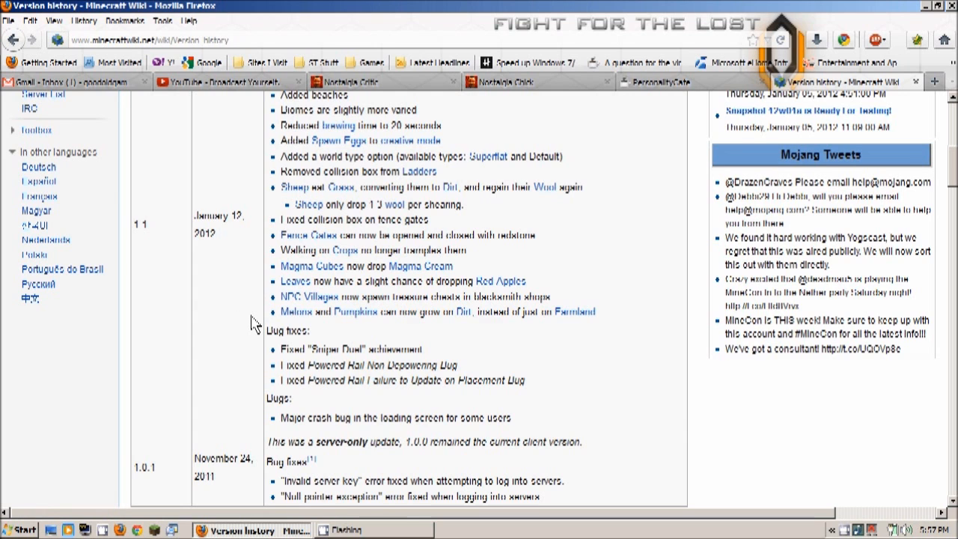
scroll("down", 3)
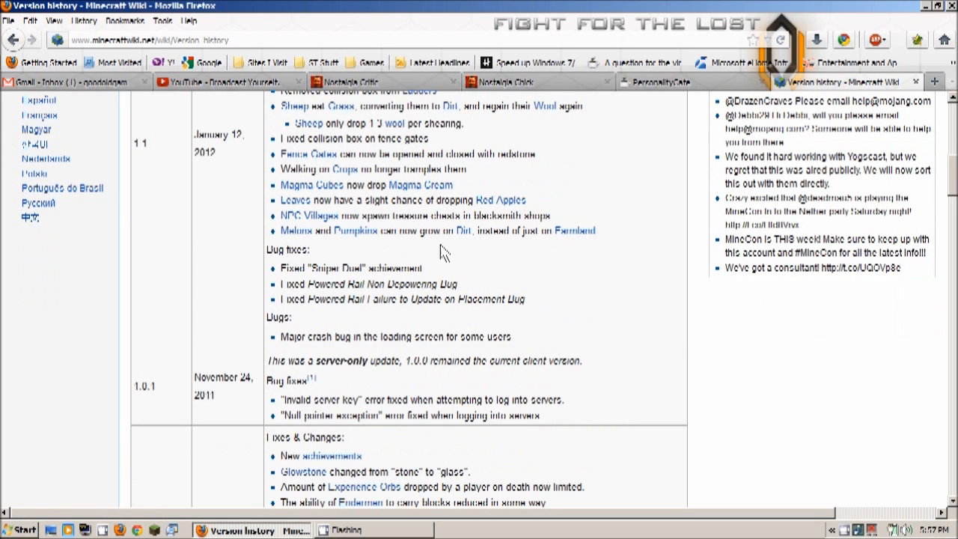
mouse_move(256, 271)
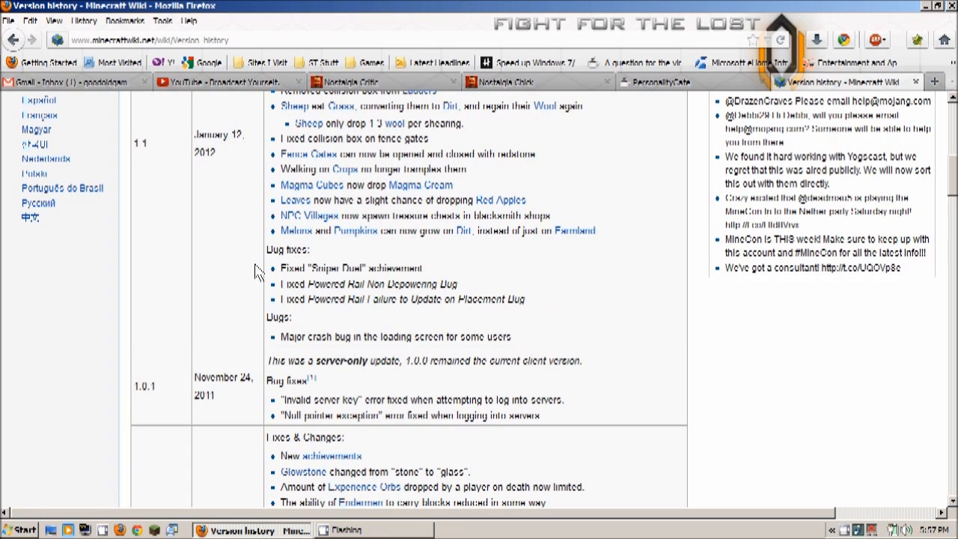
mouse_move(238, 299)
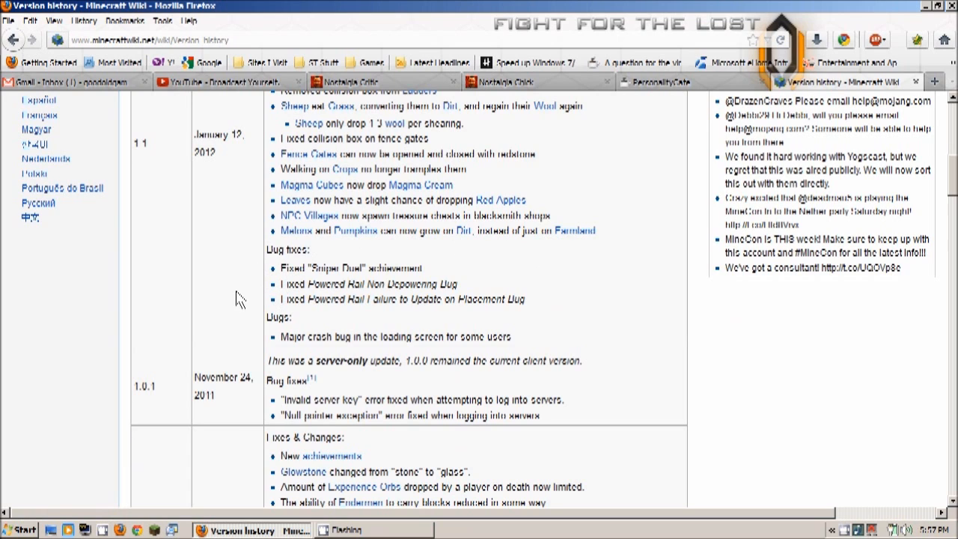
mouse_move(312, 271)
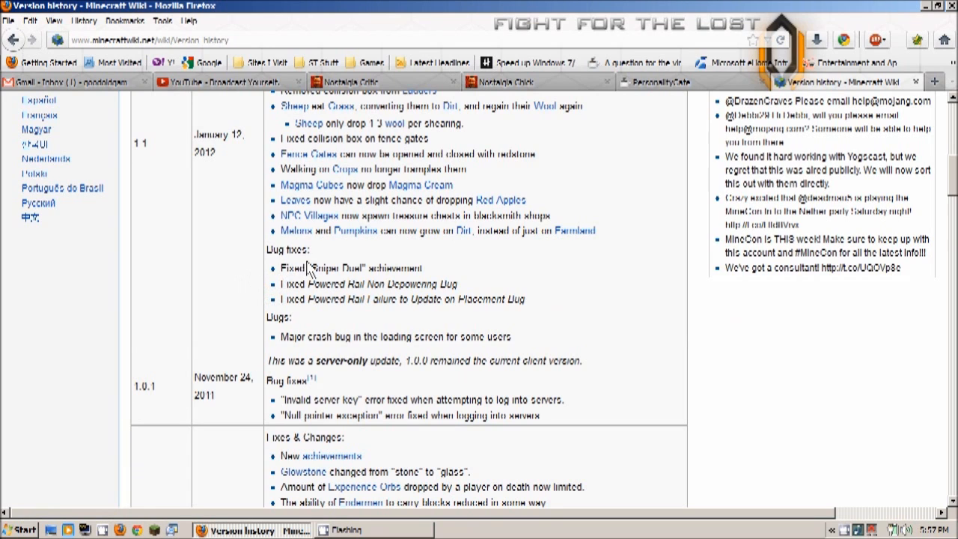
mouse_move(299, 290)
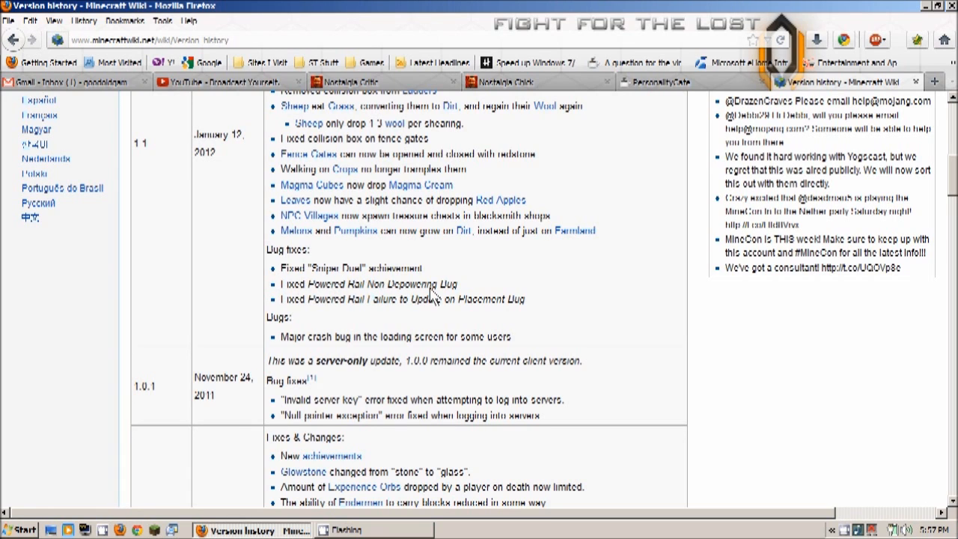
mouse_move(373, 309)
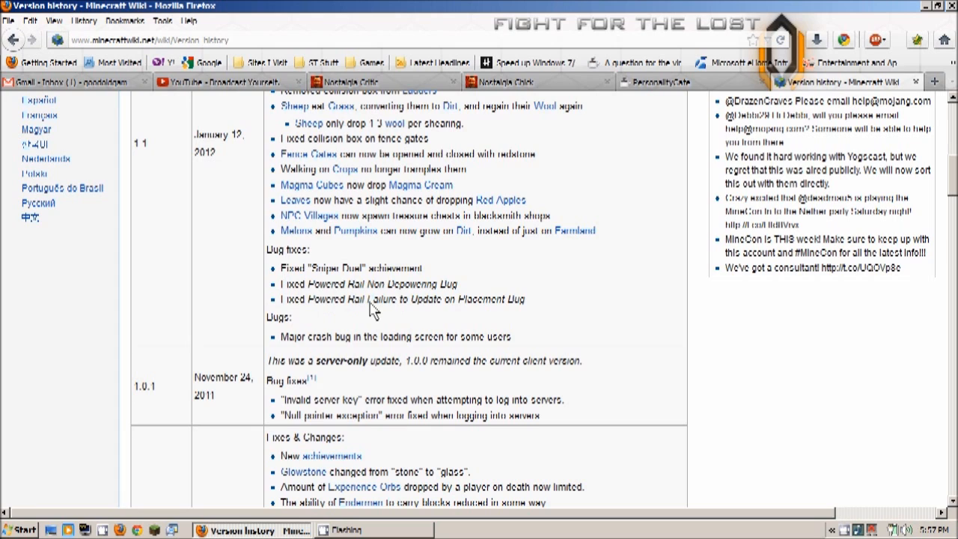
mouse_move(464, 314)
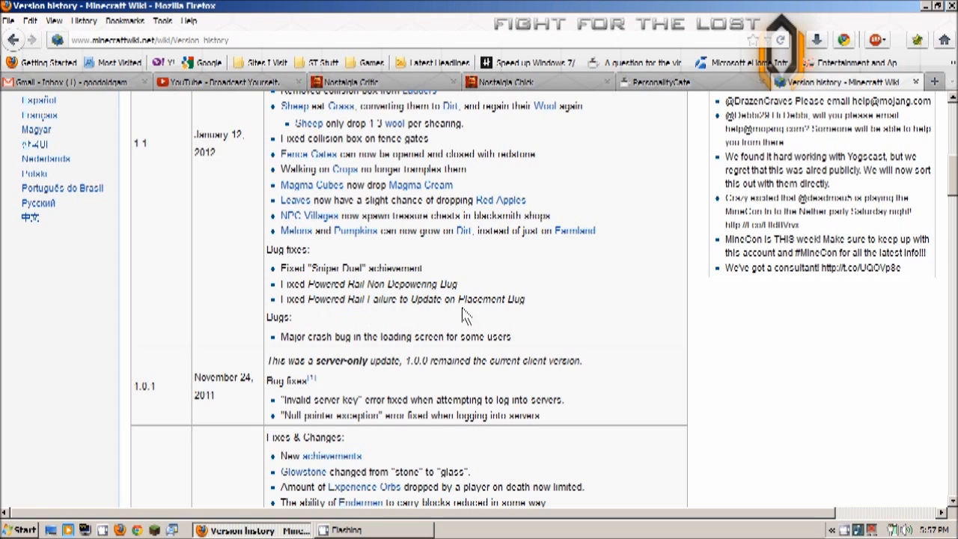
mouse_move(268, 317)
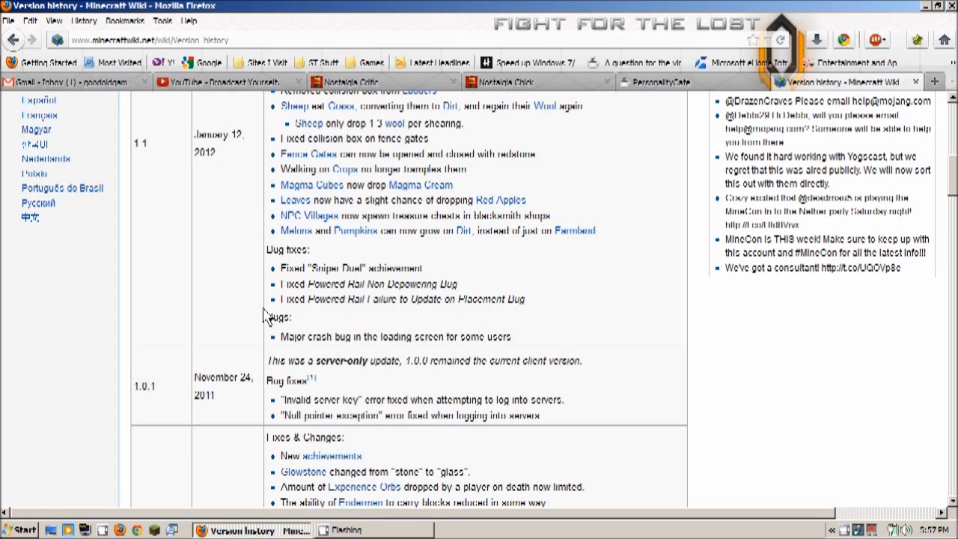
mouse_move(273, 329)
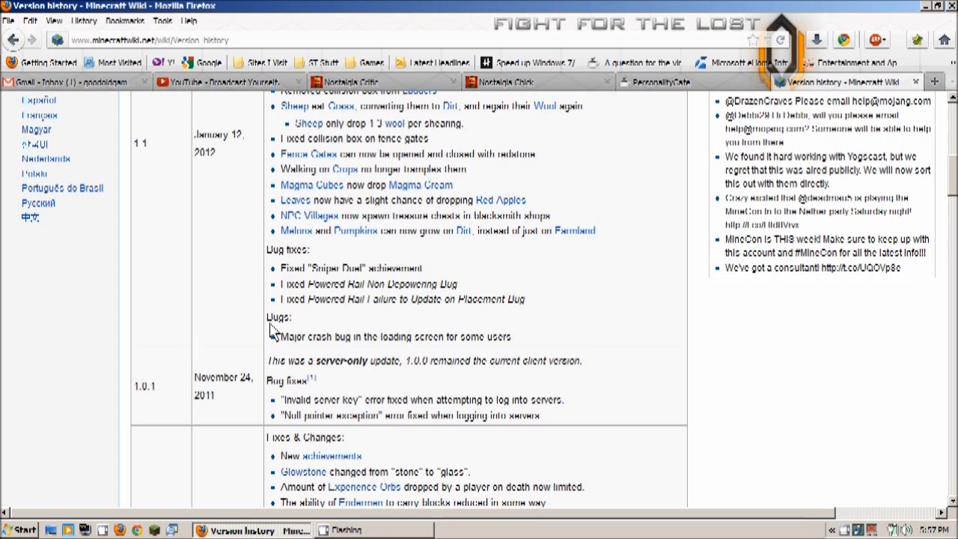
mouse_move(352, 337)
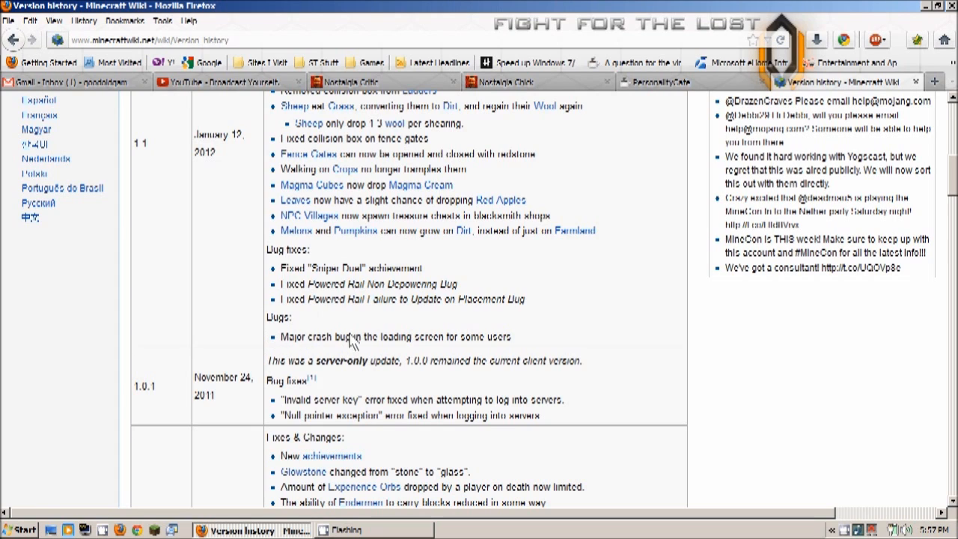
mouse_move(150, 318)
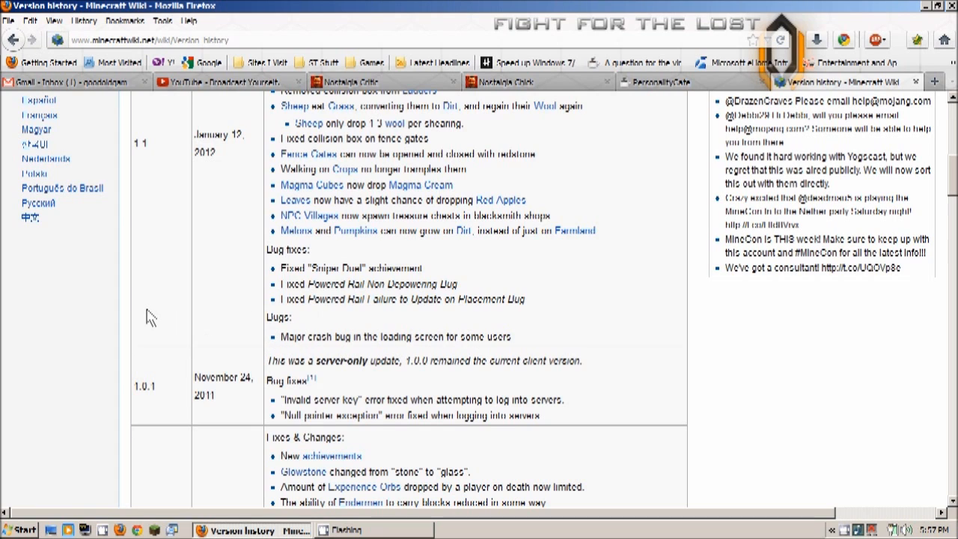
scroll("up", 3)
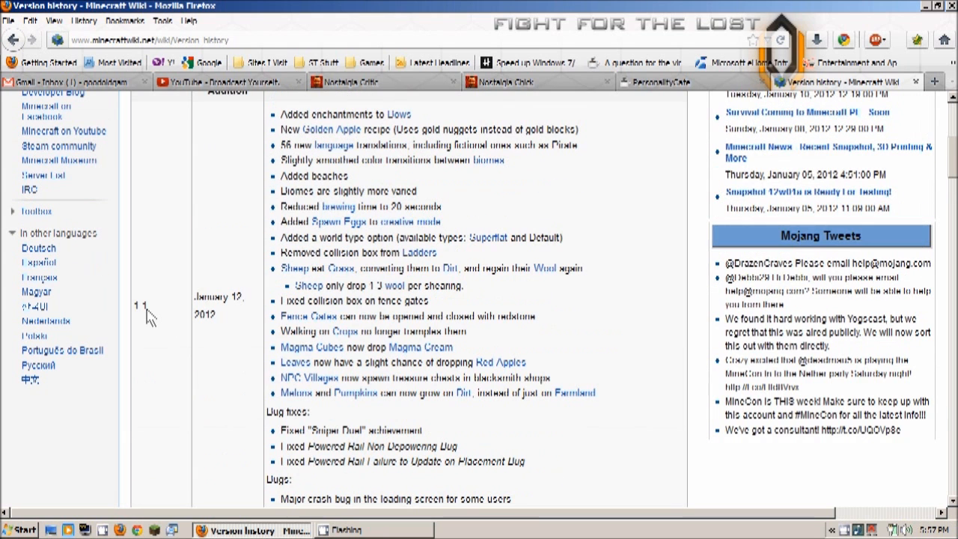
mouse_move(206, 272)
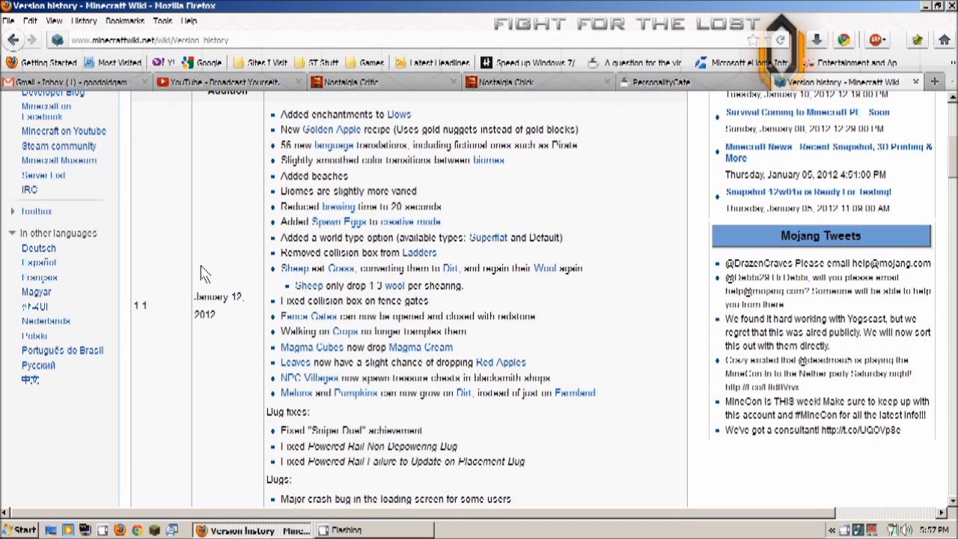
mouse_move(273, 251)
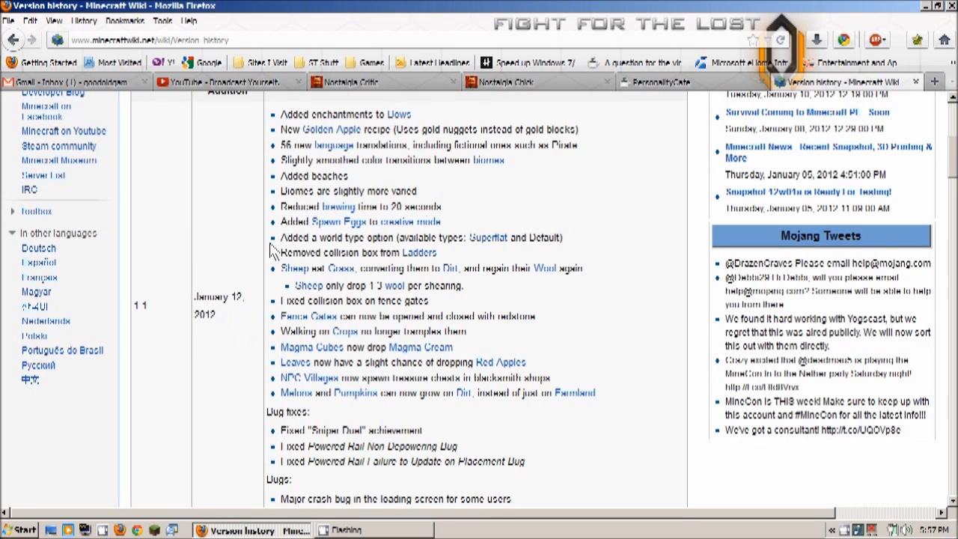
mouse_move(213, 298)
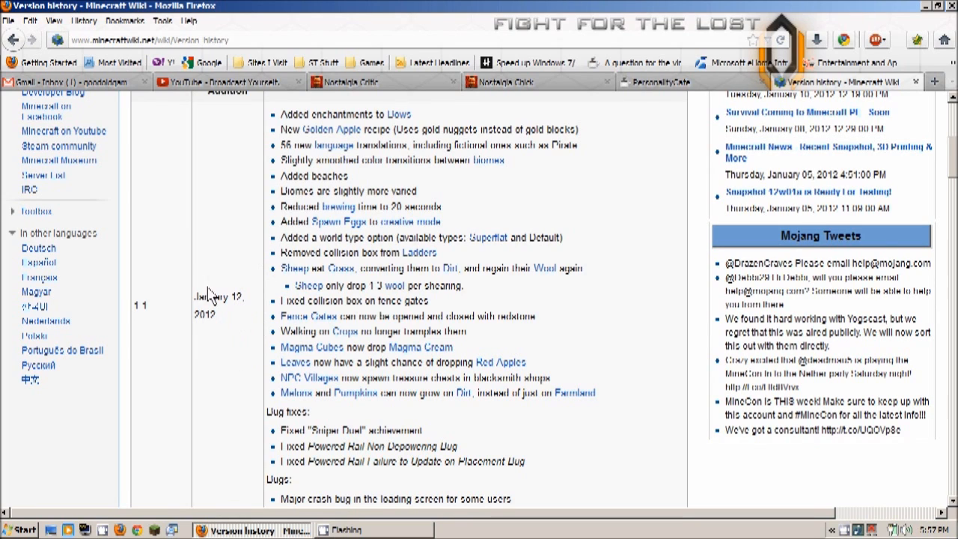
mouse_move(314, 364)
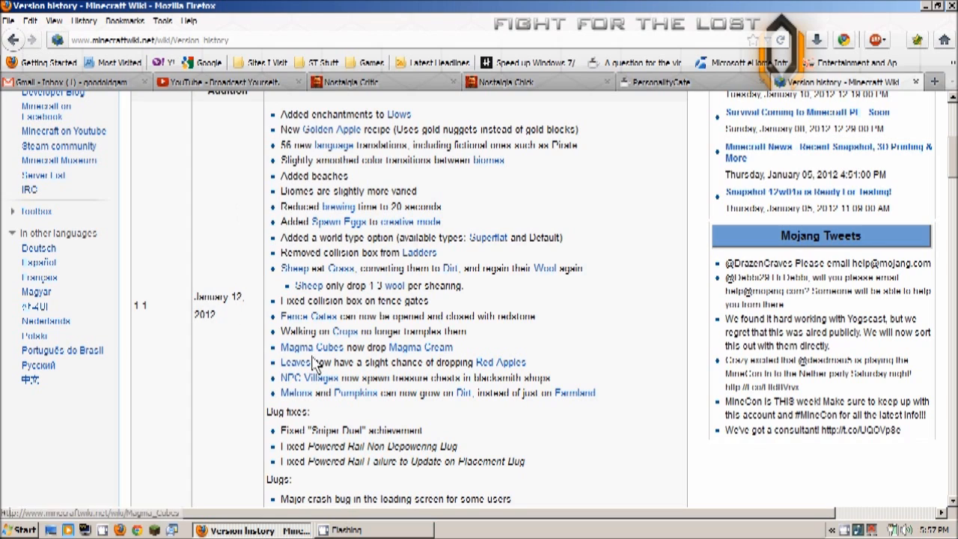
mouse_move(425, 407)
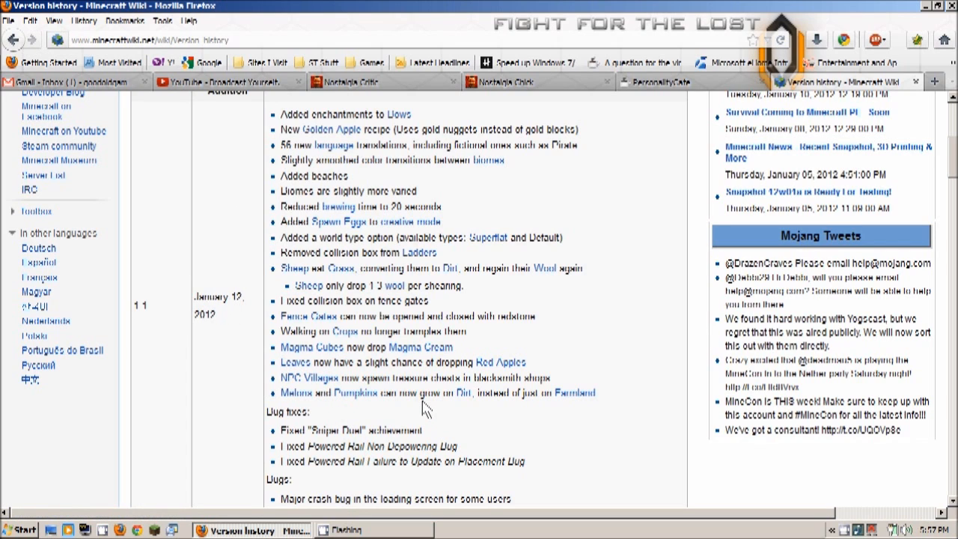
mouse_move(332, 374)
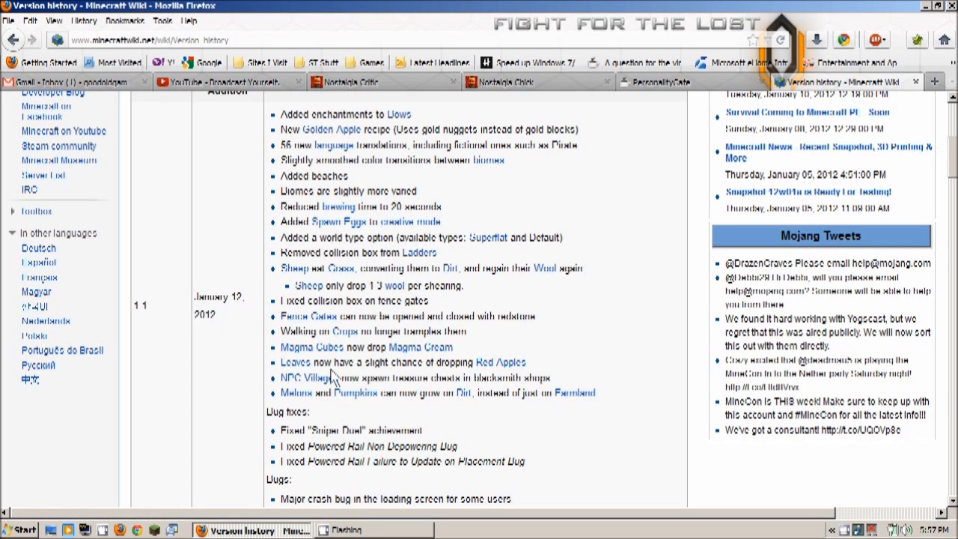
mouse_move(292, 333)
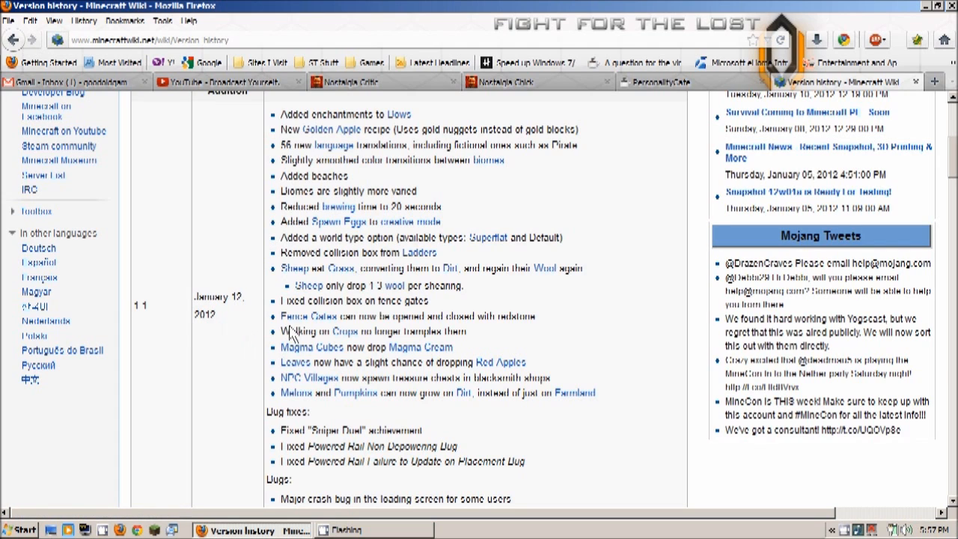
mouse_move(262, 320)
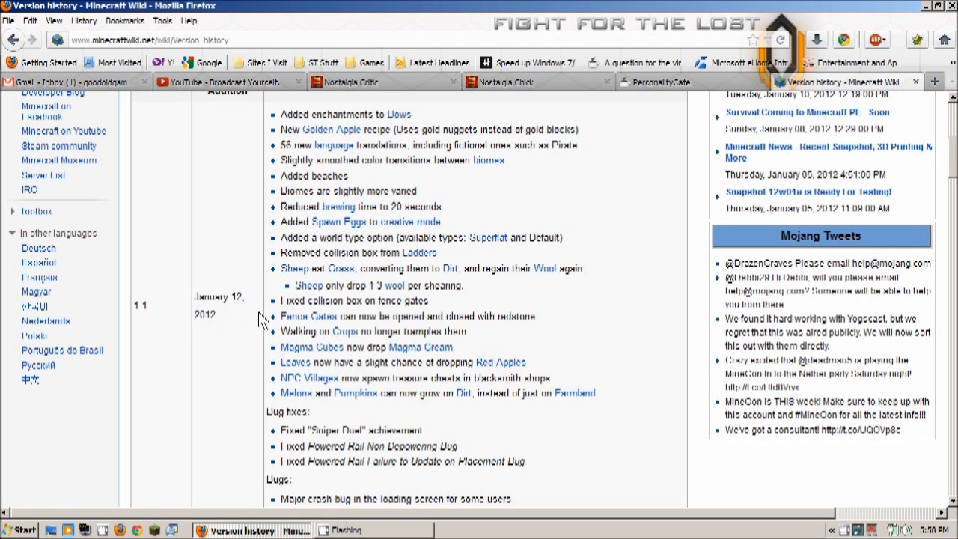
mouse_move(408, 326)
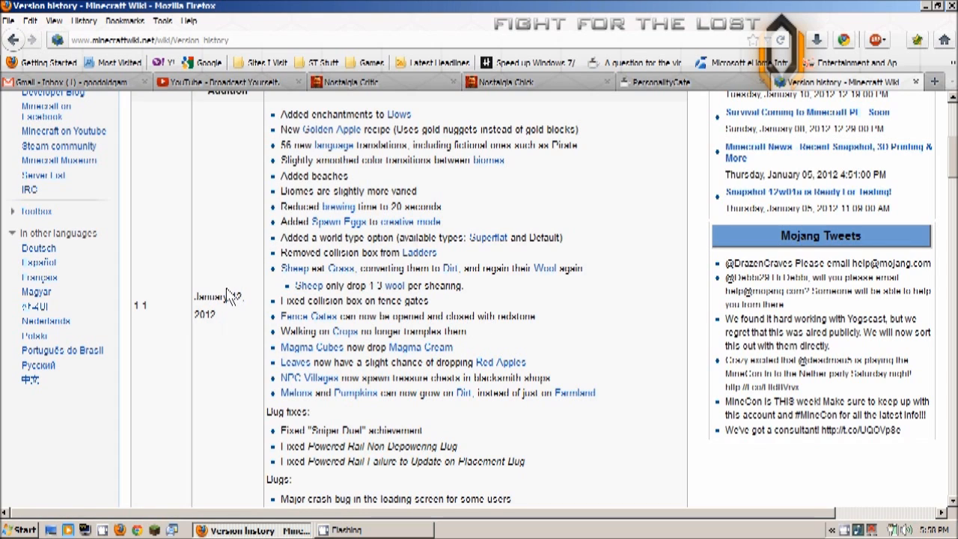
mouse_move(232, 298)
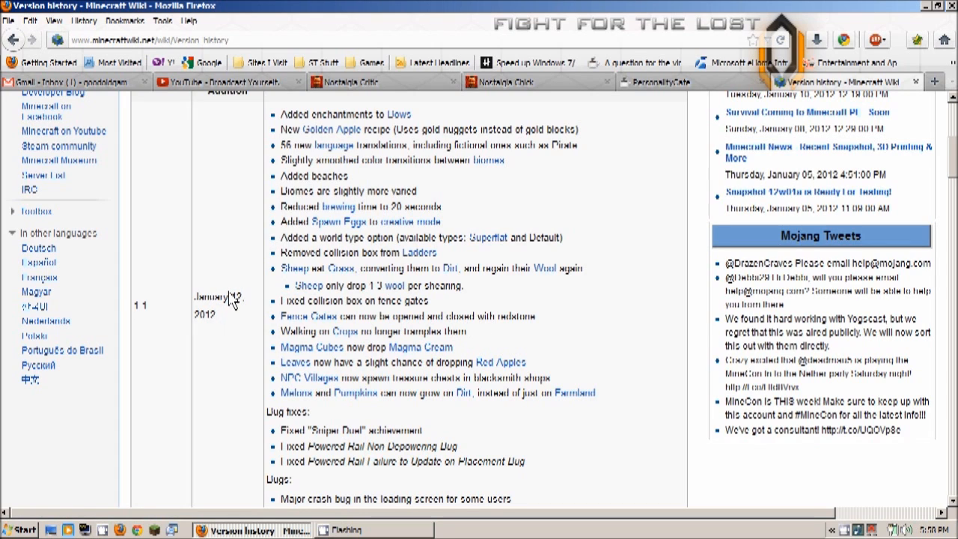
mouse_move(262, 297)
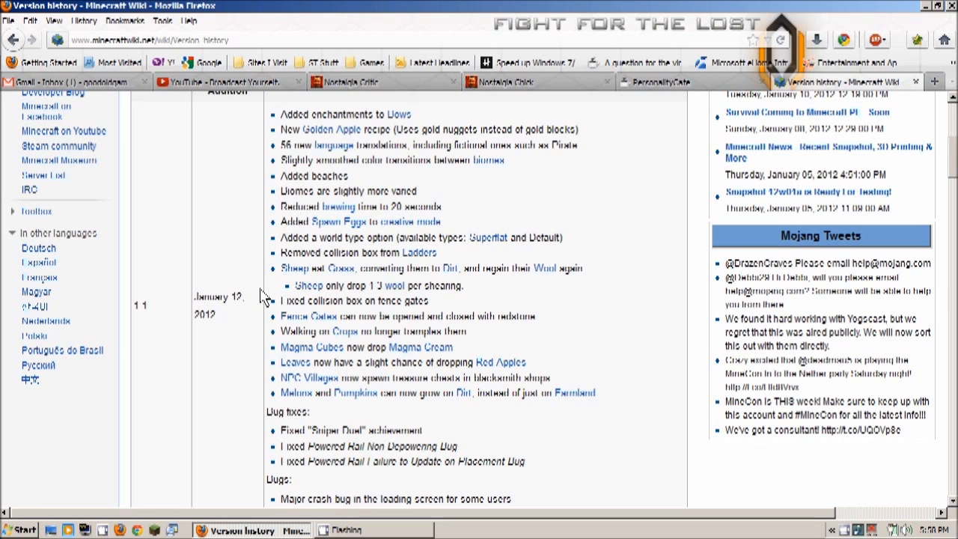
mouse_move(266, 295)
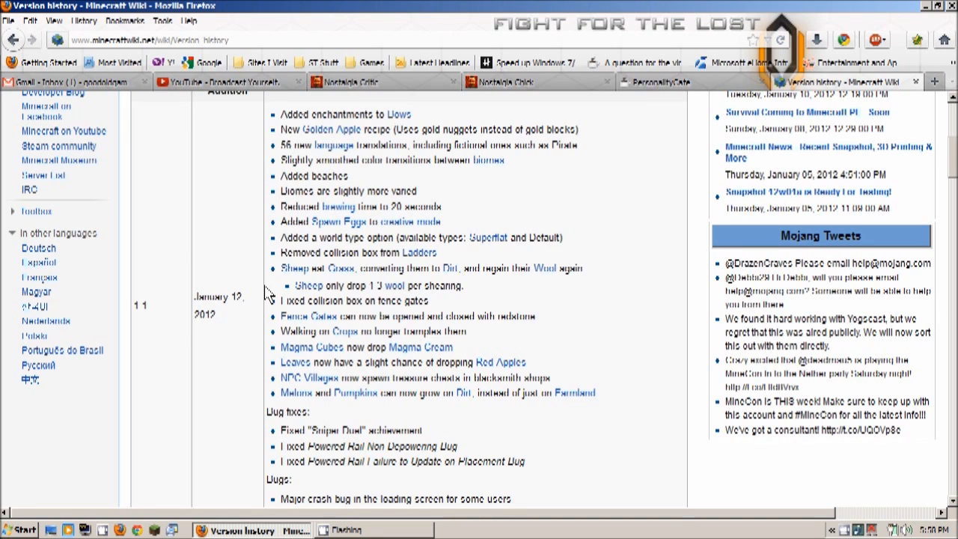
mouse_move(328, 315)
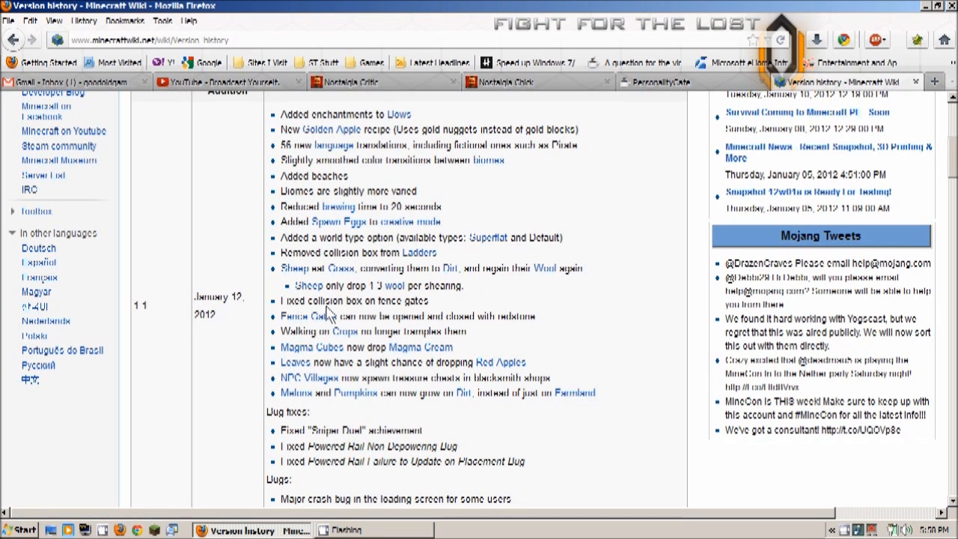
mouse_move(416, 313)
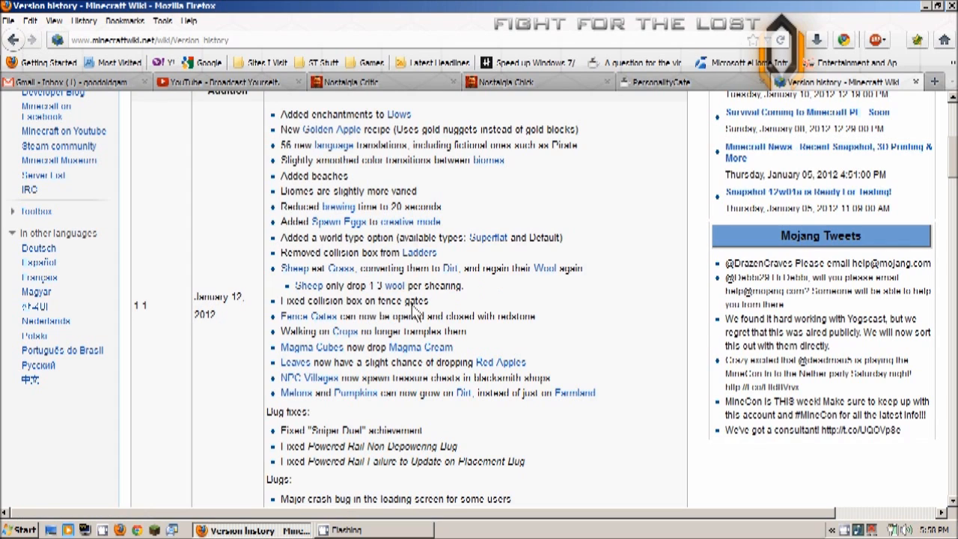
mouse_move(255, 256)
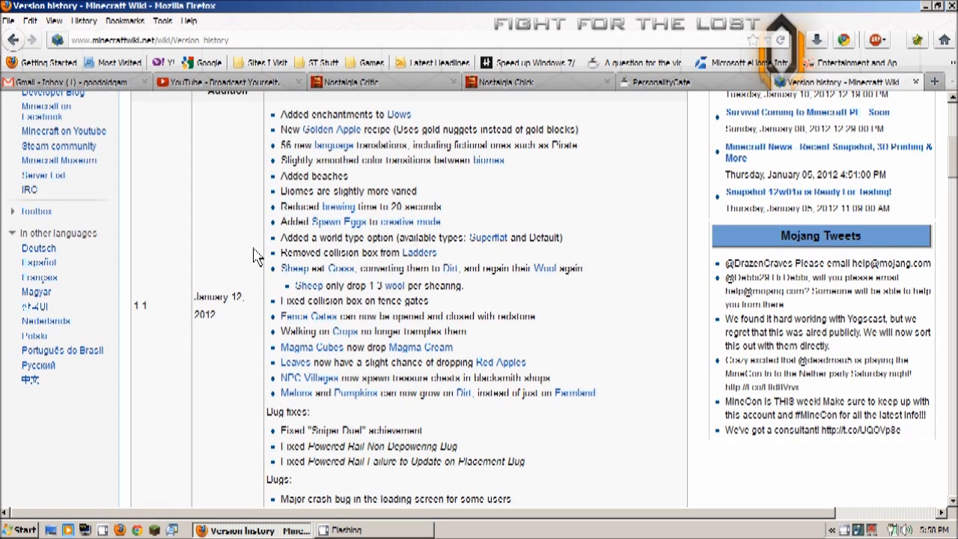
mouse_move(252, 241)
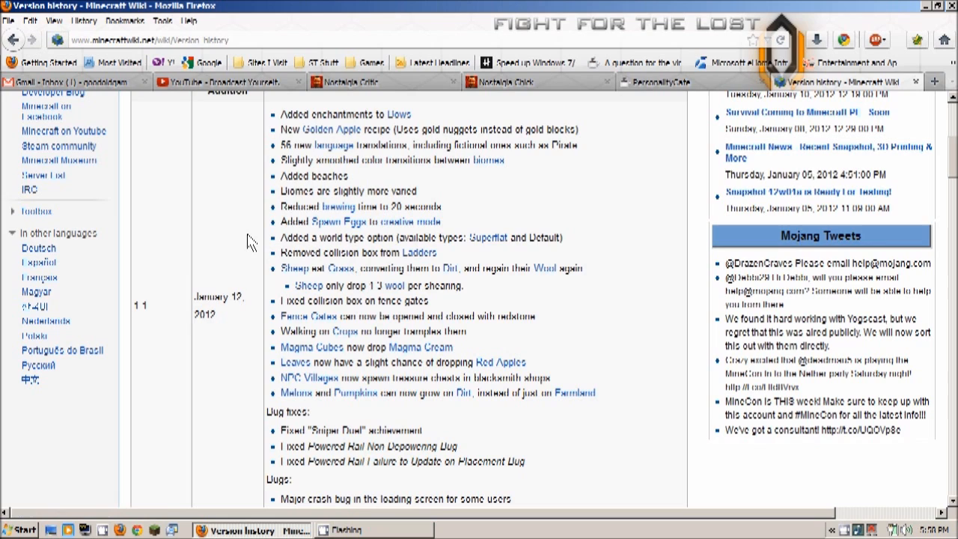
mouse_move(256, 188)
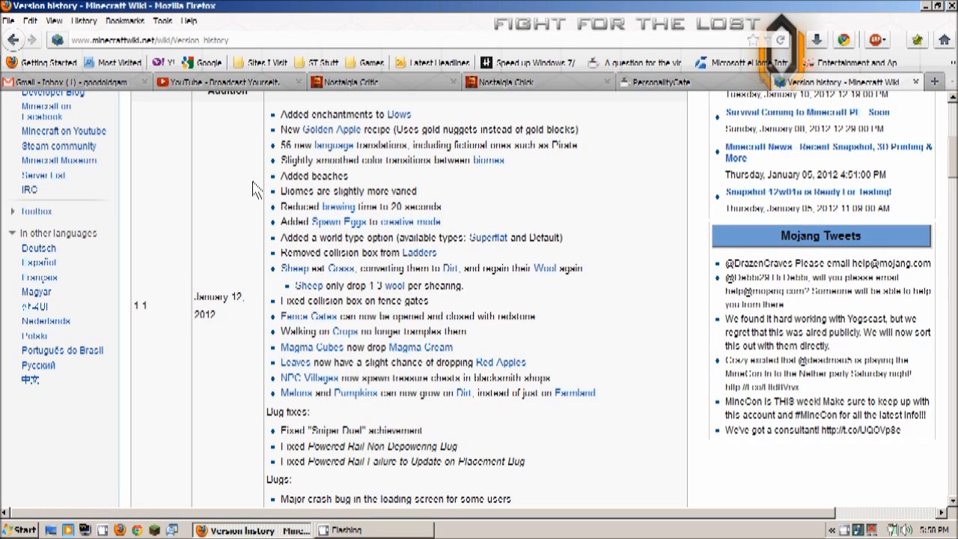
mouse_move(302, 183)
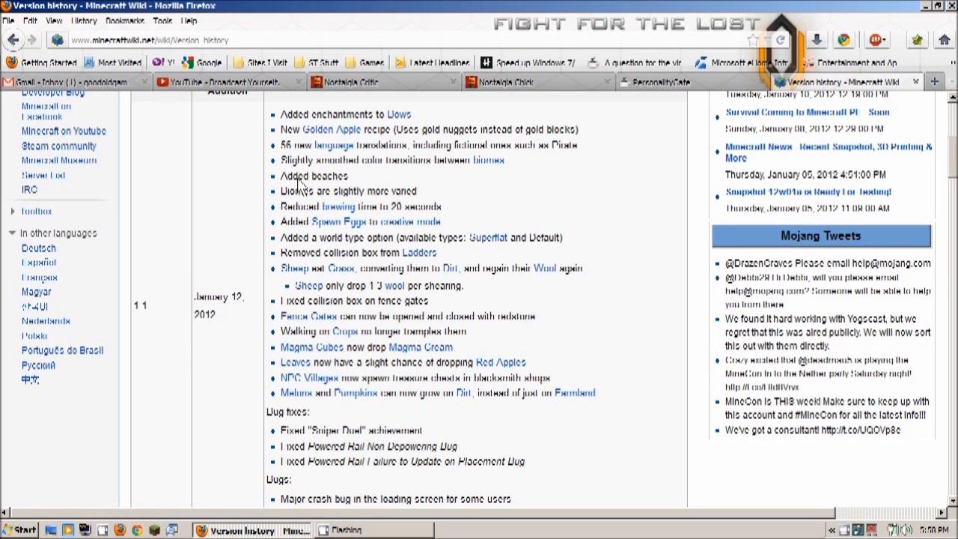
mouse_move(249, 186)
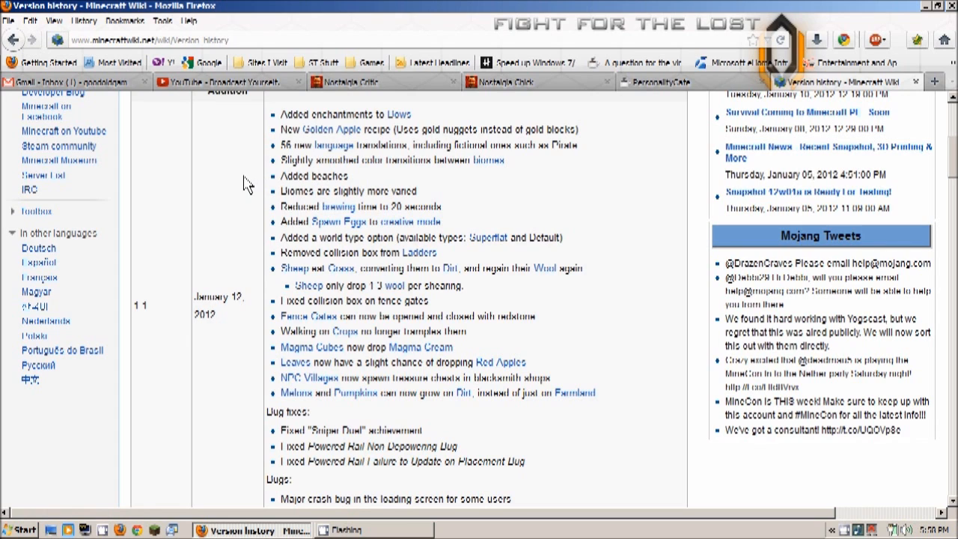
mouse_move(266, 183)
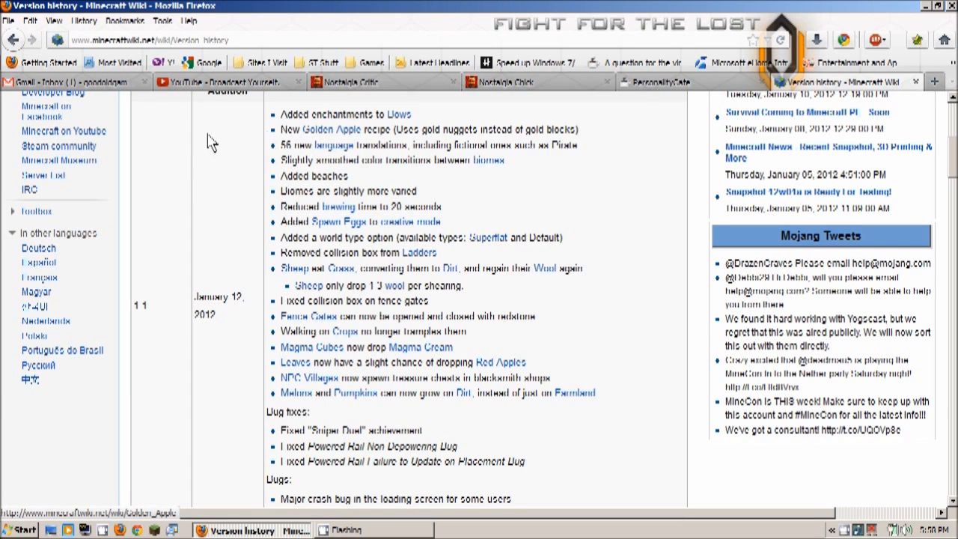
mouse_move(200, 179)
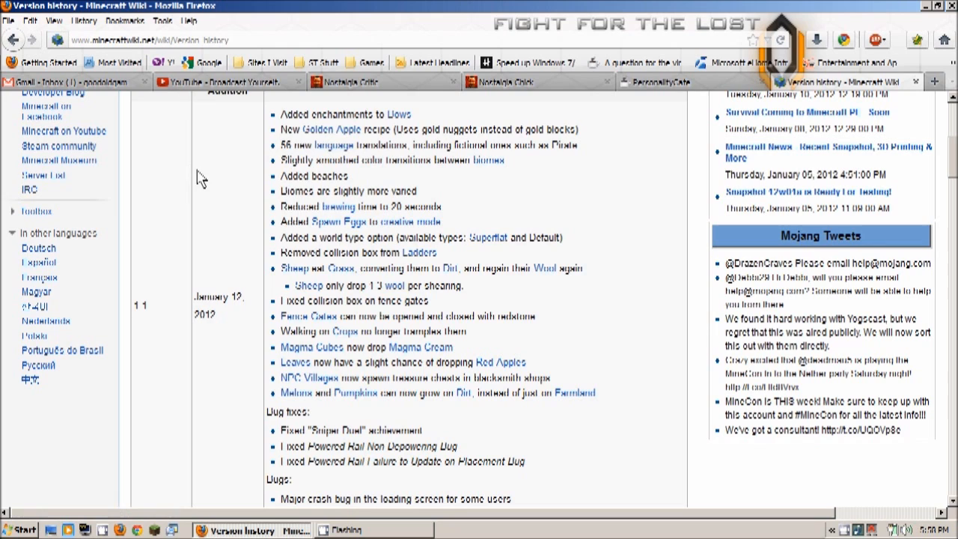
mouse_move(258, 213)
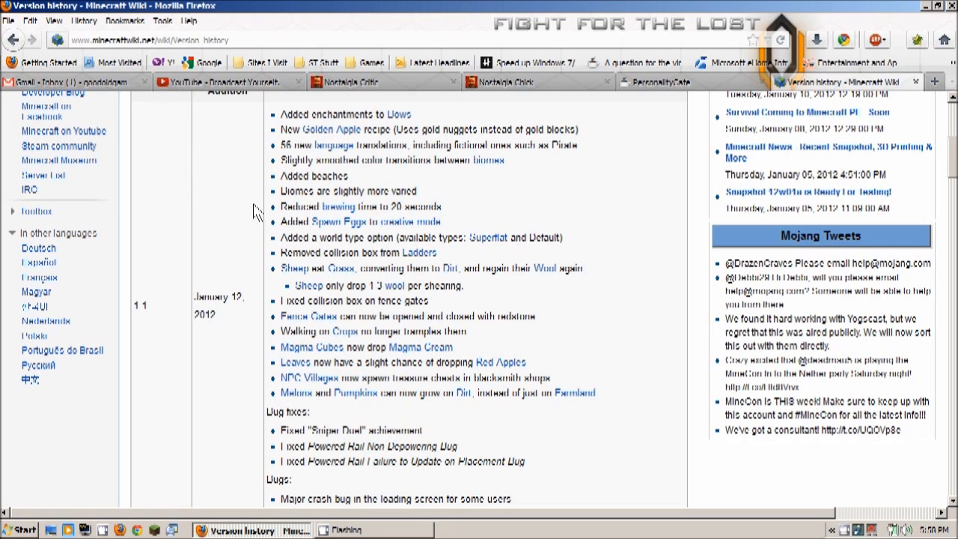
mouse_move(507, 128)
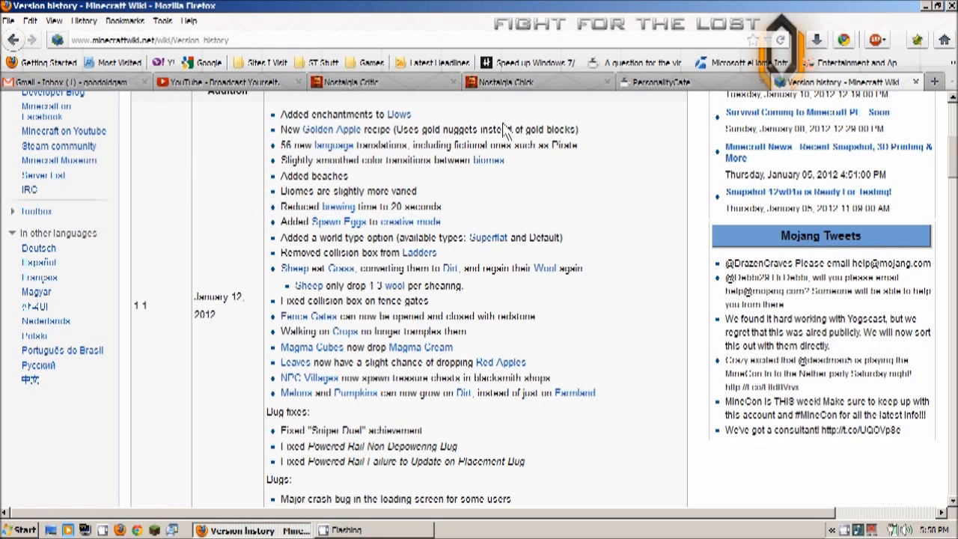
mouse_move(487, 162)
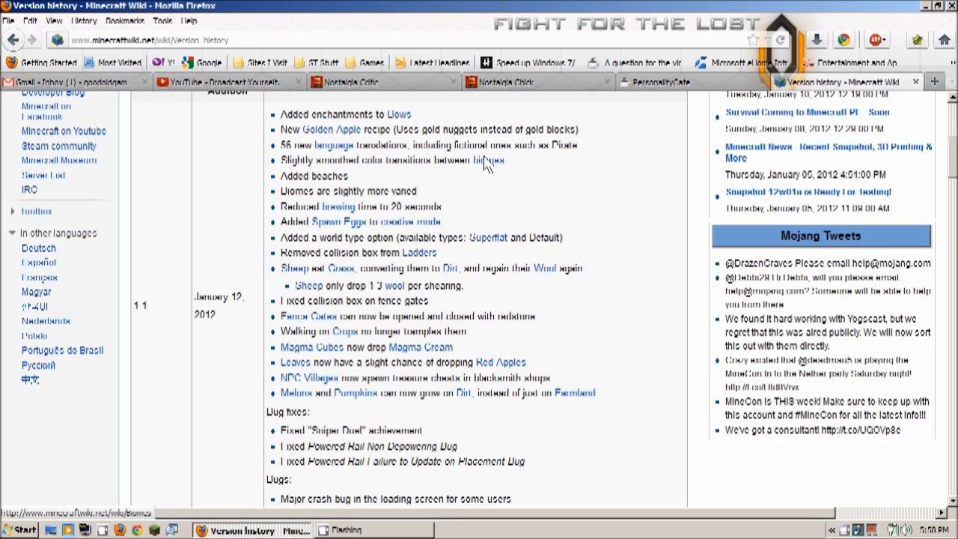
mouse_move(438, 137)
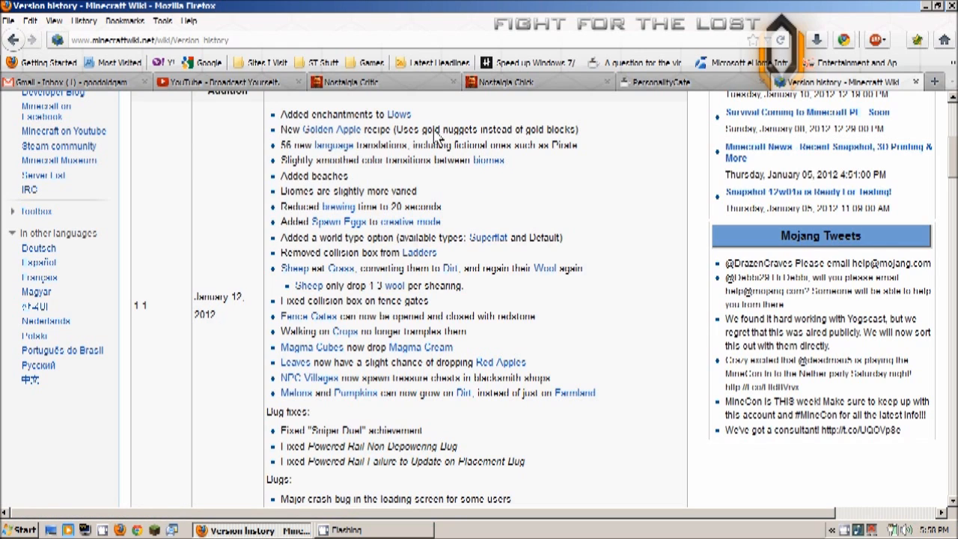
mouse_move(187, 150)
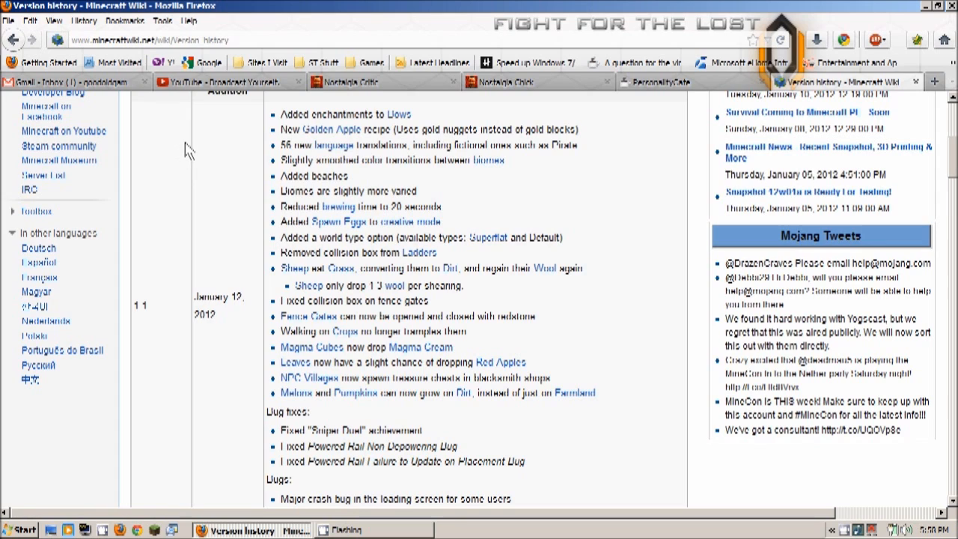
mouse_move(193, 143)
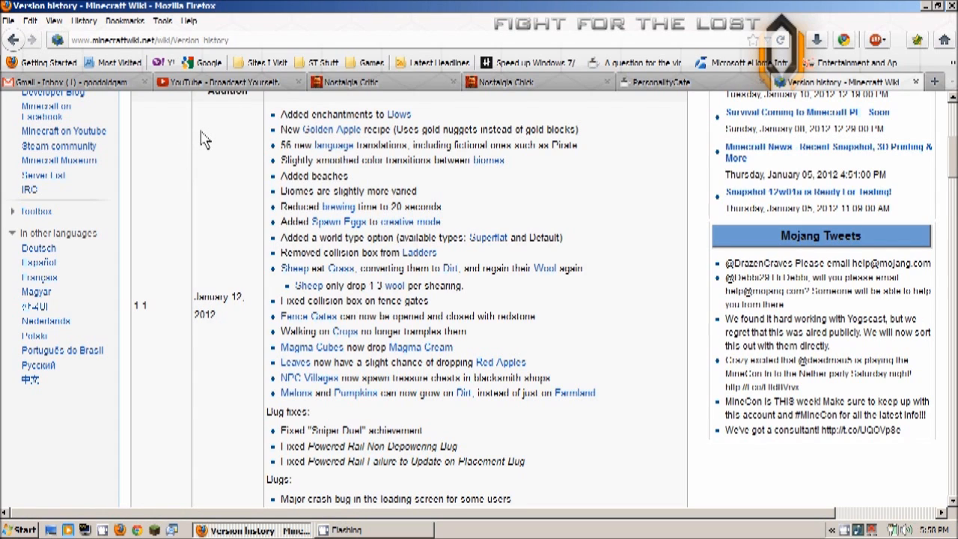
mouse_move(545, 152)
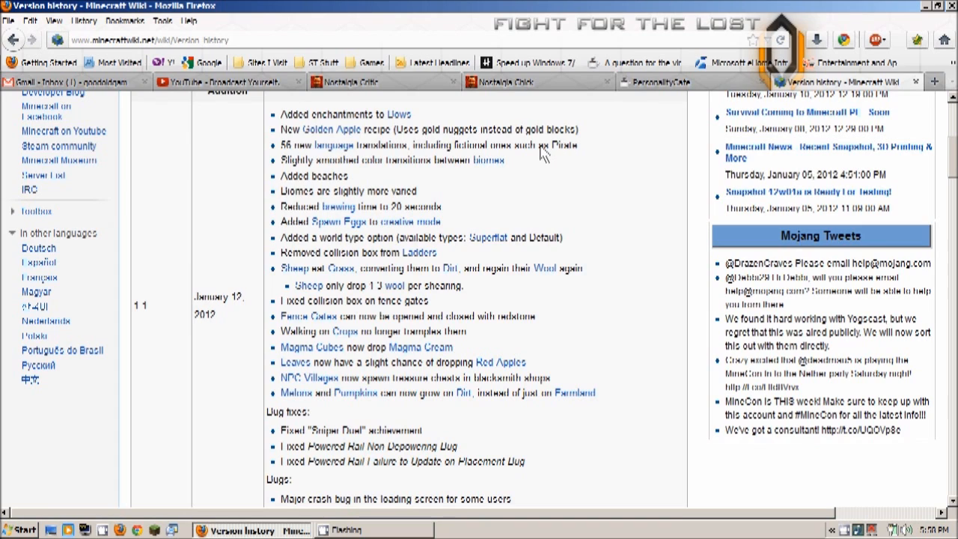
mouse_move(307, 161)
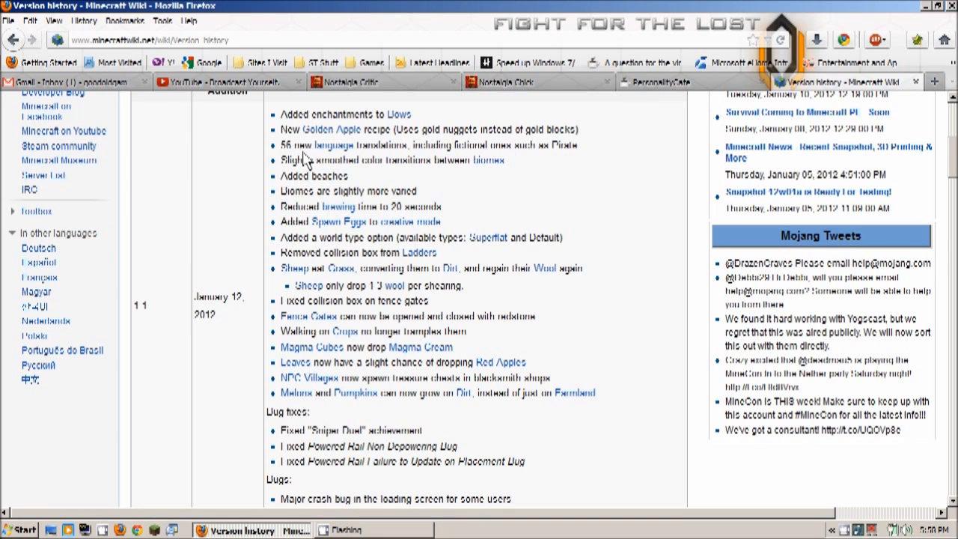
mouse_move(252, 267)
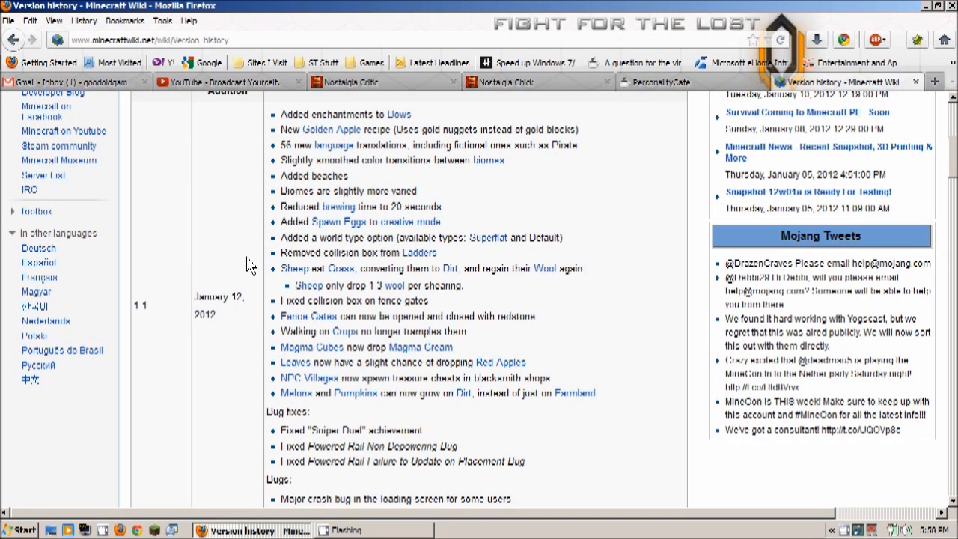
mouse_move(395, 132)
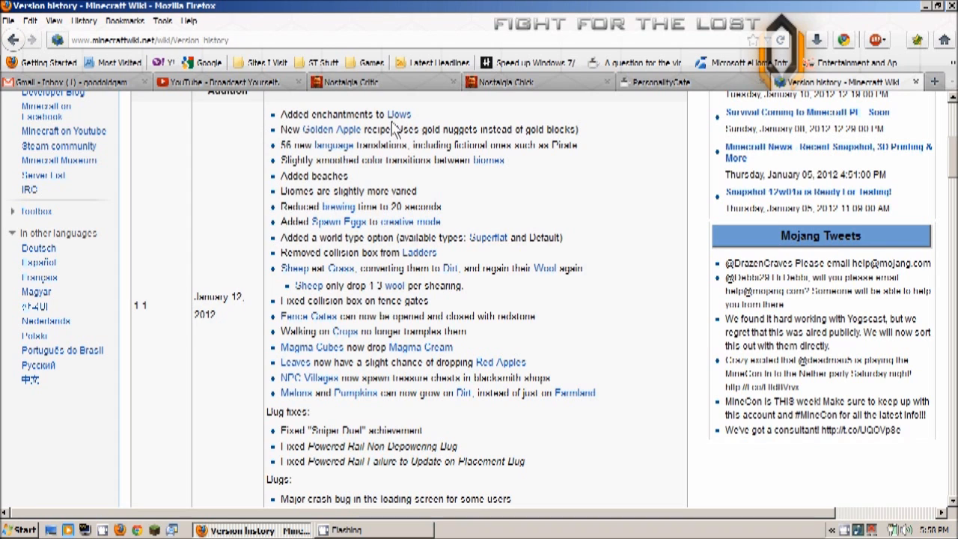
mouse_move(203, 248)
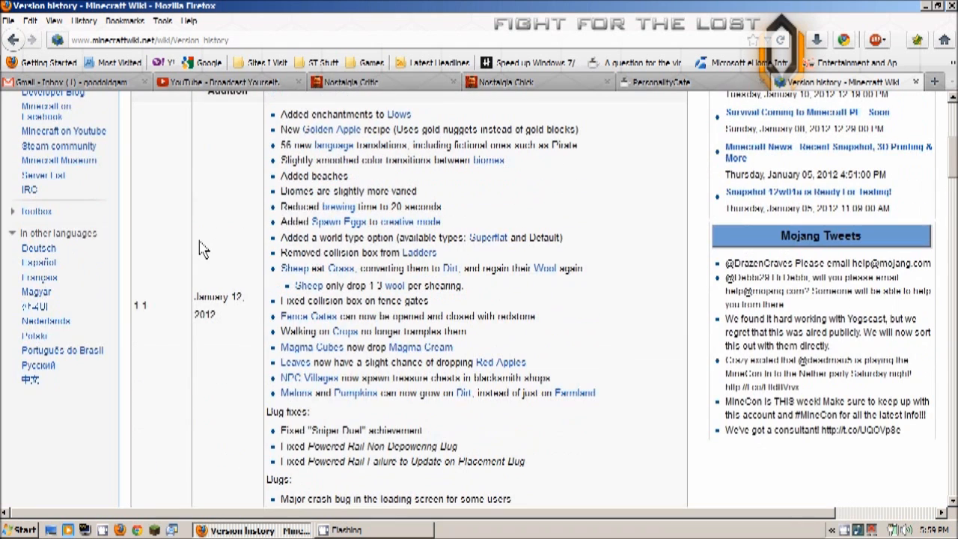
mouse_move(224, 337)
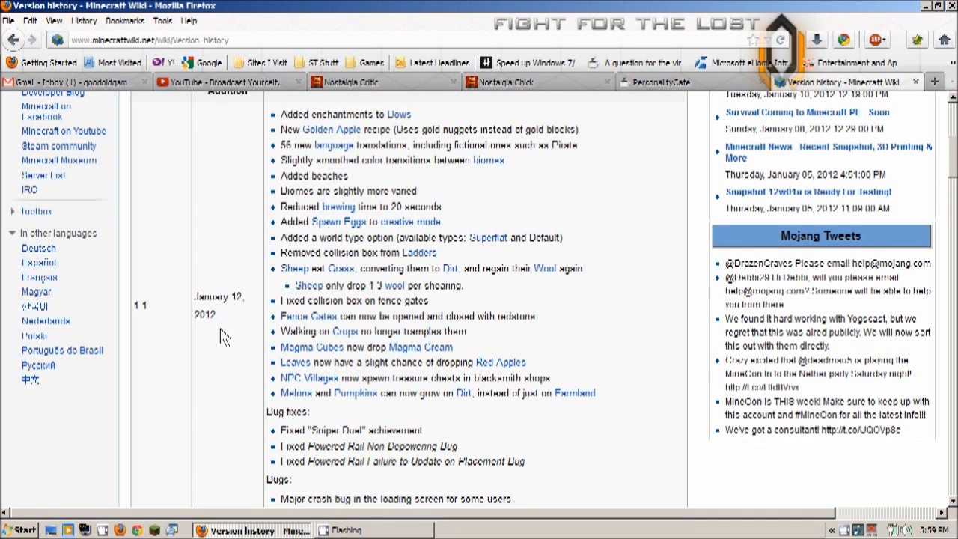
mouse_move(251, 237)
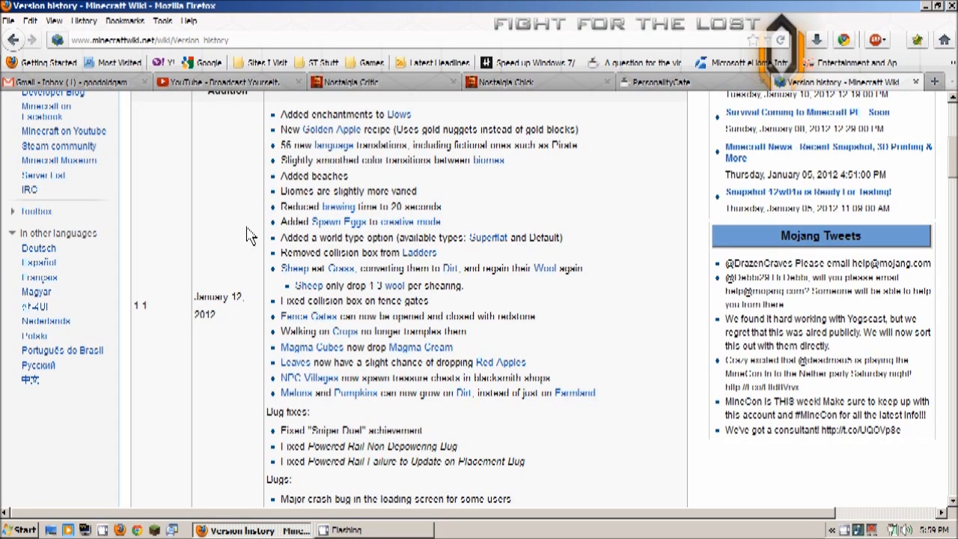
mouse_move(248, 370)
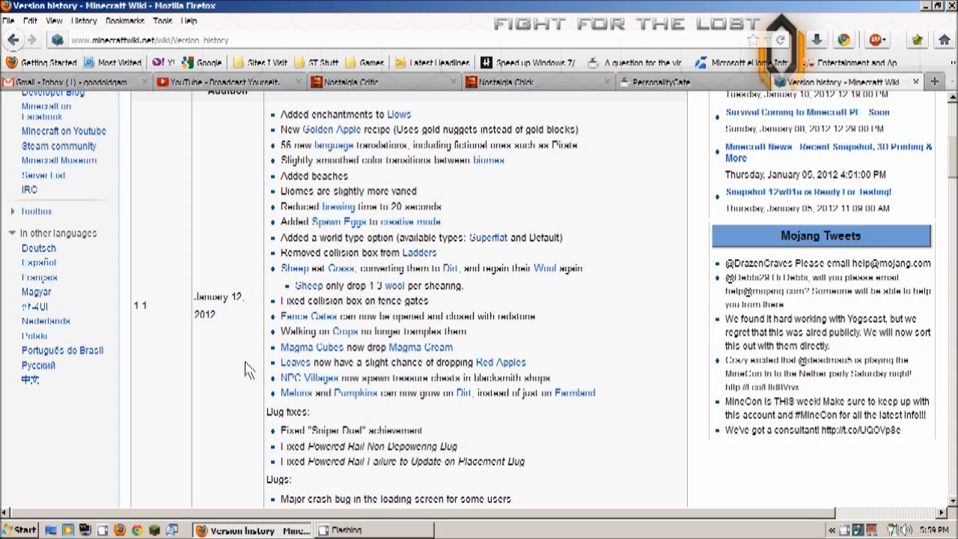
mouse_move(218, 39)
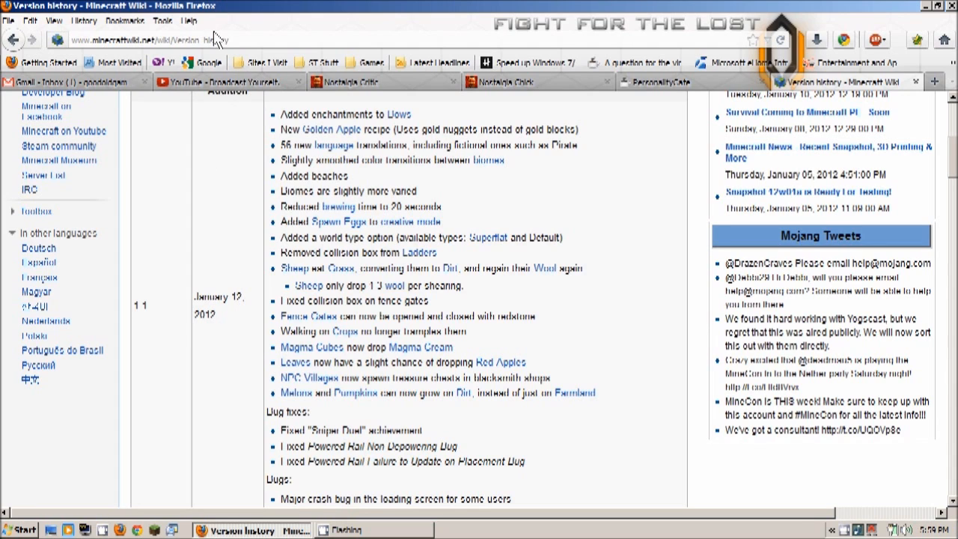
mouse_move(241, 329)
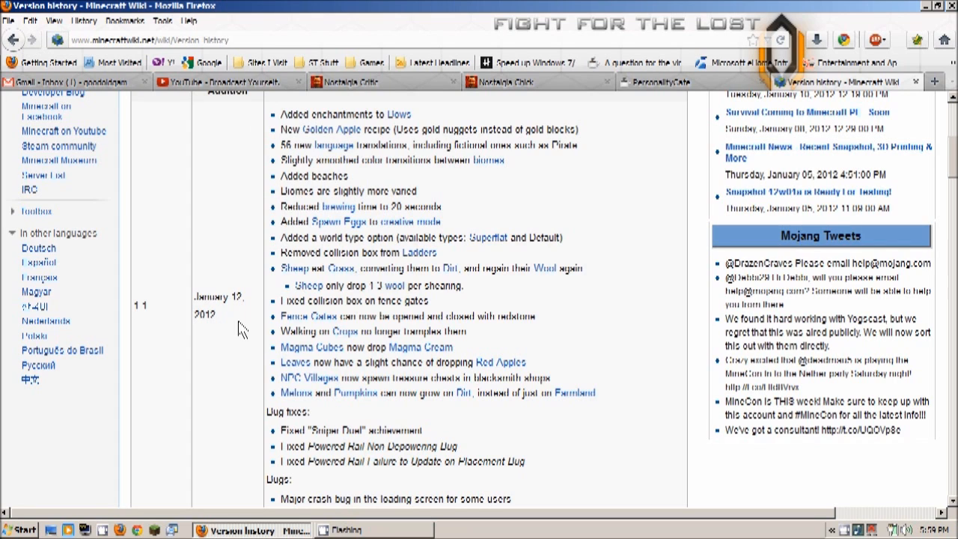
mouse_move(201, 356)
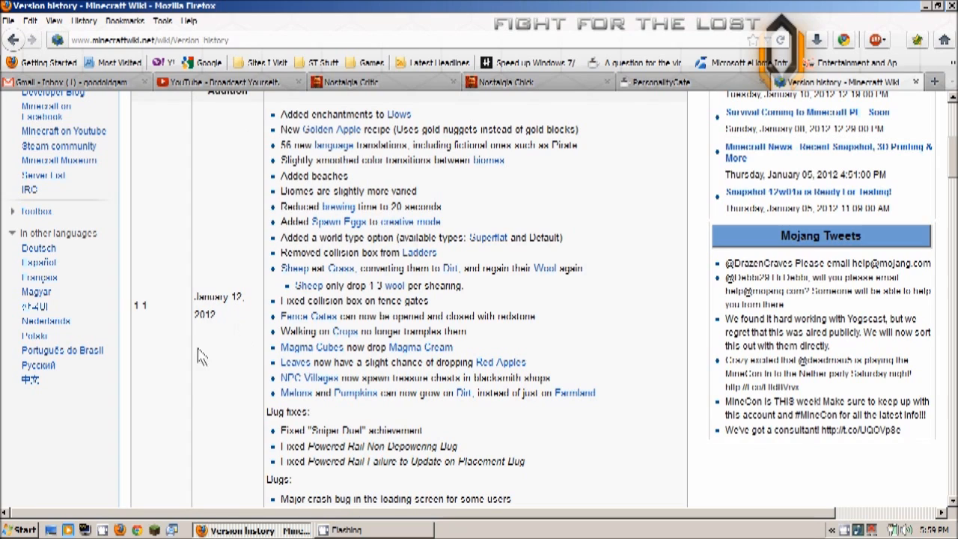